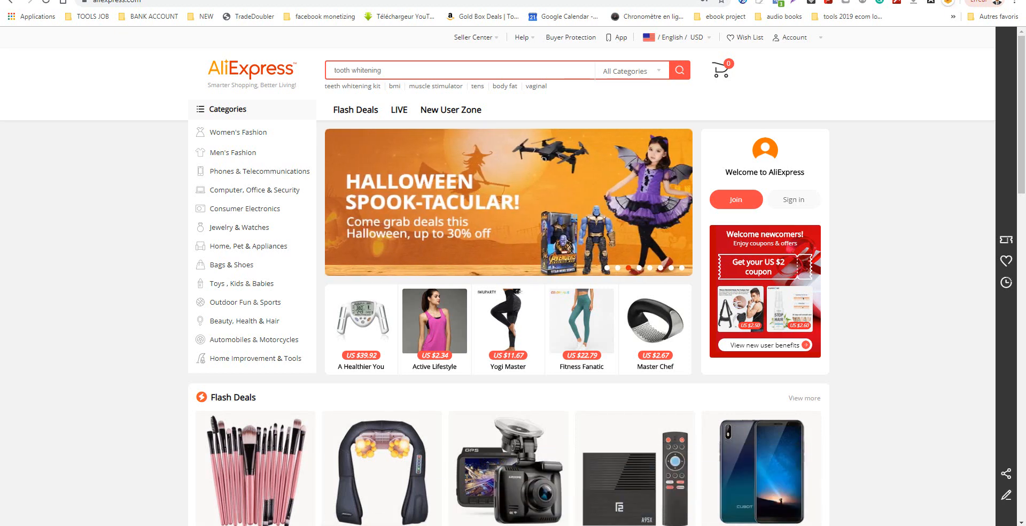
pyautogui.moveTo(351, 86)
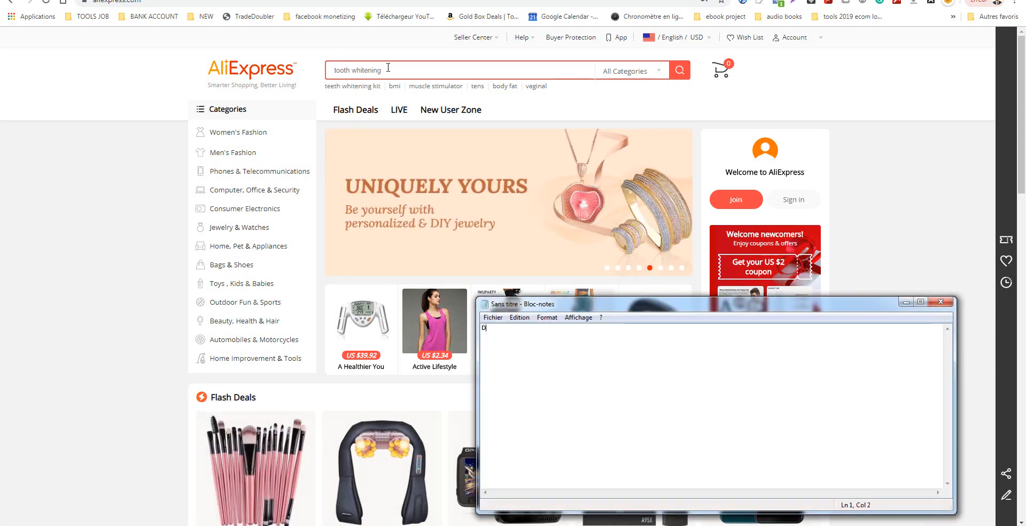
# Finish the first keyword line so it reads DROPSHIPPING.
pyautogui.write('ROP')
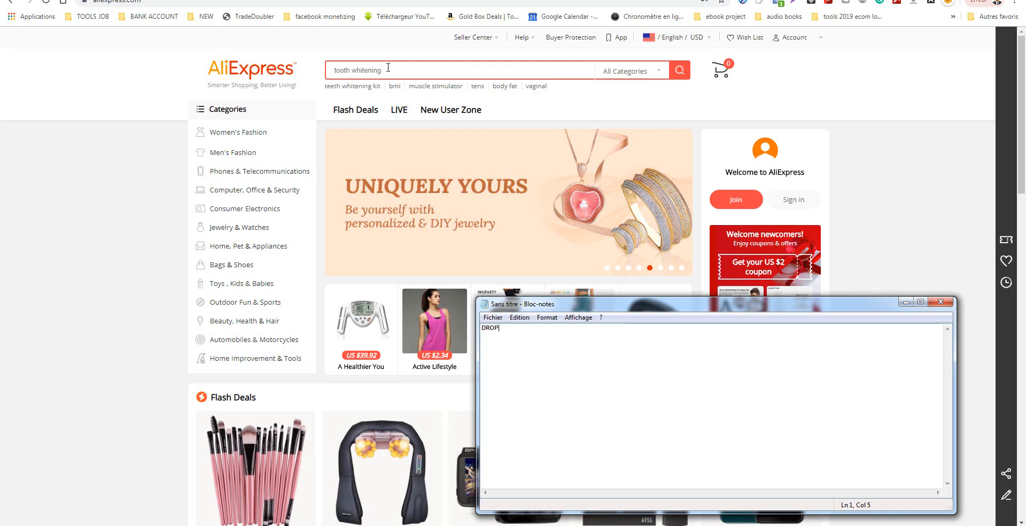
pyautogui.write('SHIPP')
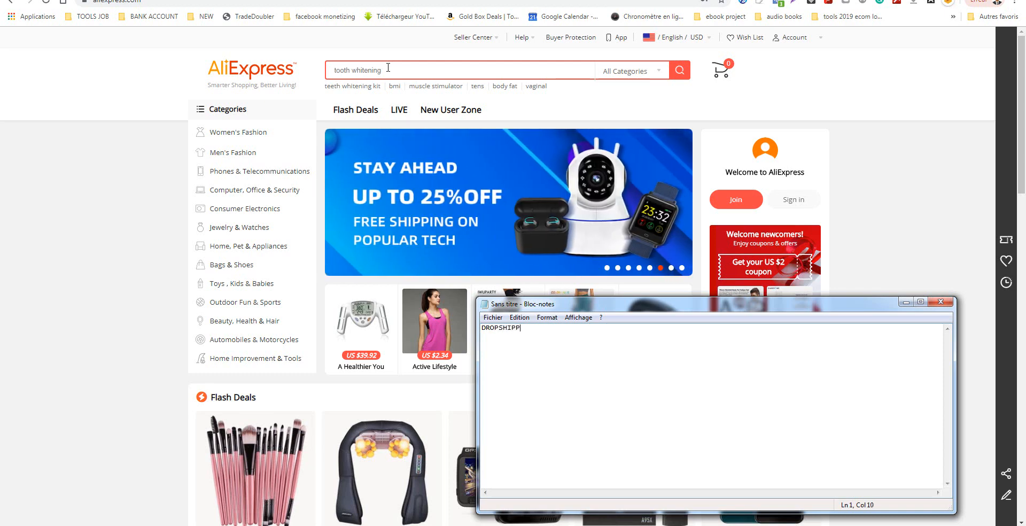
pyautogui.write('ING')
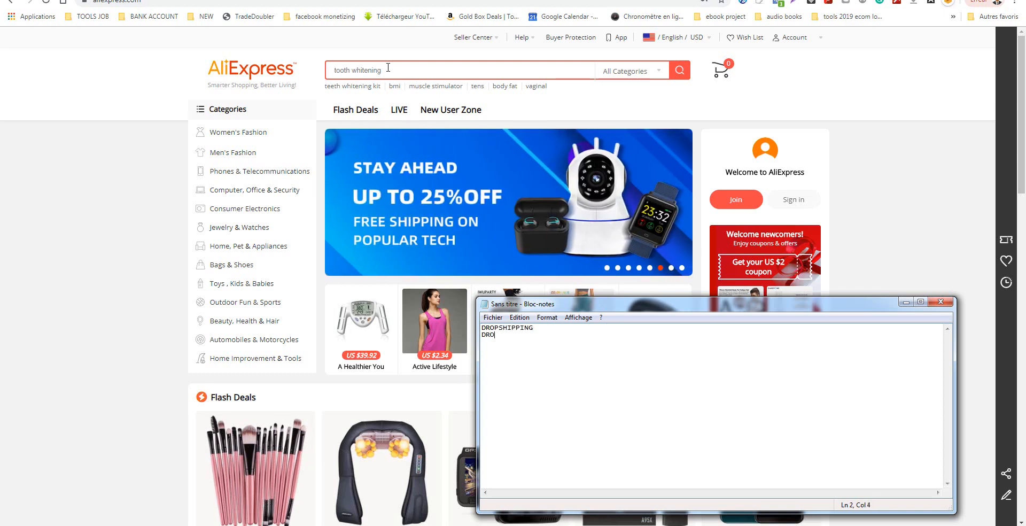
# Add the keywords DROPSHIP, VIP and DROP on the following lines.
pyautogui.write('P')
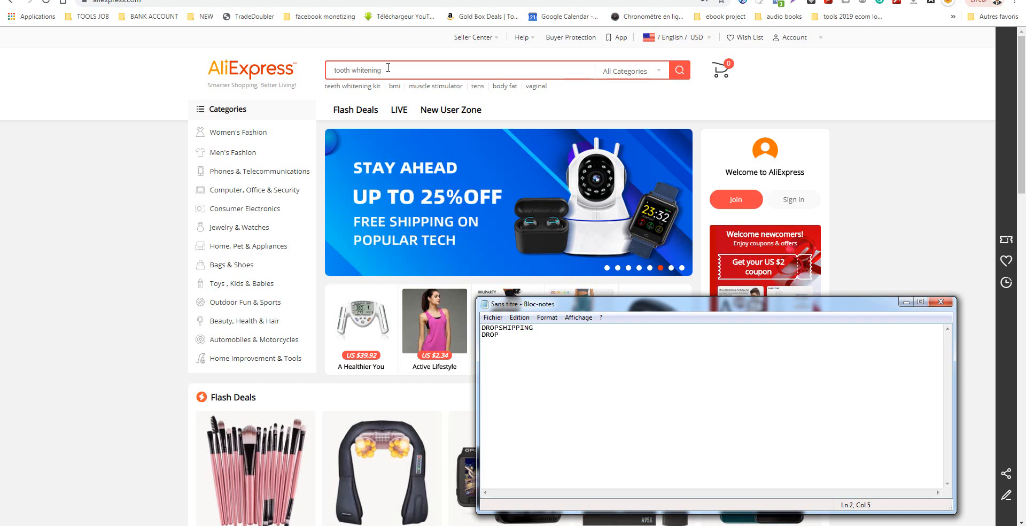
pyautogui.write('SH')
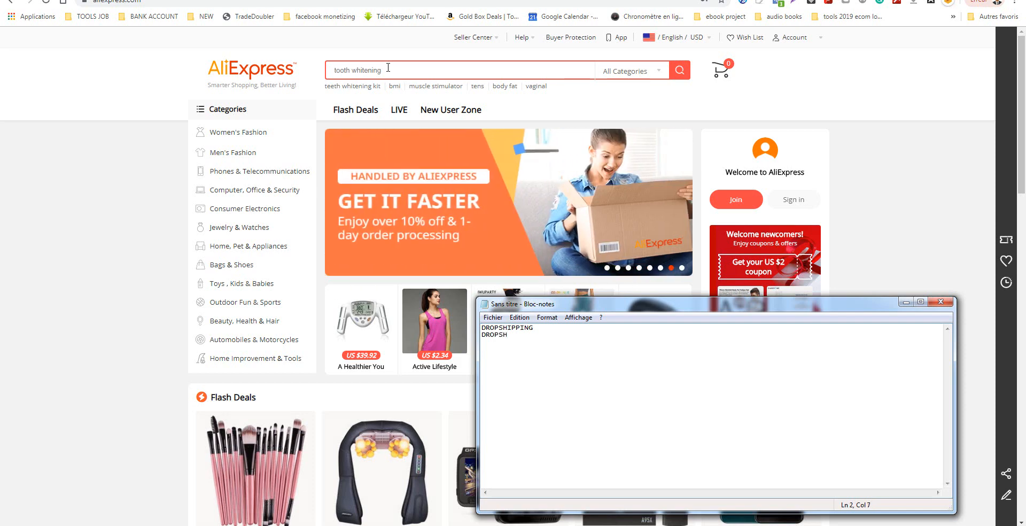
pyautogui.write('IP')
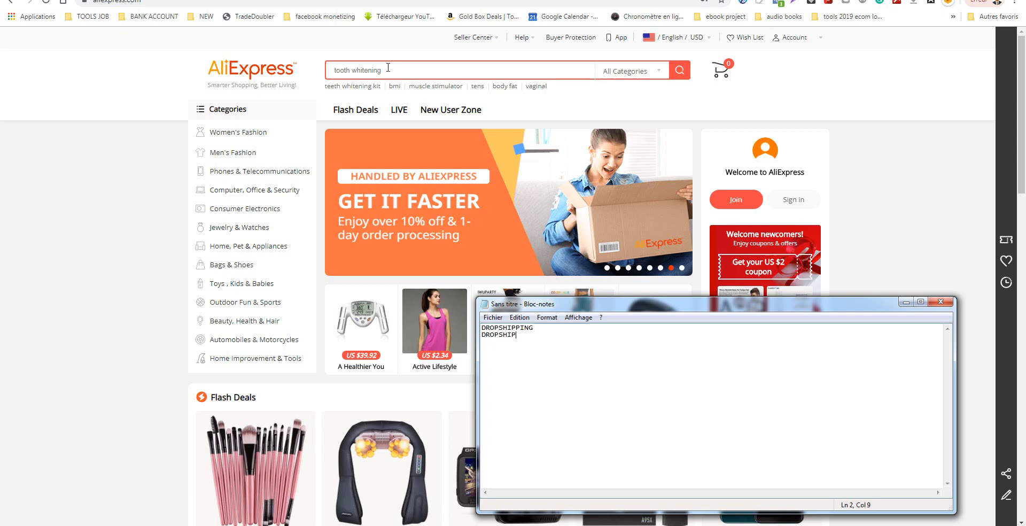
pyautogui.write('VIP')
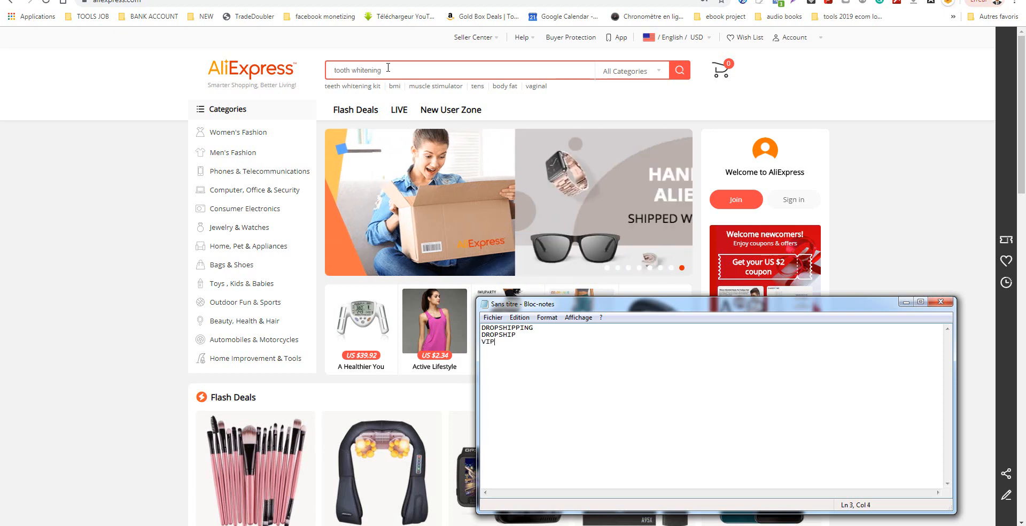
pyautogui.write('DR')
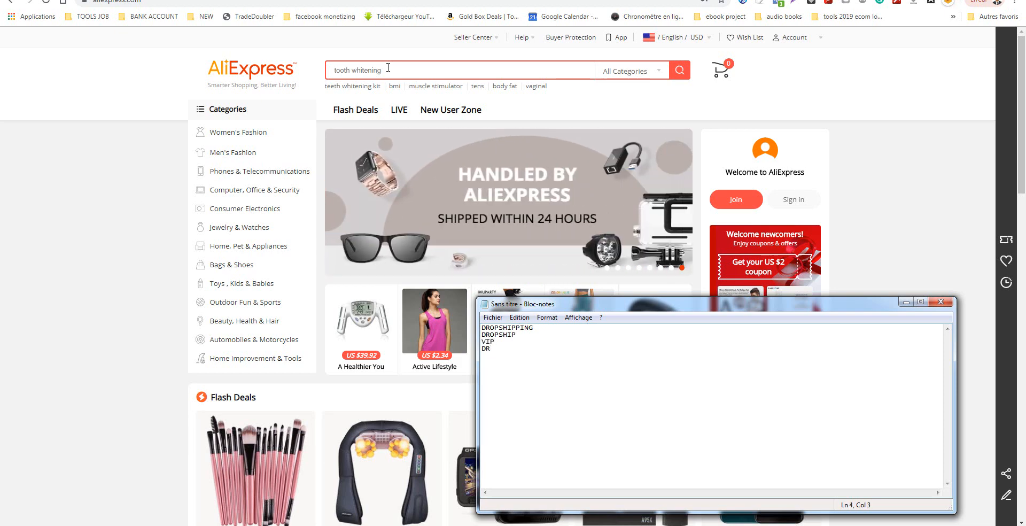
pyautogui.write('O')
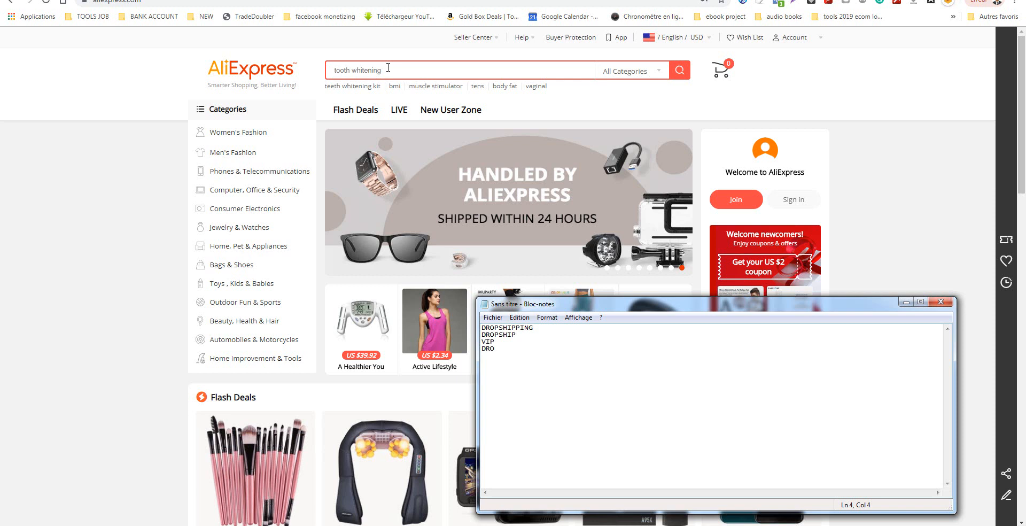
pyautogui.write('P')
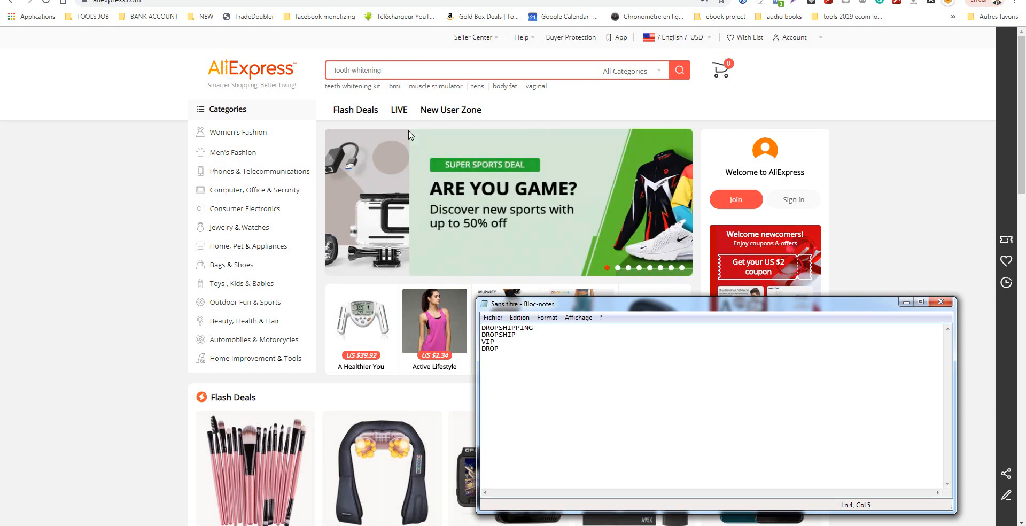
# Search AliExpress for the DROPSHIPPING keyword taken from the note, listing about 425,532 products.
pyautogui.doubleClick(506, 326)
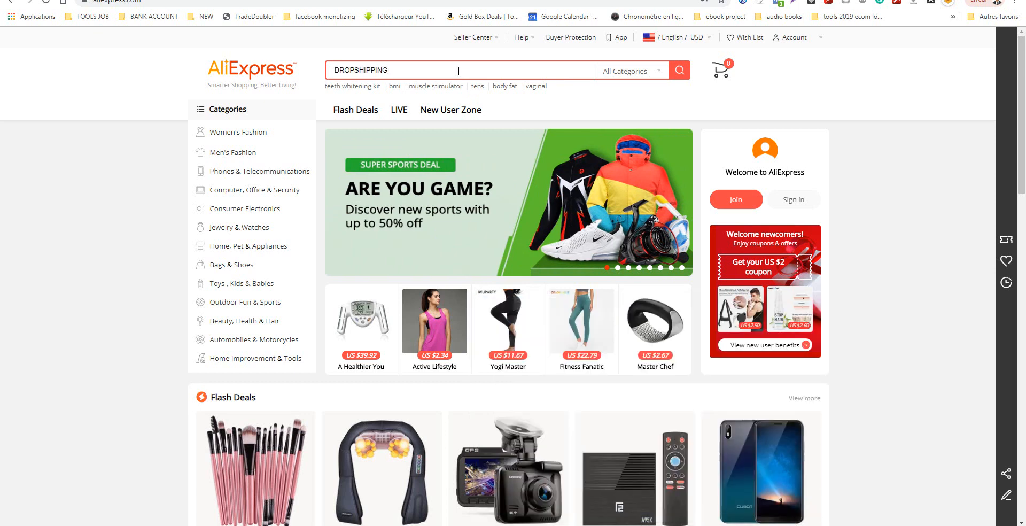
pyautogui.click(679, 71)
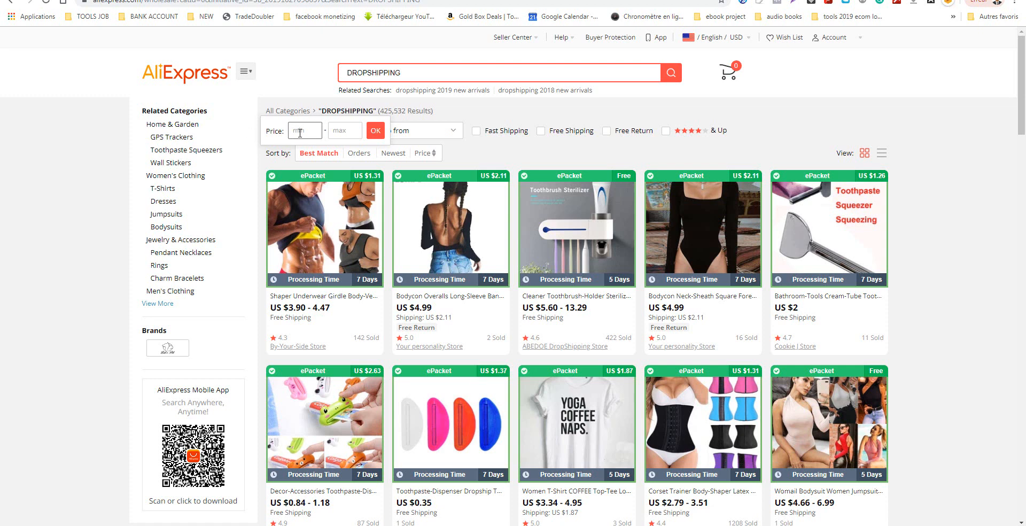
# Limit the DROPSHIPPING results to a US $5–30 price range, leaving 213,128 products.
pyautogui.write('10')
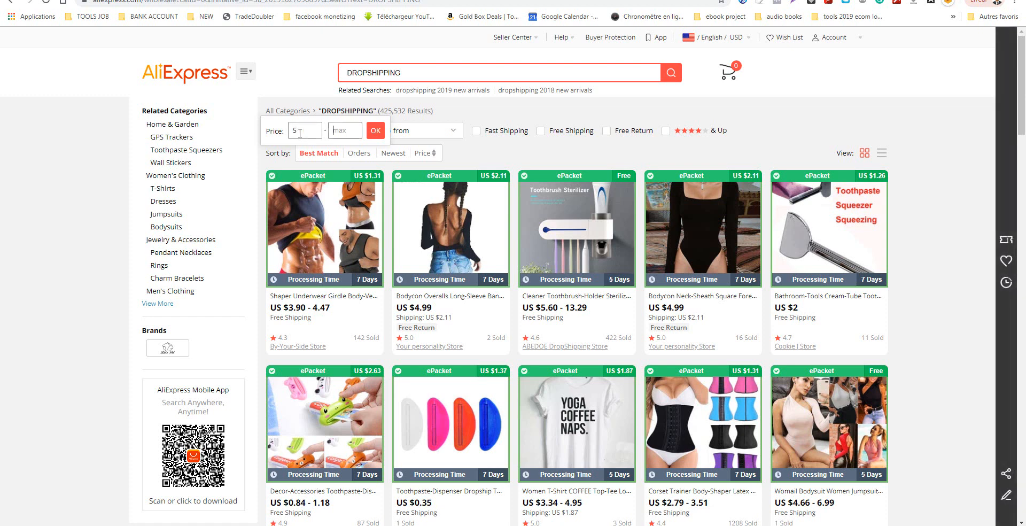
pyautogui.write('30')
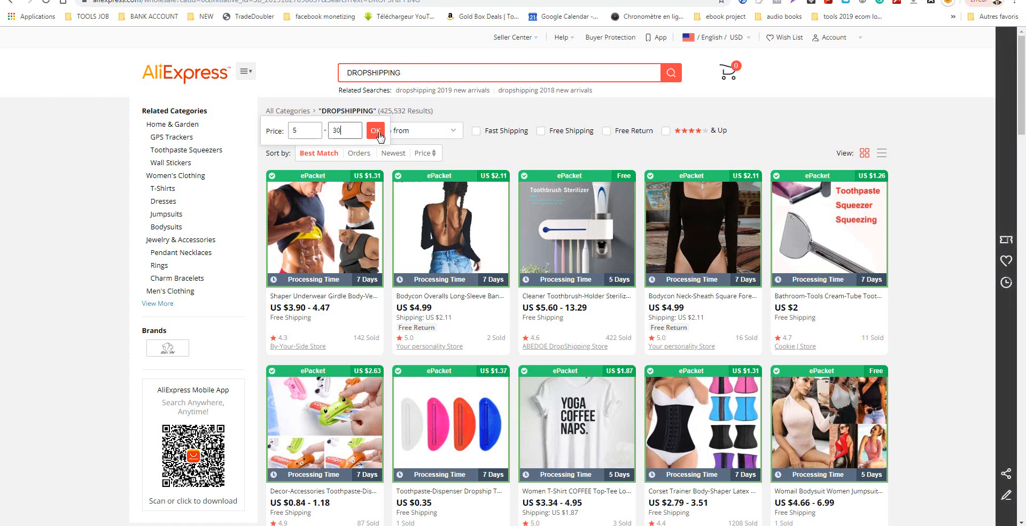
pyautogui.click(375, 131)
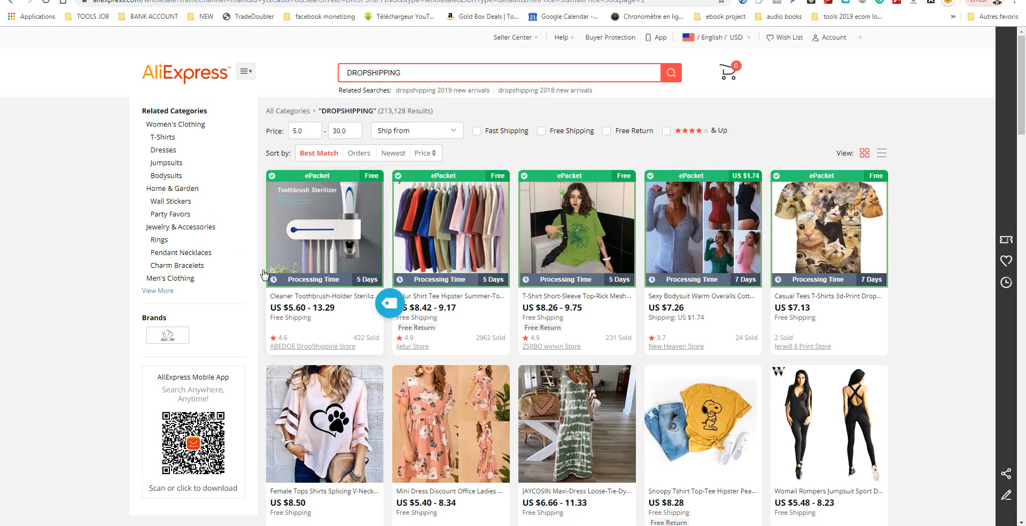
pyautogui.moveTo(154, 294)
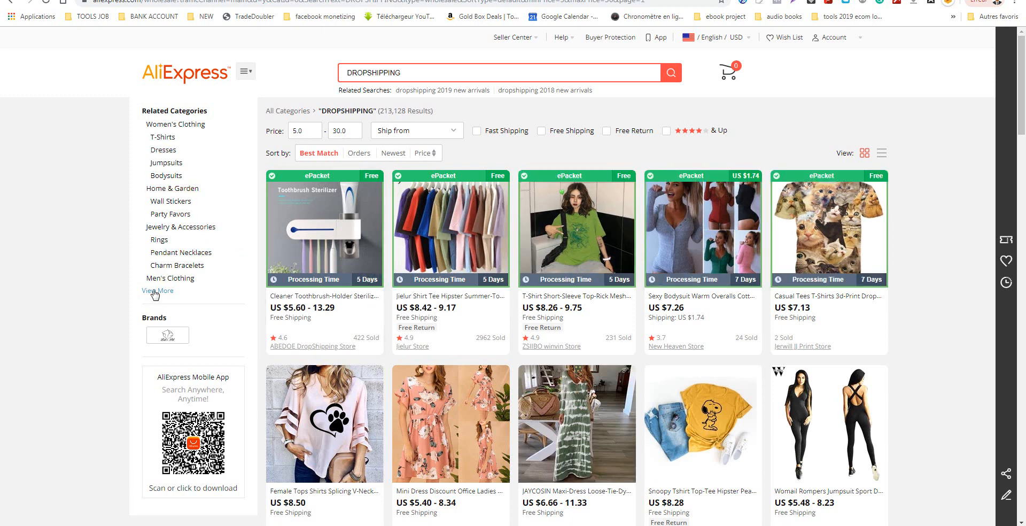
# Narrow to the Home Improvement category and reapply the $5–30 price range, leaving 4,908 products.
pyautogui.click(159, 291)
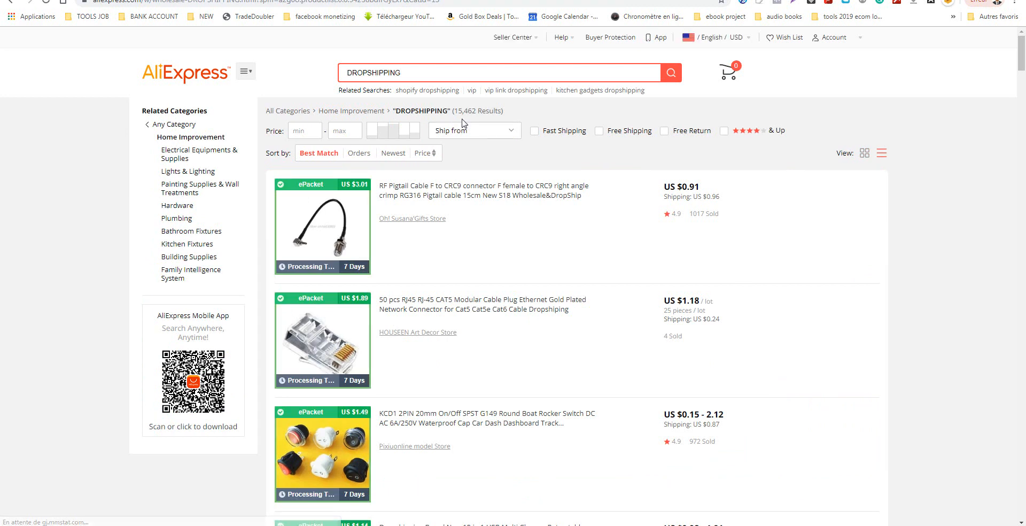
pyautogui.click(304, 131)
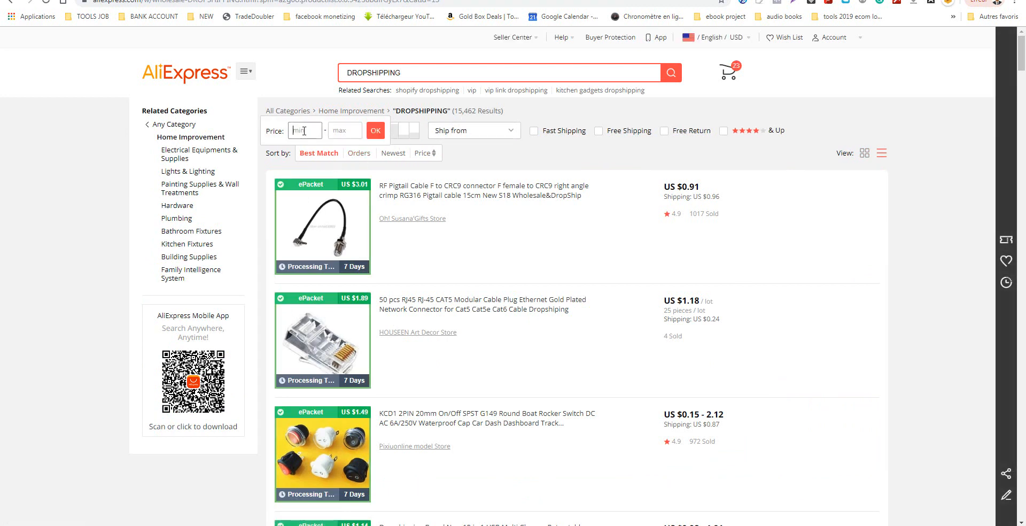
pyautogui.write('30')
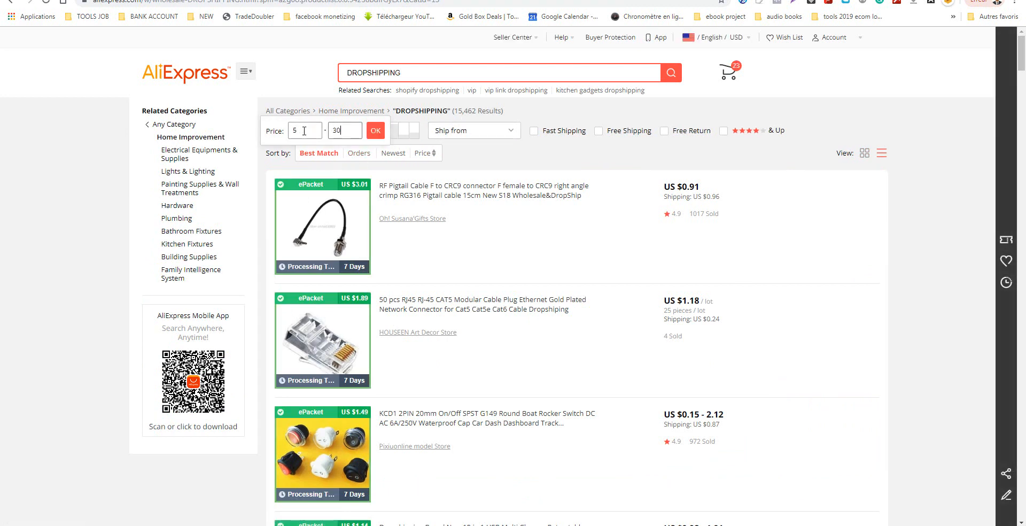
pyautogui.click(375, 130)
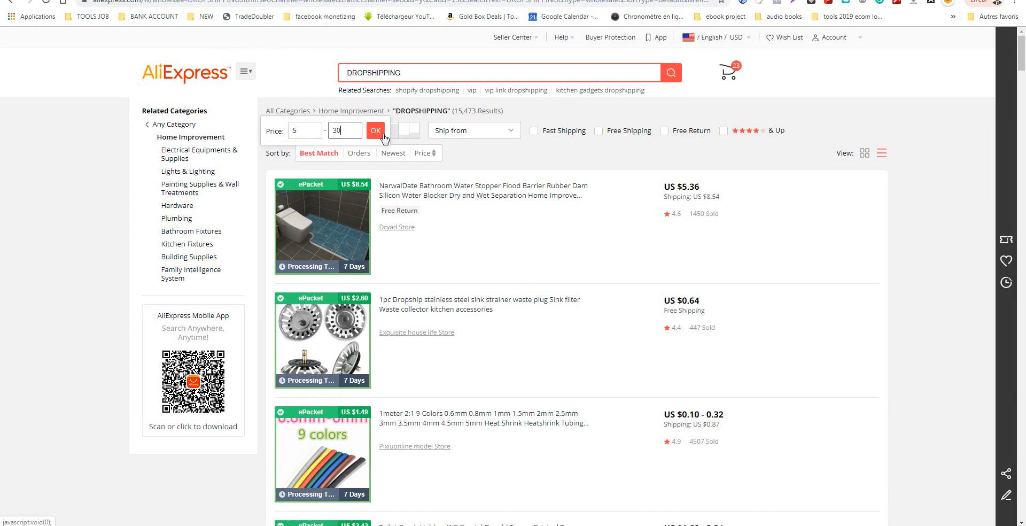
pyautogui.click(375, 130)
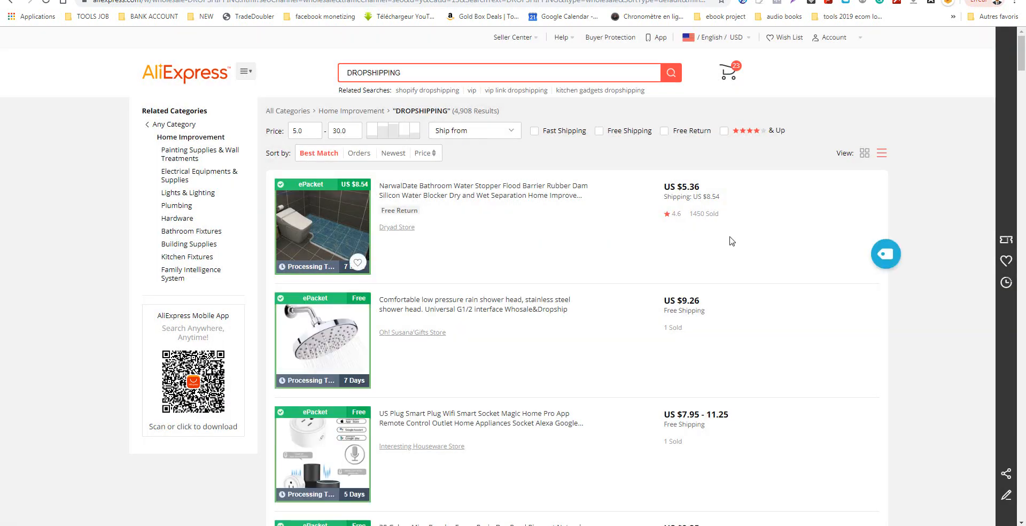
pyautogui.doubleClick(704, 212)
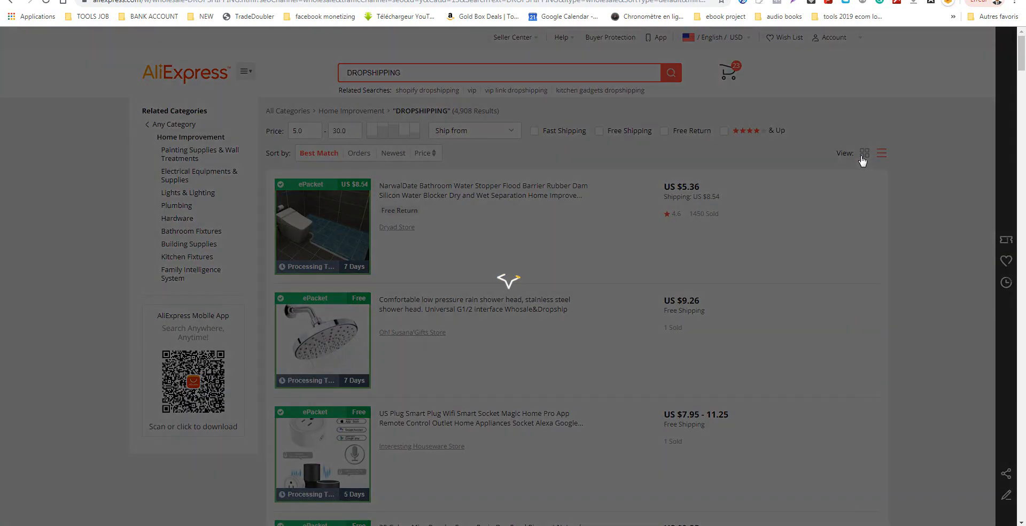
# Show the results as a product grid with Sold counts highlighted, then return to the keyword note.
pyautogui.click(863, 152)
pyautogui.write('SOLD')
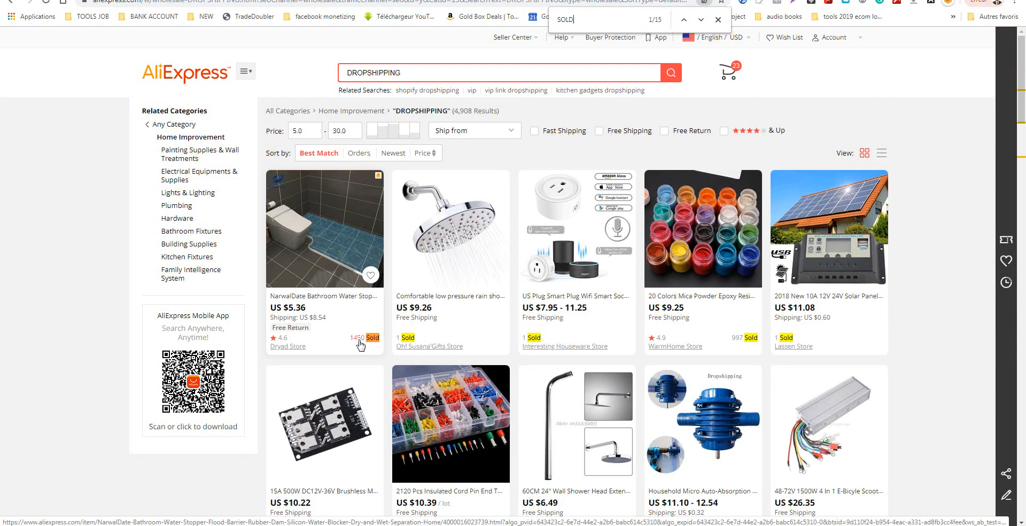
pyautogui.moveTo(548, 384)
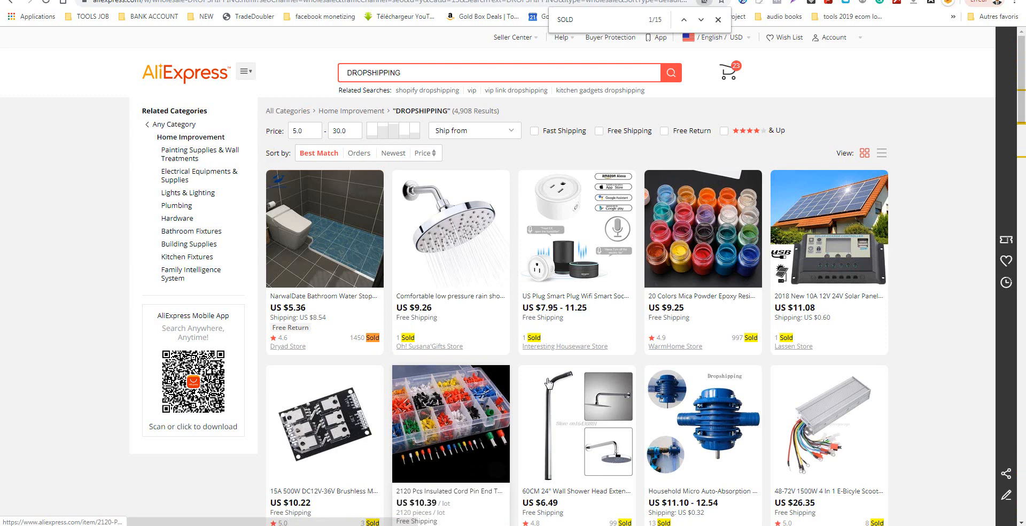
pyautogui.scroll(-3)
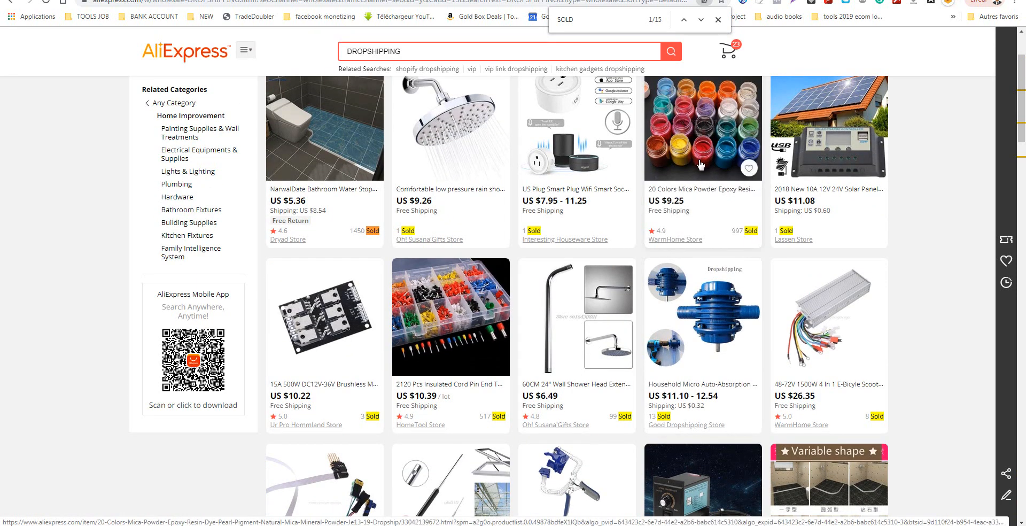
pyautogui.rightClick(701, 127)
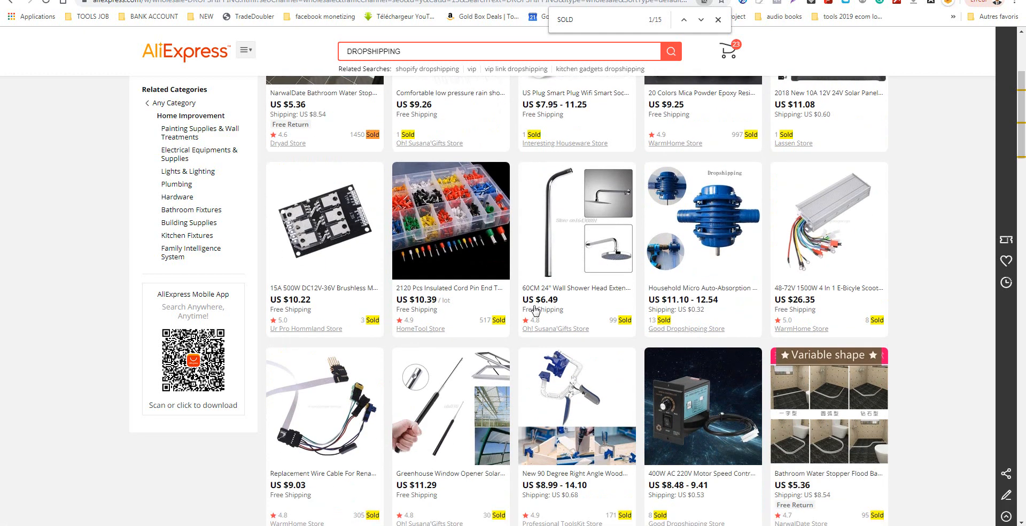
pyautogui.scroll(3)
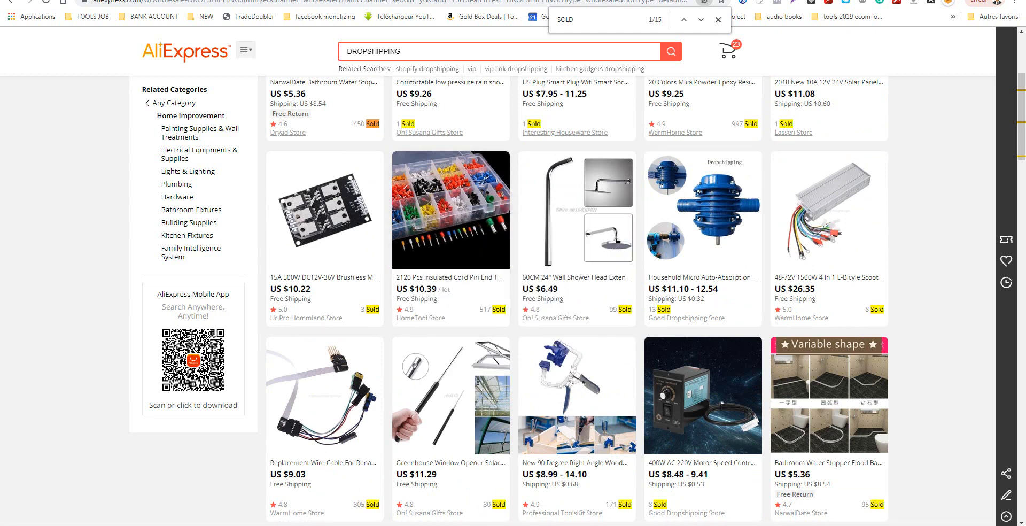
pyautogui.click(7, 520)
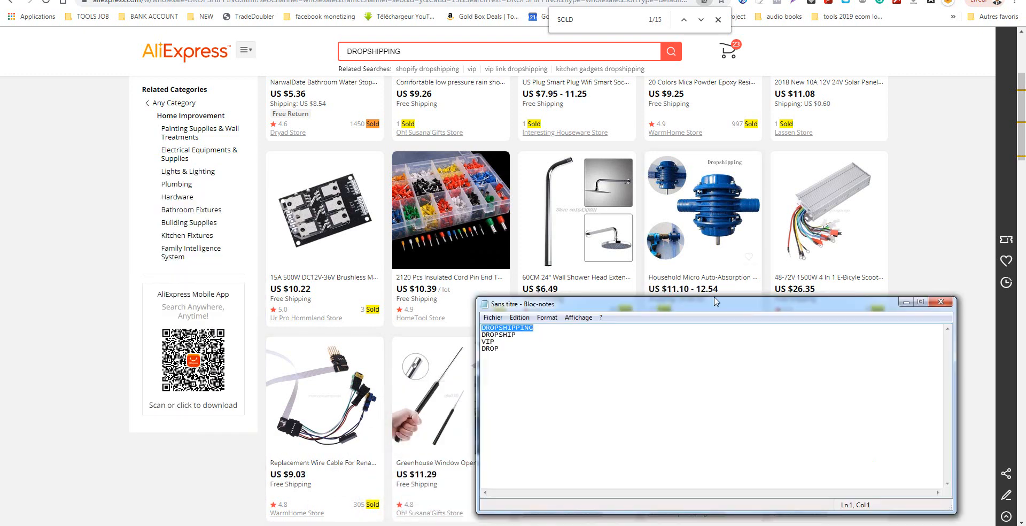
# Start a 'PRODUCT SHOULD BE.' criteria list with the first item, solves a problem.
pyautogui.click(584, 362)
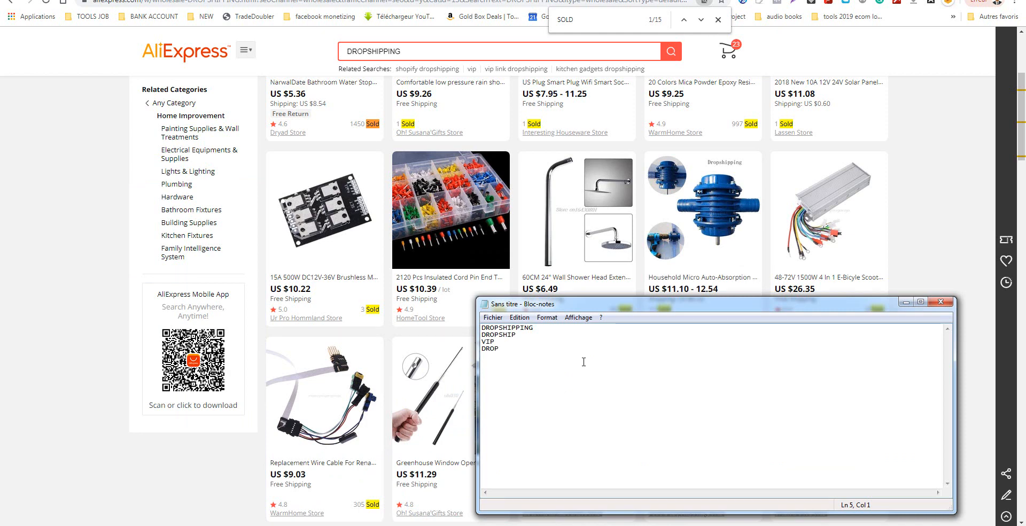
pyautogui.write('PR')
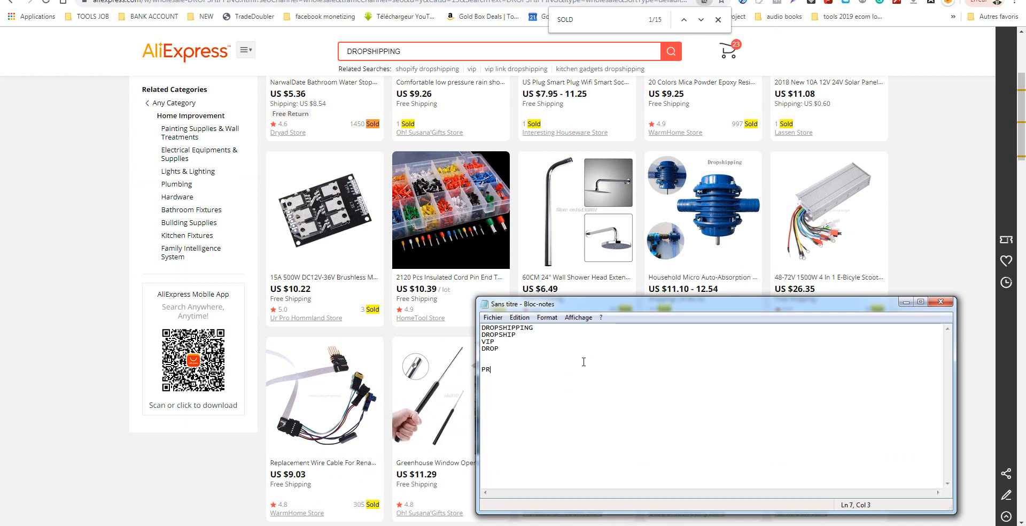
pyautogui.write('ODUCT SHOULD BE')
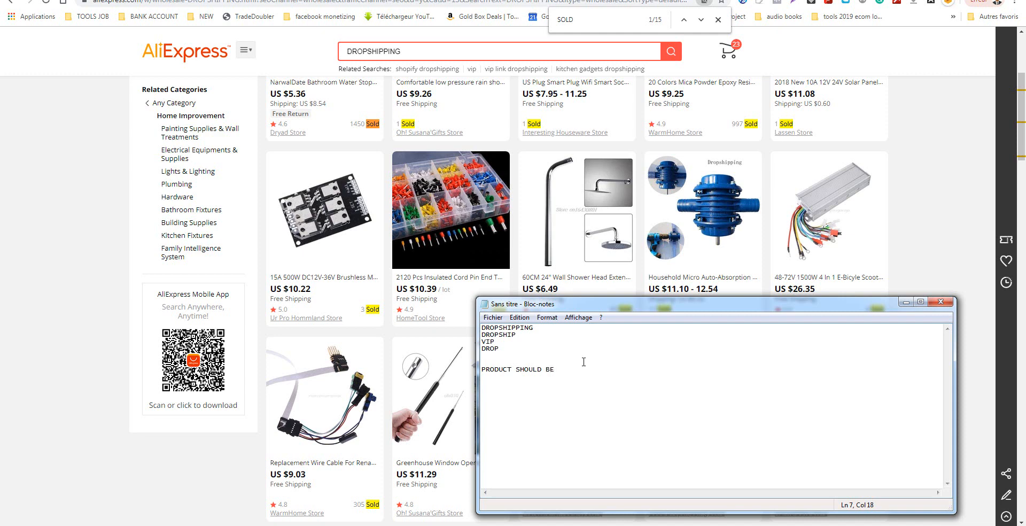
pyautogui.write('.')
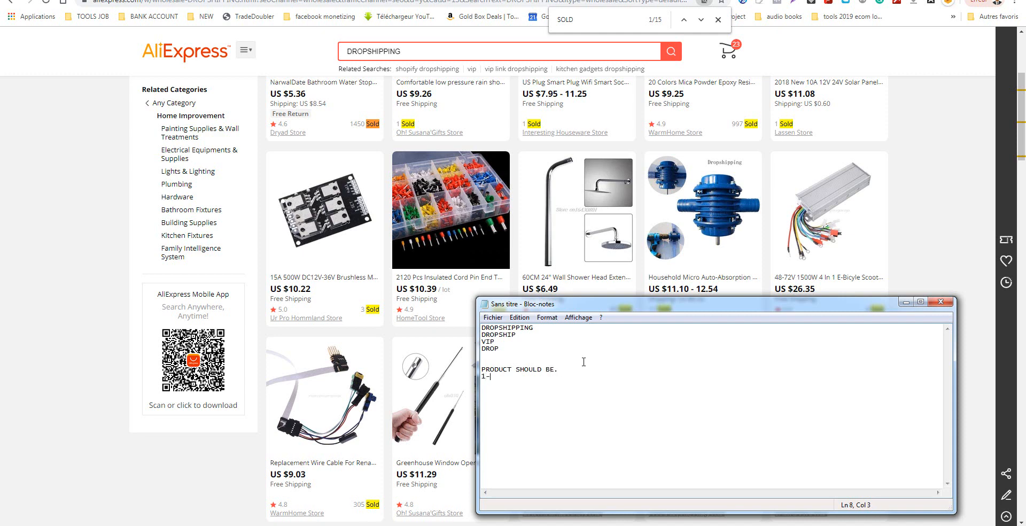
pyautogui.write('solve p')
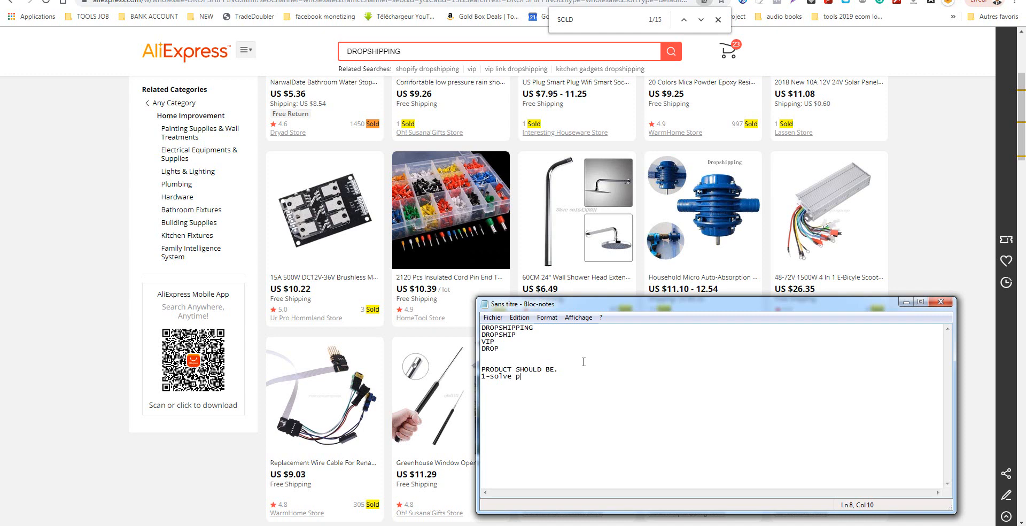
pyautogui.write('roble;')
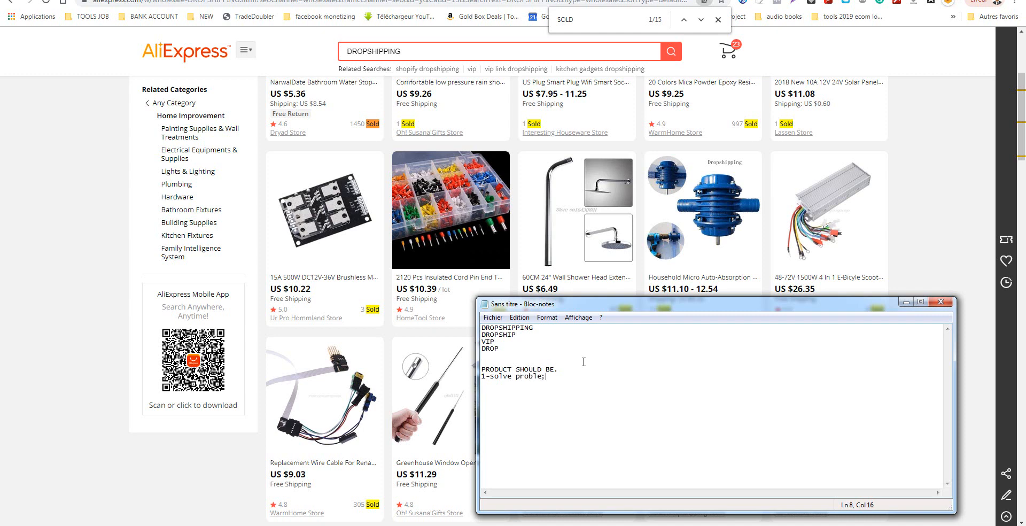
# Add the second criterion: small, easy to ship.
pyautogui.press('Return')
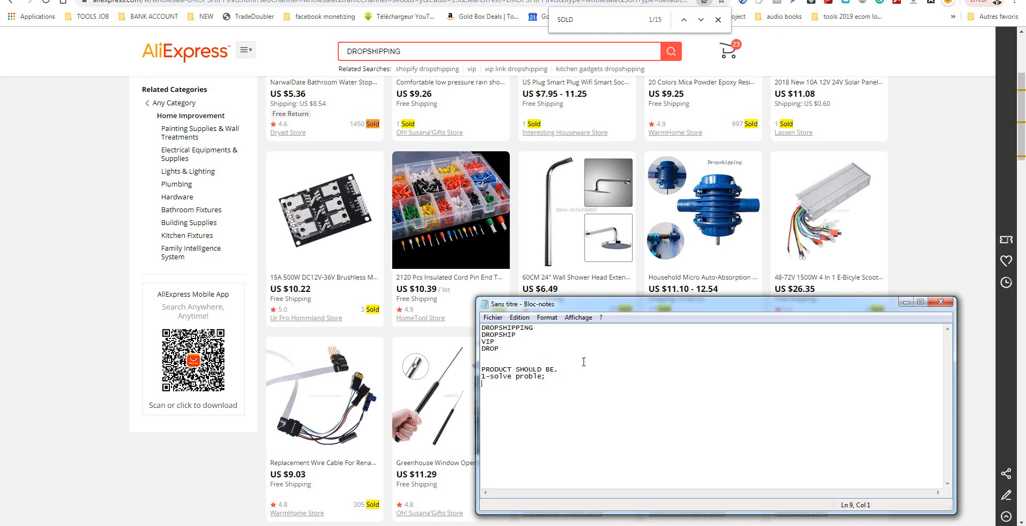
pyautogui.write('2-')
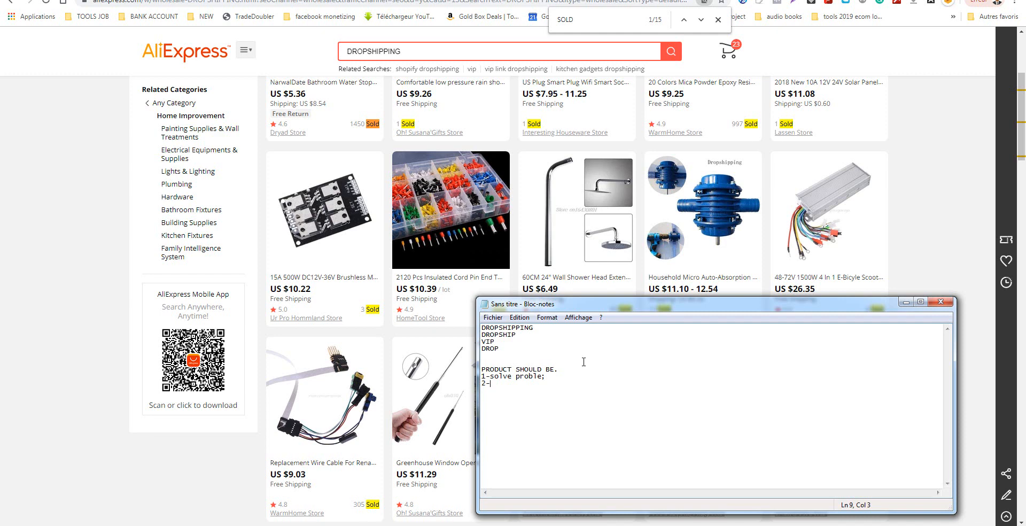
pyautogui.write('s')
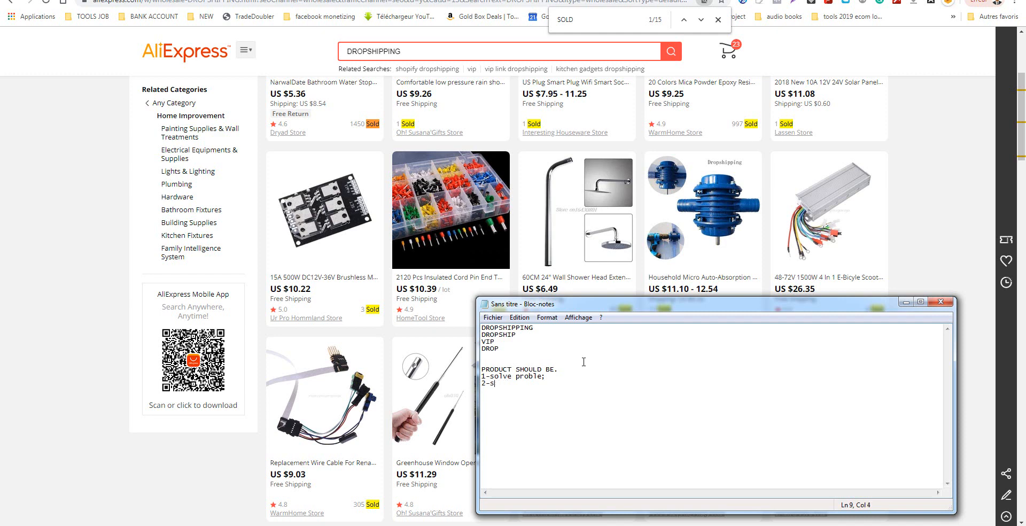
pyautogui.write(';')
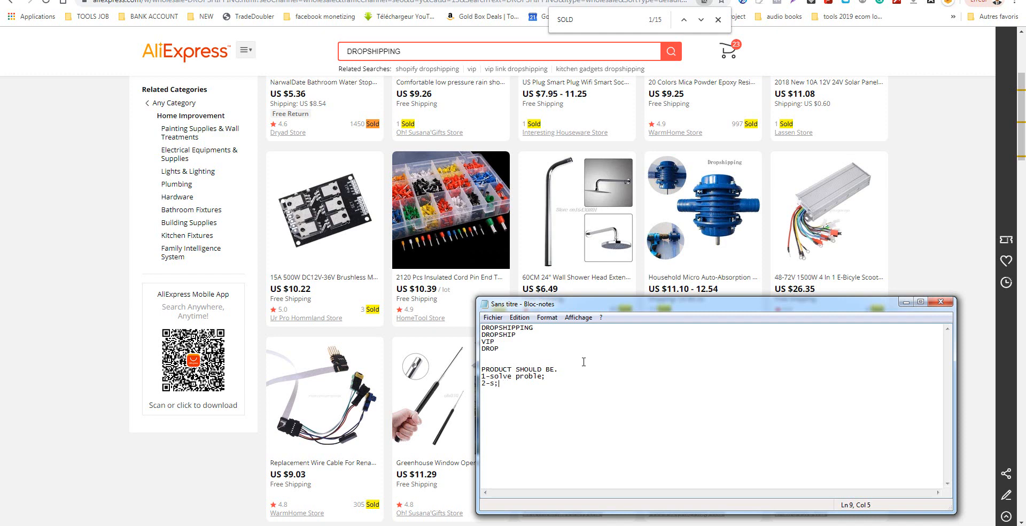
pyautogui.write('a')
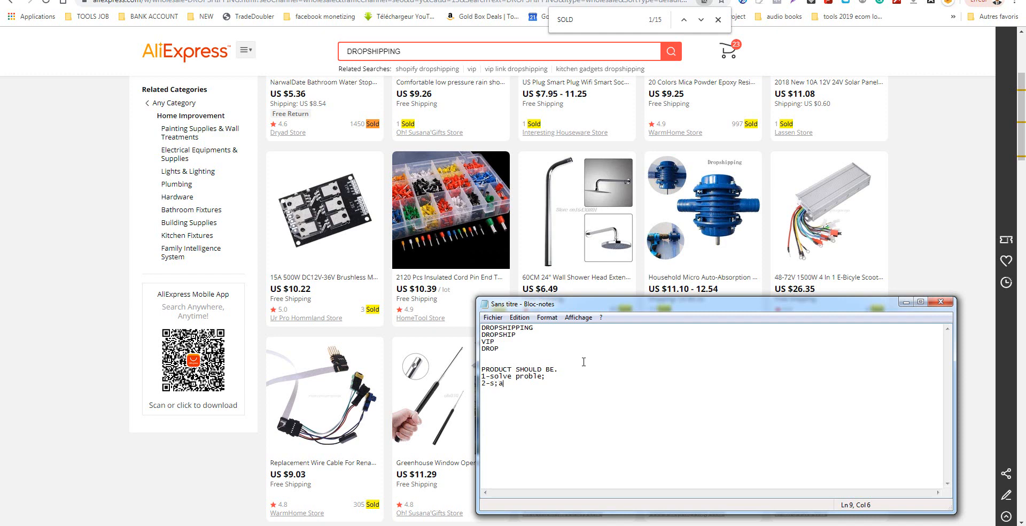
pyautogui.press('BackSpace')
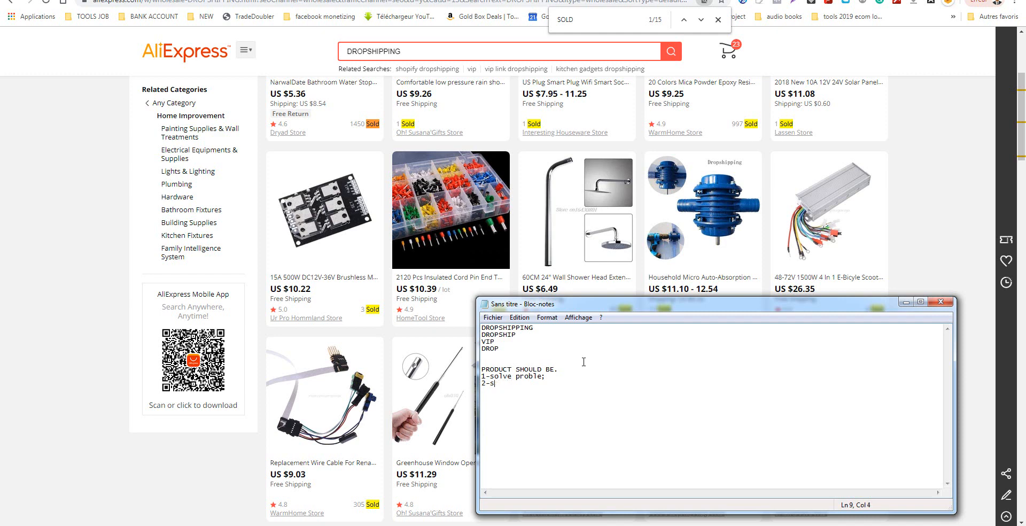
pyautogui.write('q')
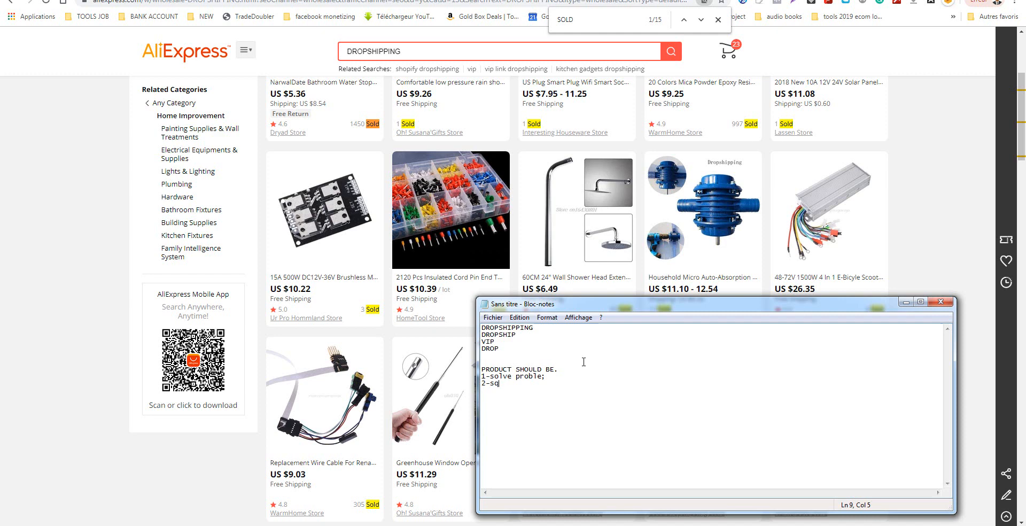
pyautogui.write('ma')
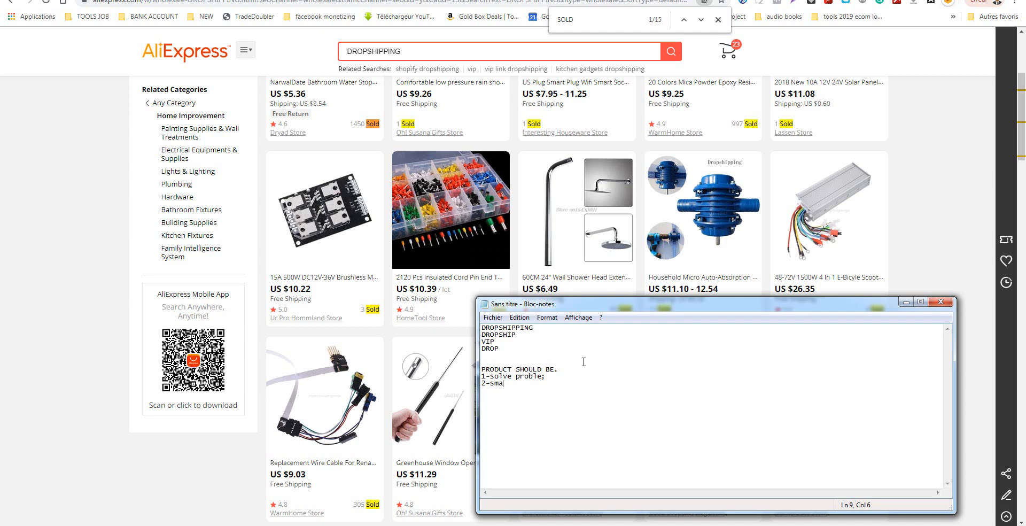
pyautogui.write('ll to')
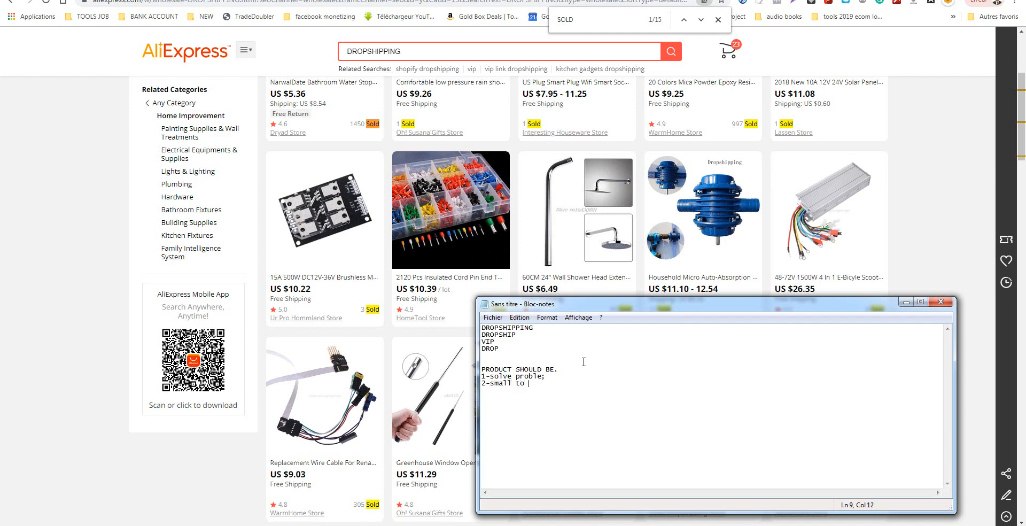
pyautogui.write('sho')
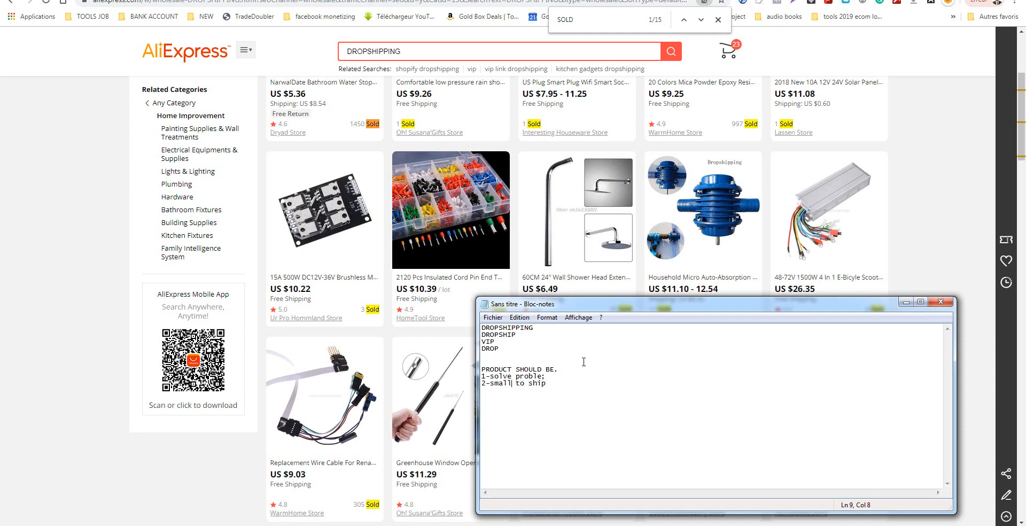
pyautogui.write('/ea')
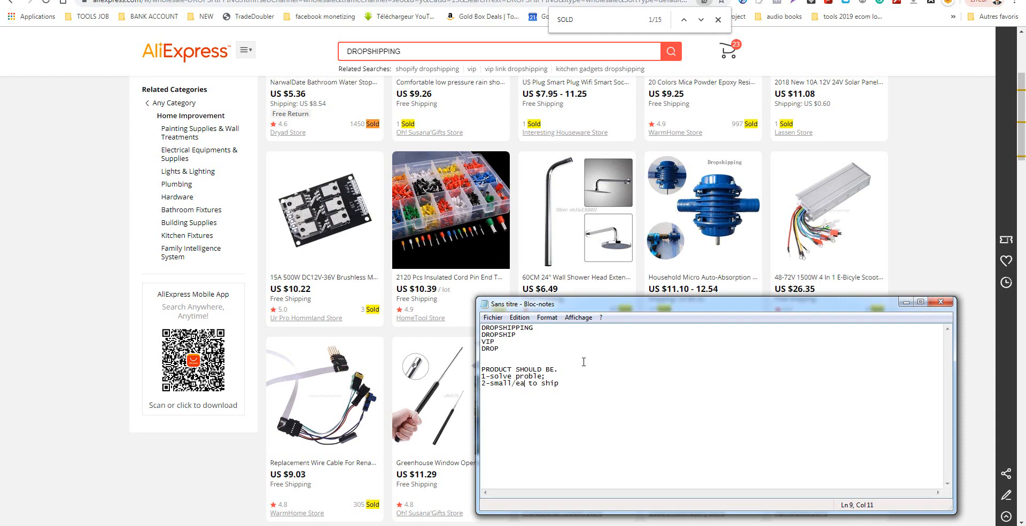
pyautogui.write('sy')
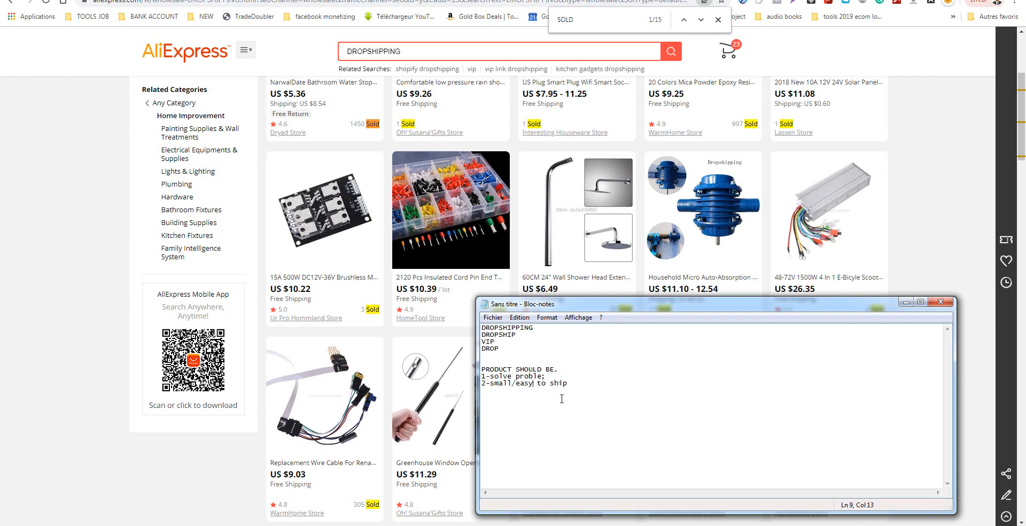
# Add the third criterion: can be sold for more than 29.95 dollars.
pyautogui.write('3')
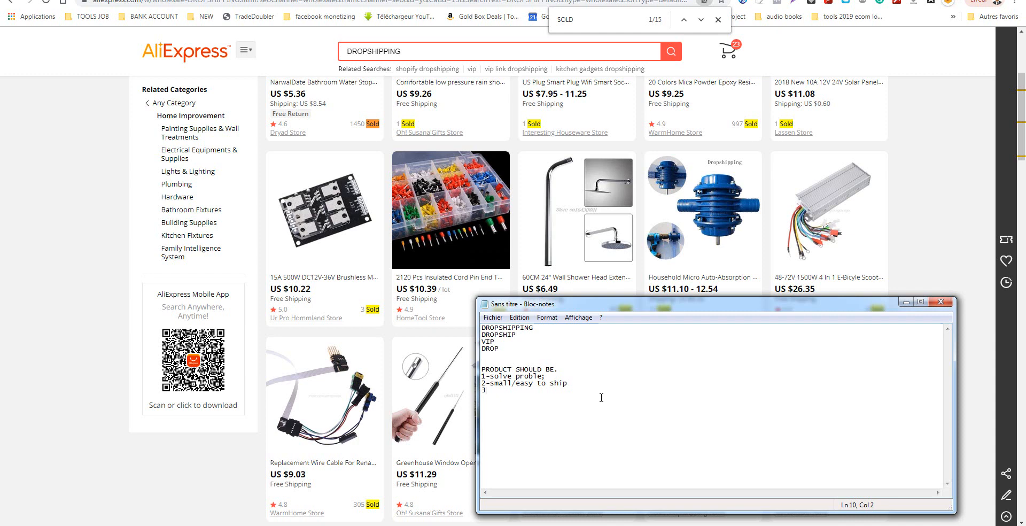
pyautogui.write('-')
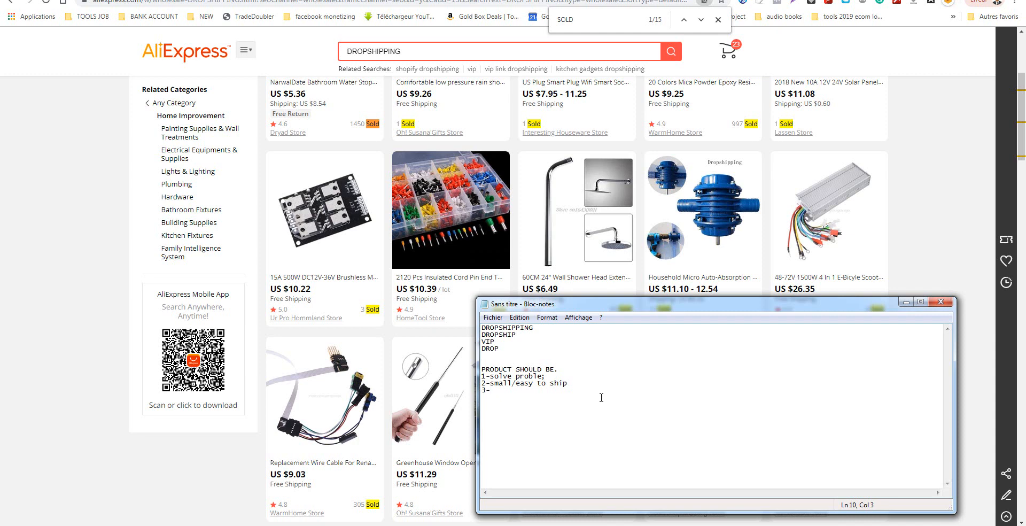
pyautogui.write('c')
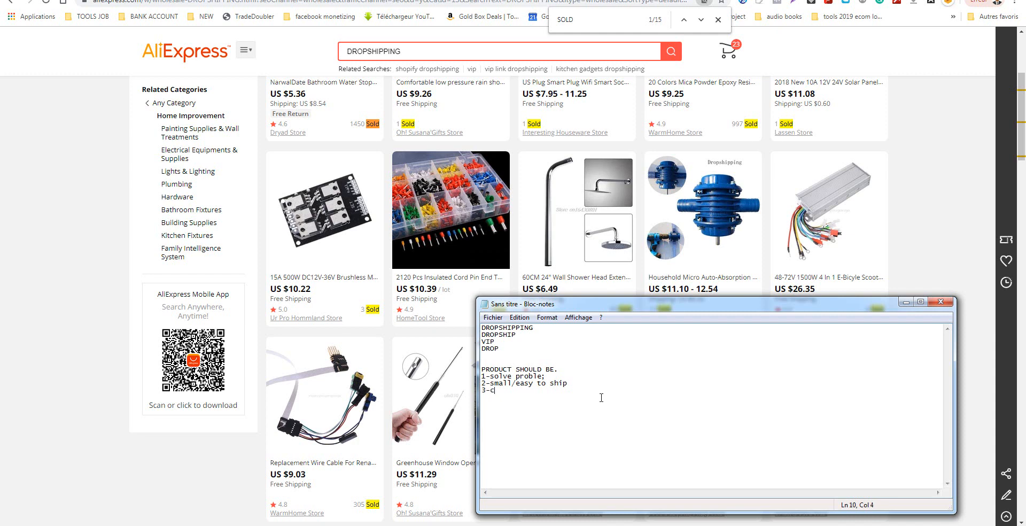
pyautogui.write('an')
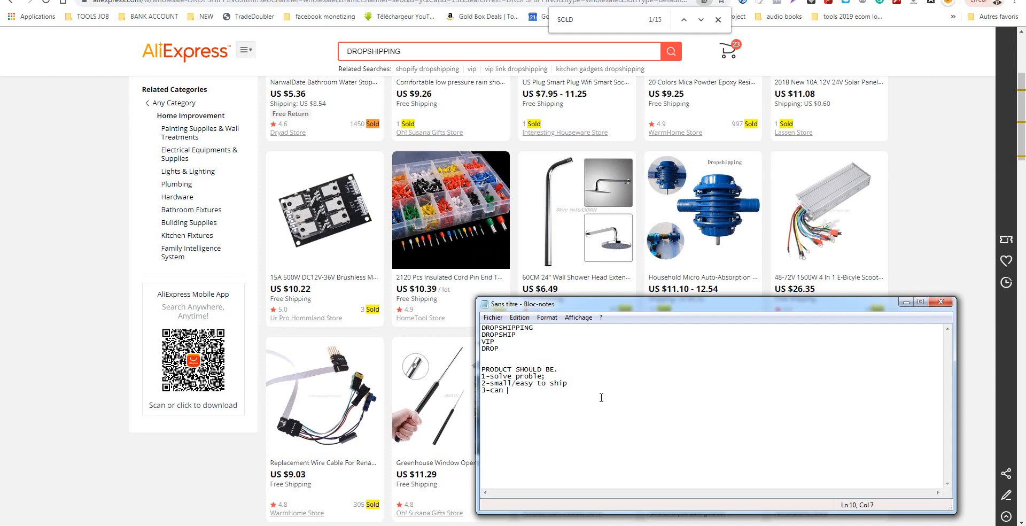
pyautogui.write('be sold')
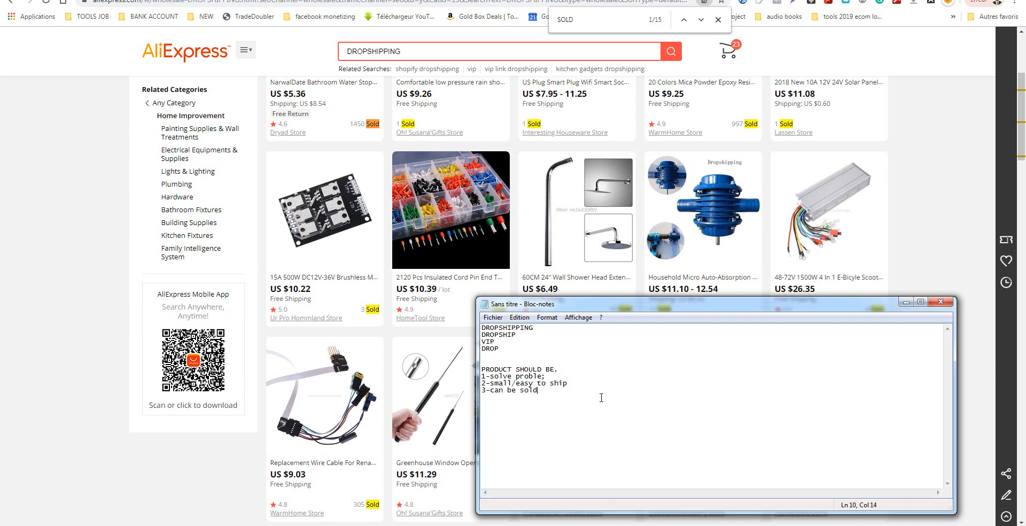
pyautogui.press('BackSpace')
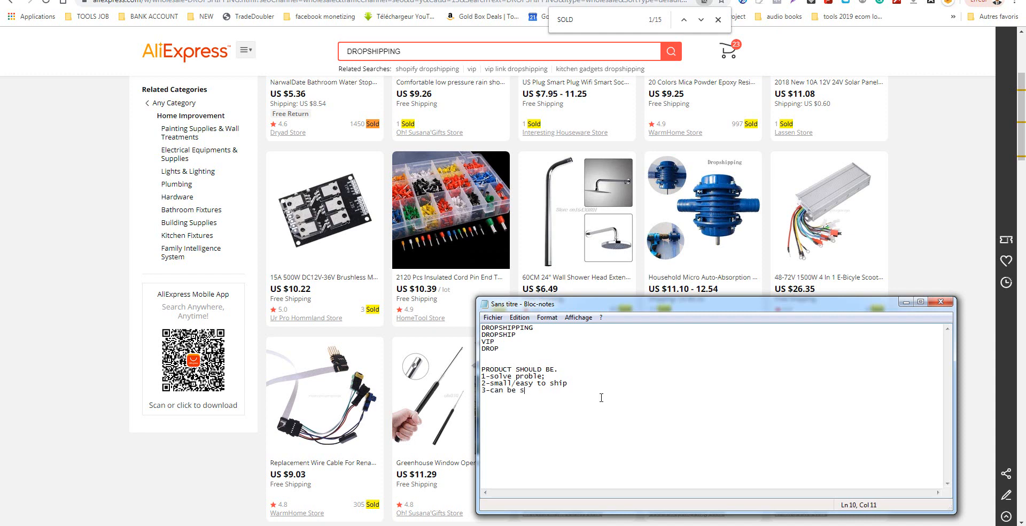
pyautogui.press('Backspace')
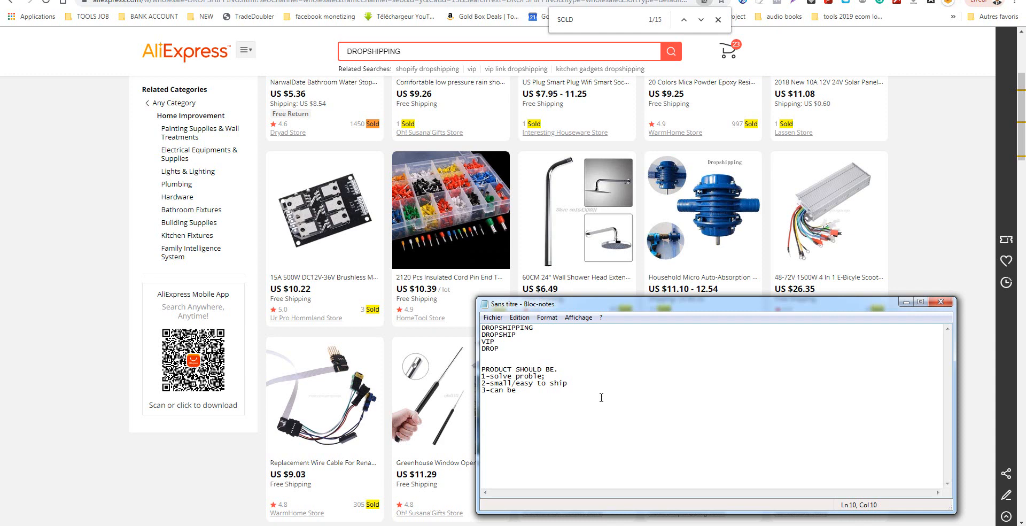
pyautogui.click(519, 390)
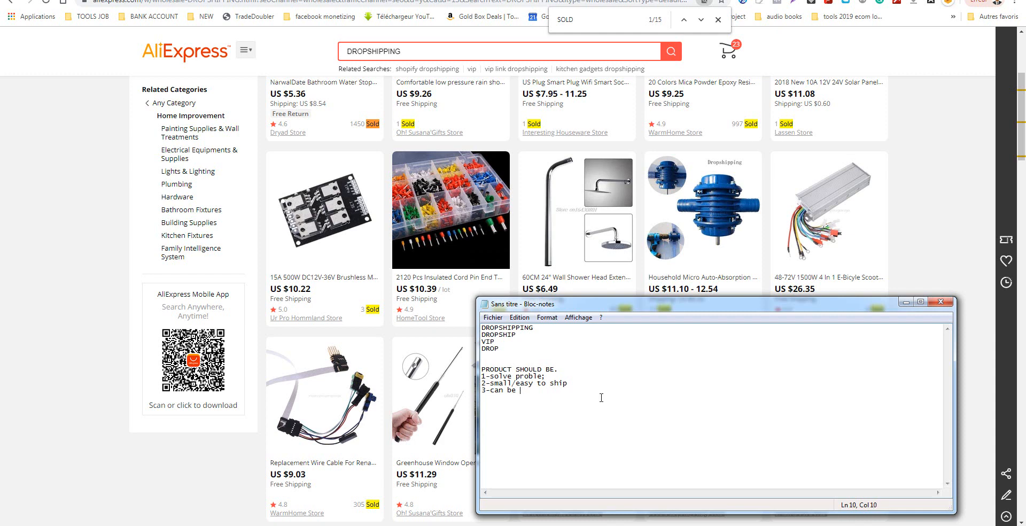
pyautogui.write('sold')
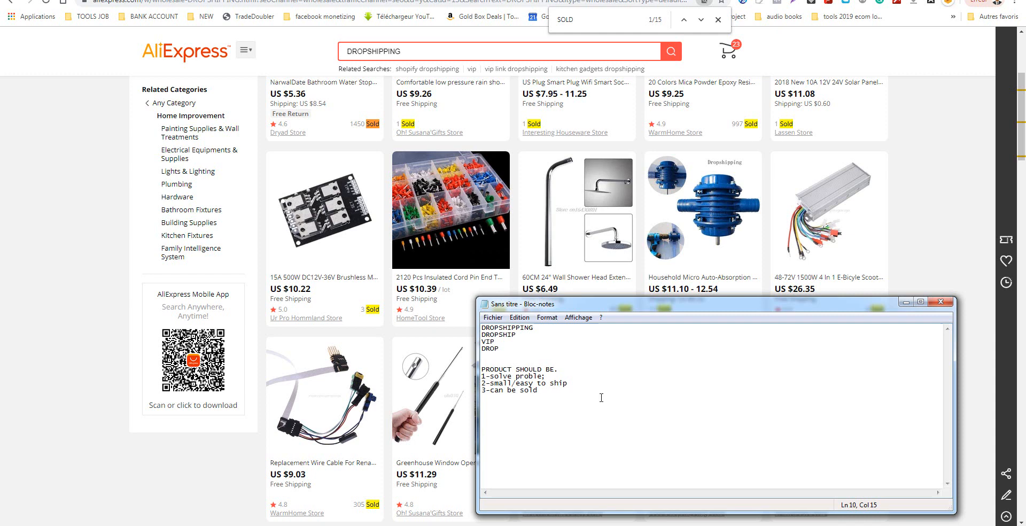
pyautogui.write('for ;')
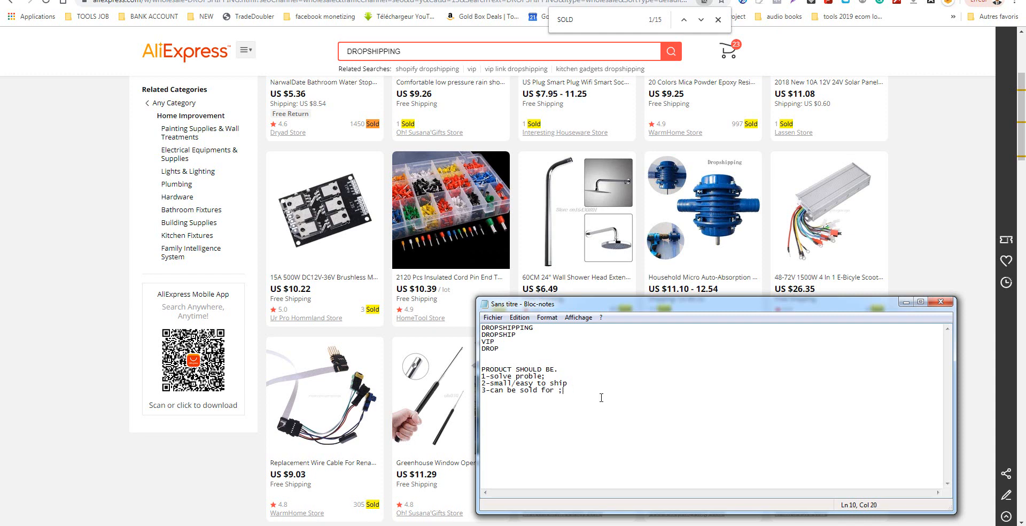
pyautogui.write('more than 2')
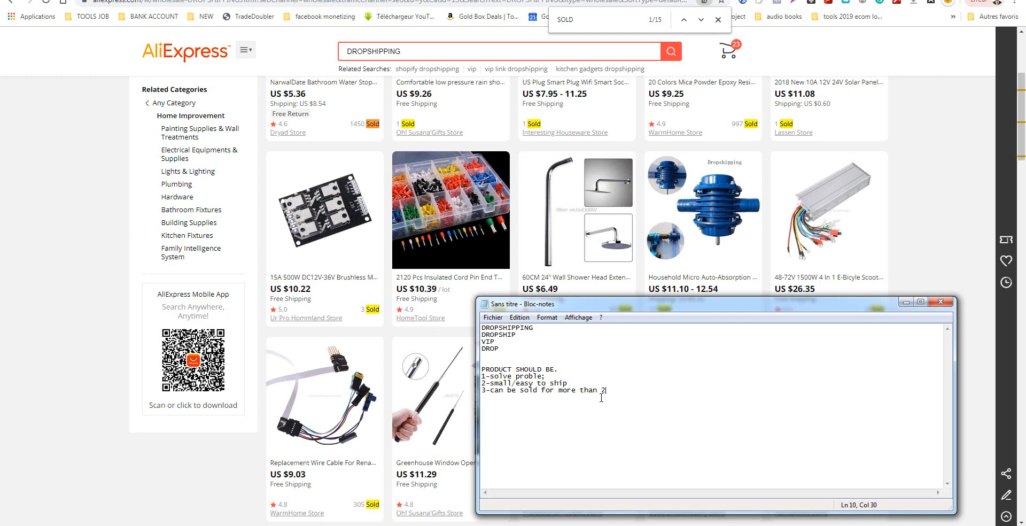
pyautogui.press('Backspace')
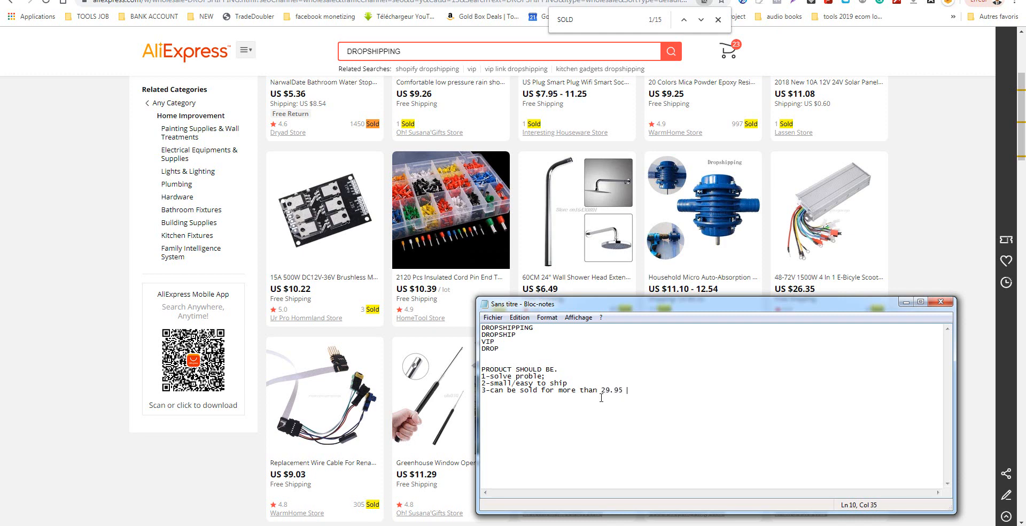
pyautogui.write('dollar')
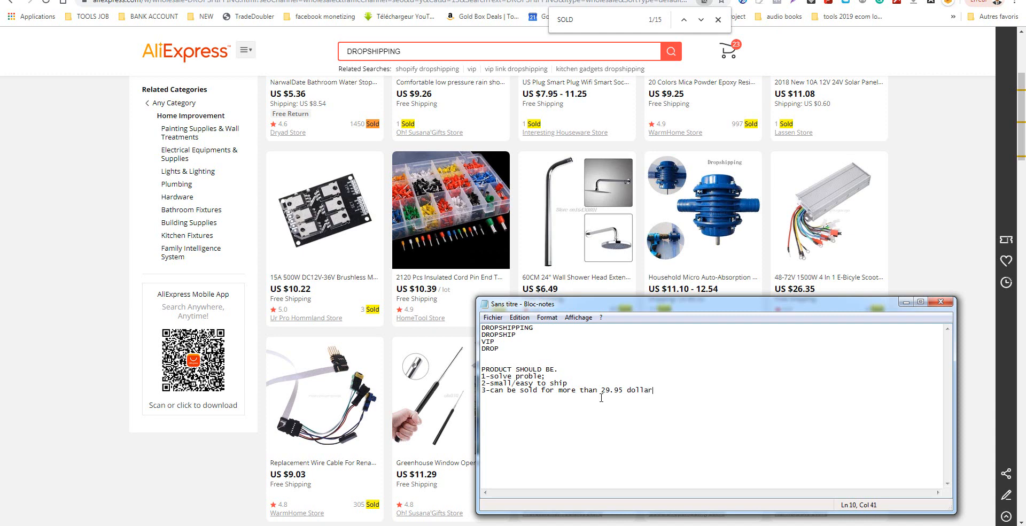
# Add the fourth criterion, have potential to be trendy, and the fifth, hard to find.
pyautogui.press('enter')
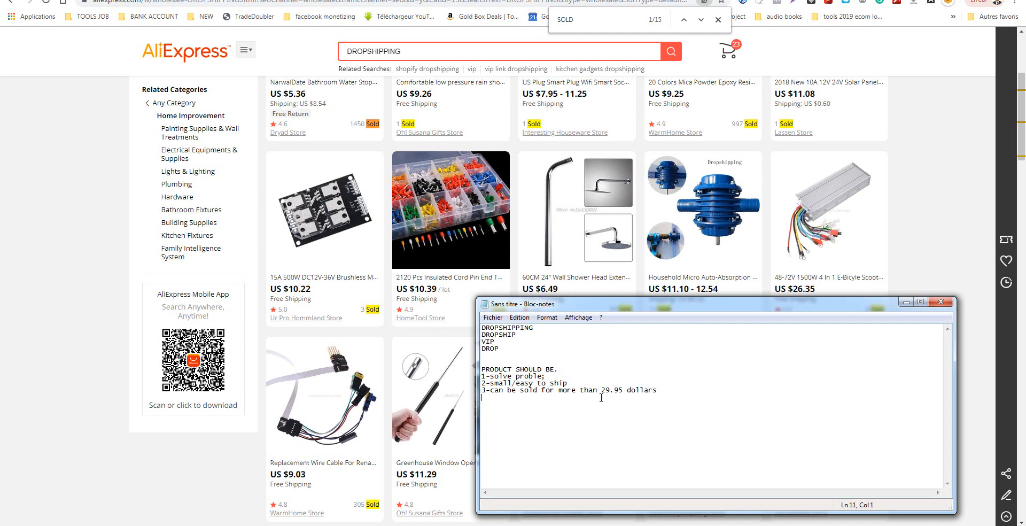
pyautogui.write('4-')
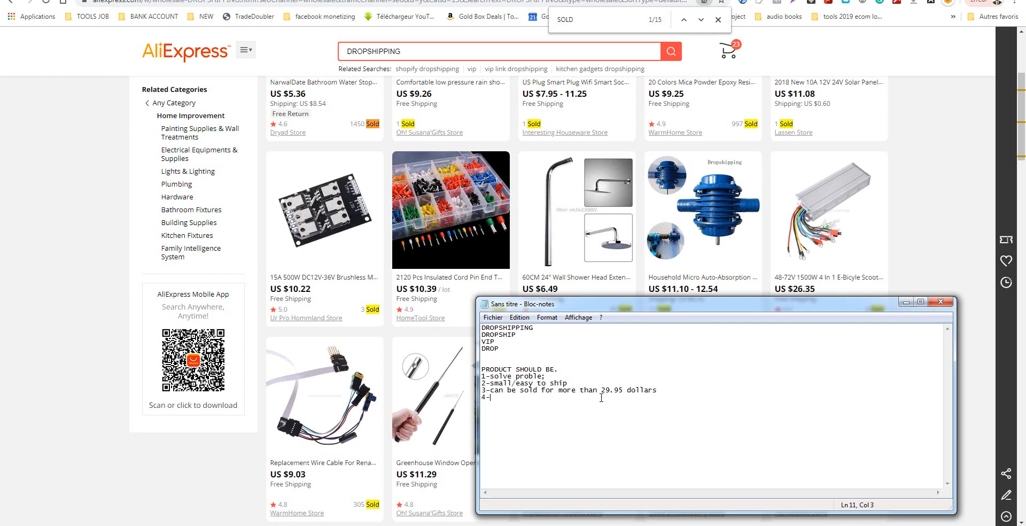
pyautogui.write('hq')
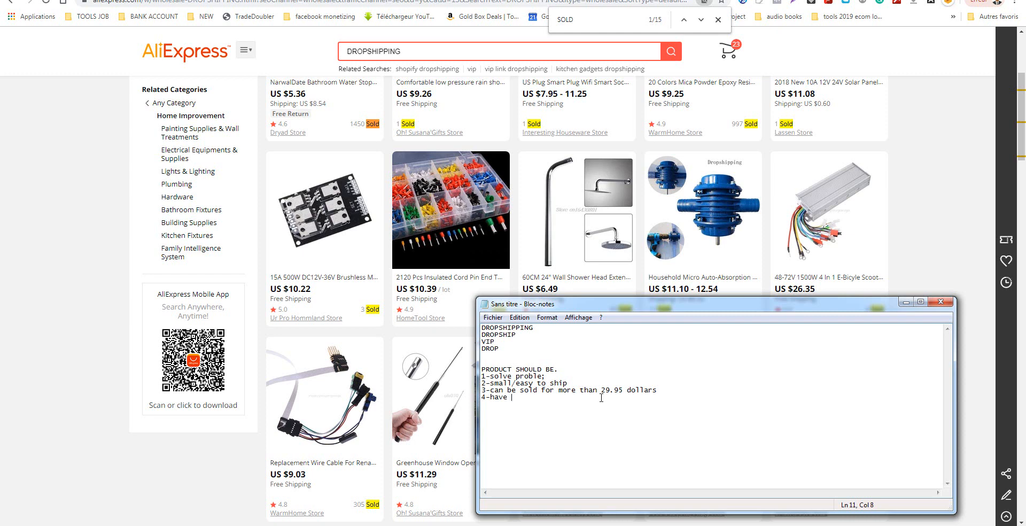
pyautogui.write('potentia;')
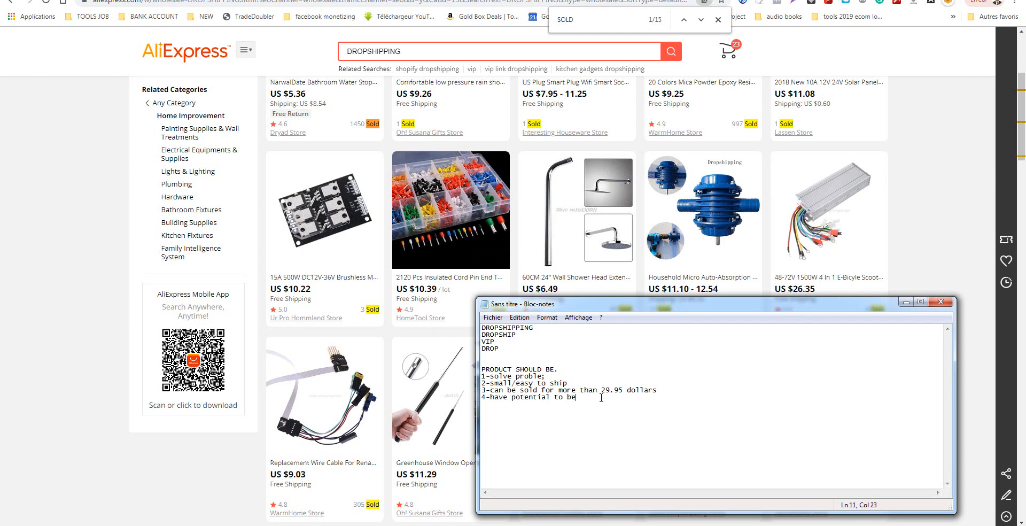
pyautogui.write('trend')
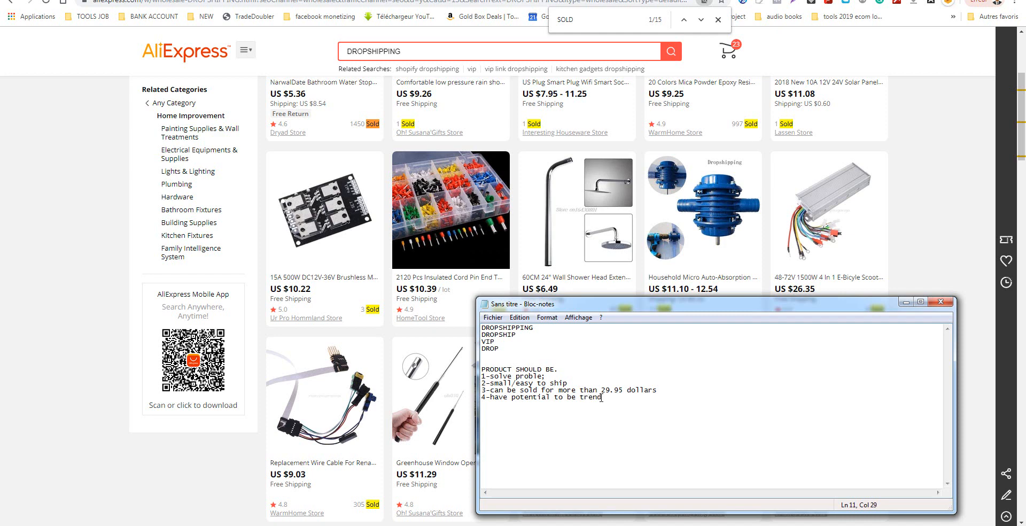
pyautogui.write('in')
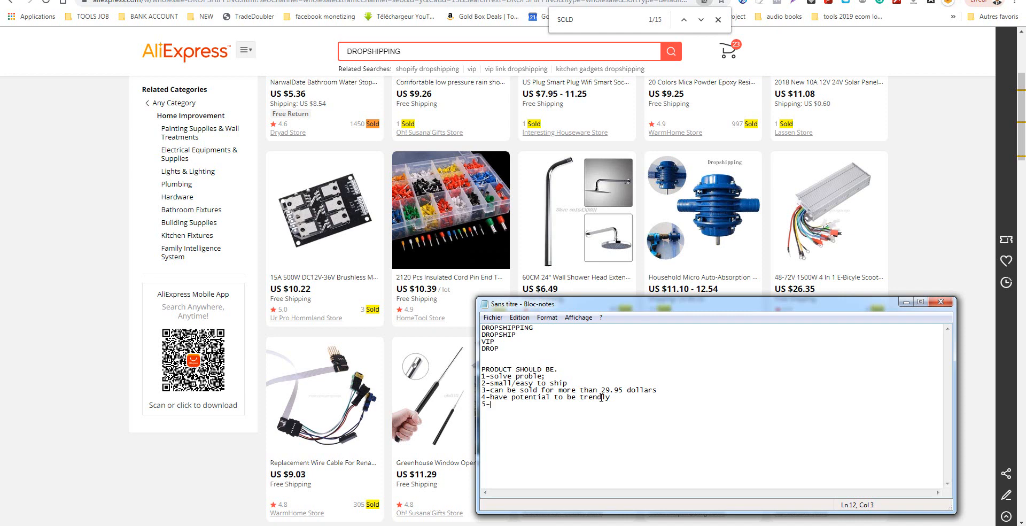
pyautogui.write('h')
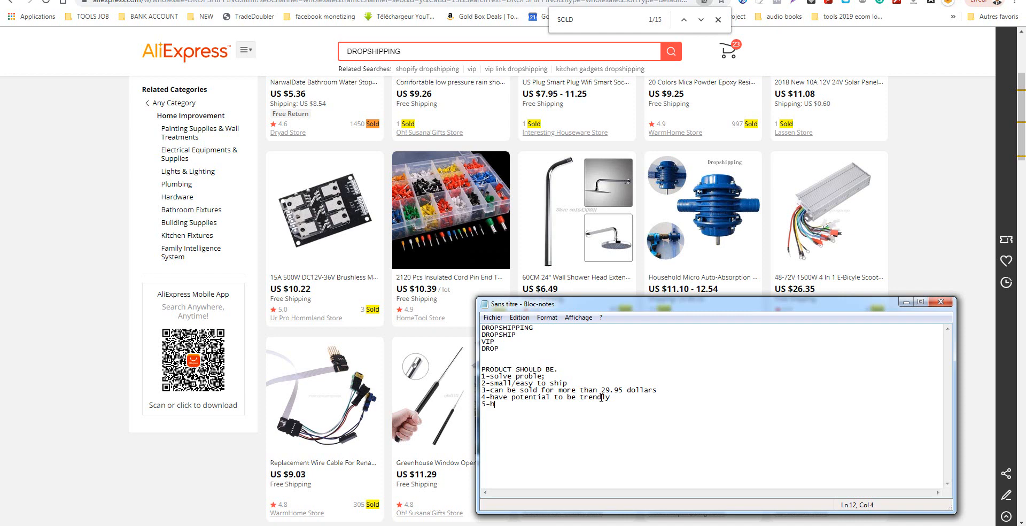
pyautogui.write('ard')
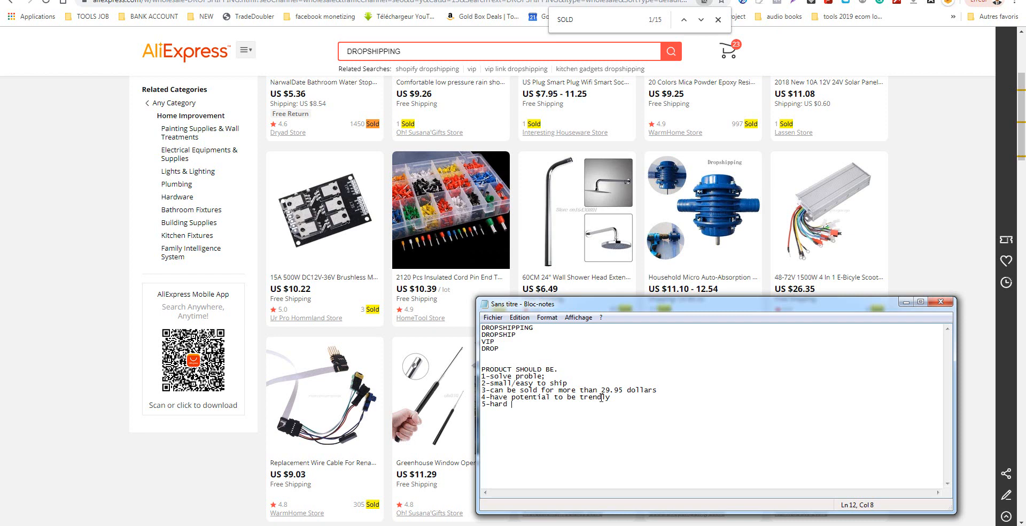
pyautogui.write('to')
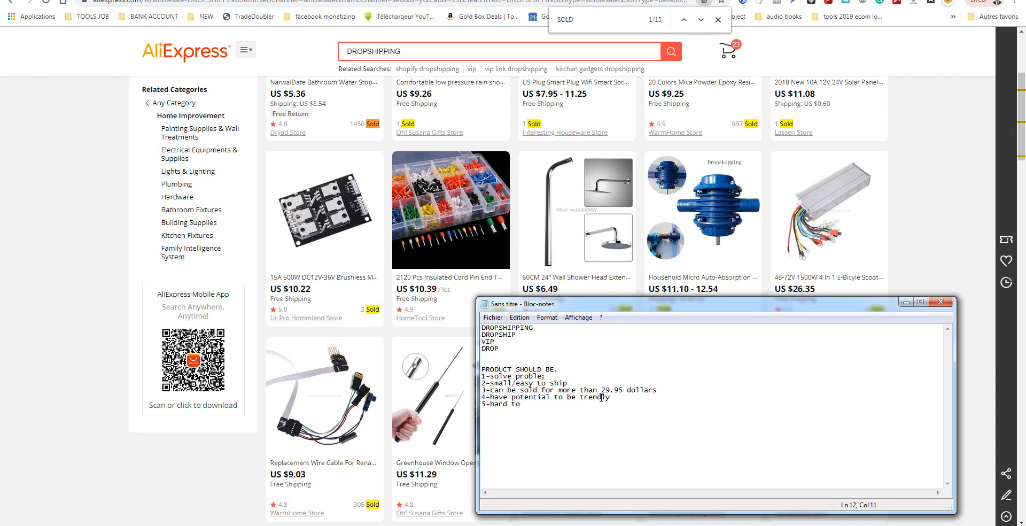
pyautogui.press('Return')
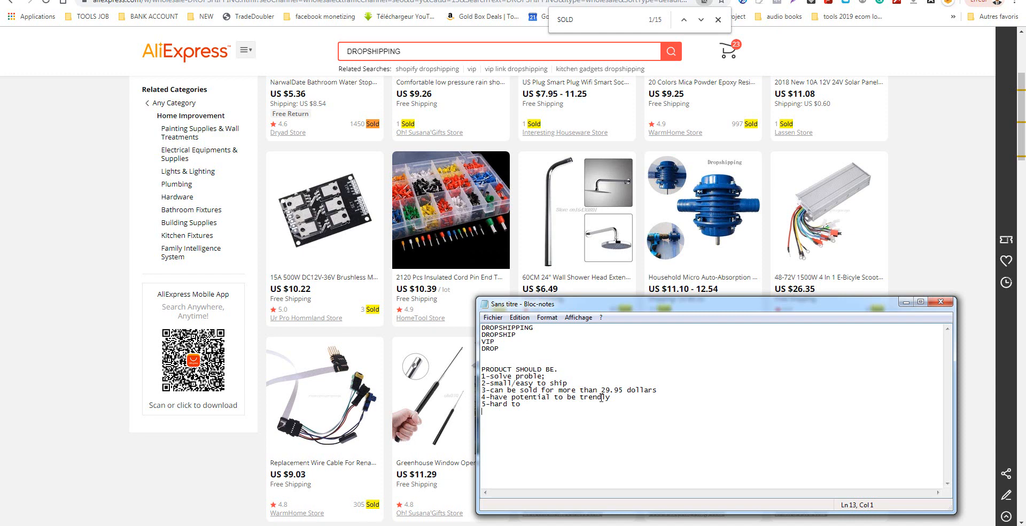
pyautogui.write('f')
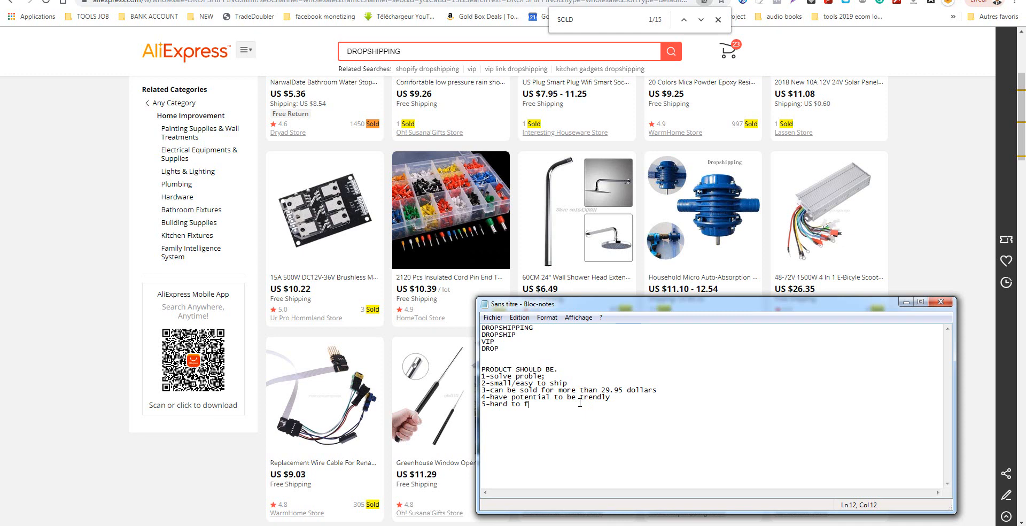
pyautogui.write('ind')
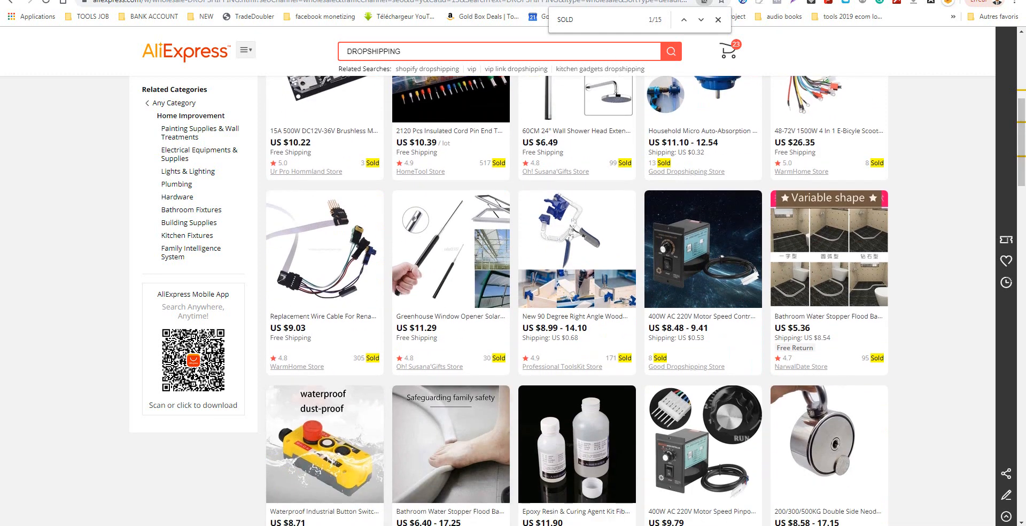
pyautogui.moveTo(415, 275)
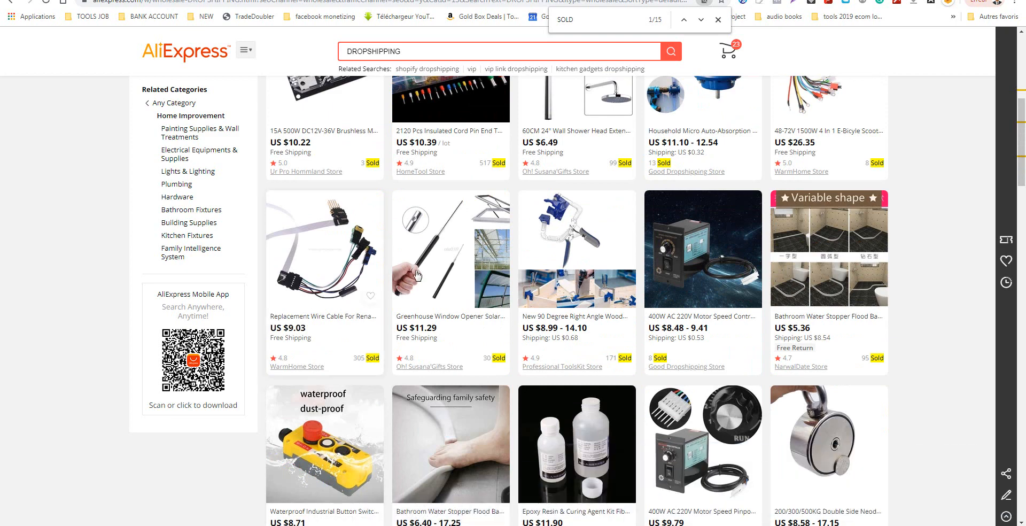
# Scroll down through the DROPSHIPPING results to bring later product rows into view.
pyautogui.scroll(-3)
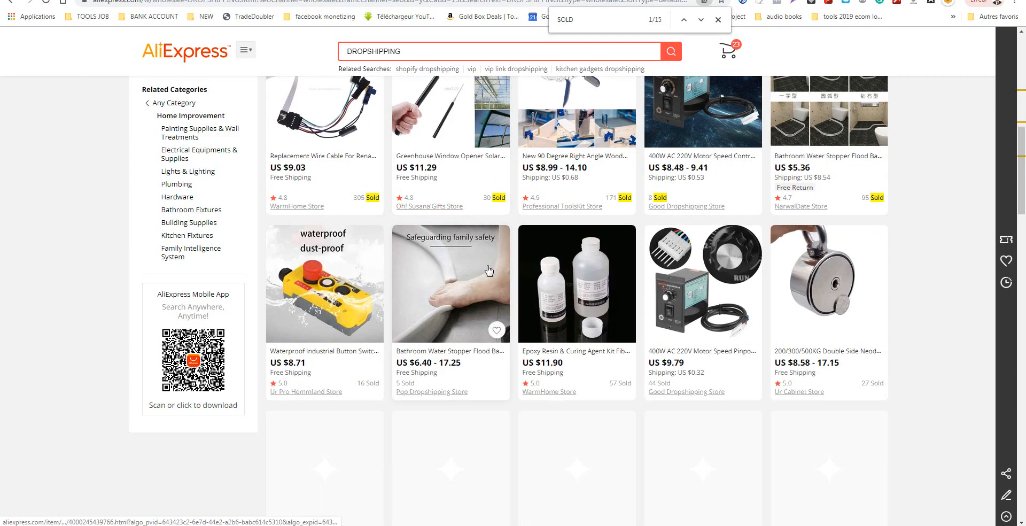
pyautogui.scroll(-3)
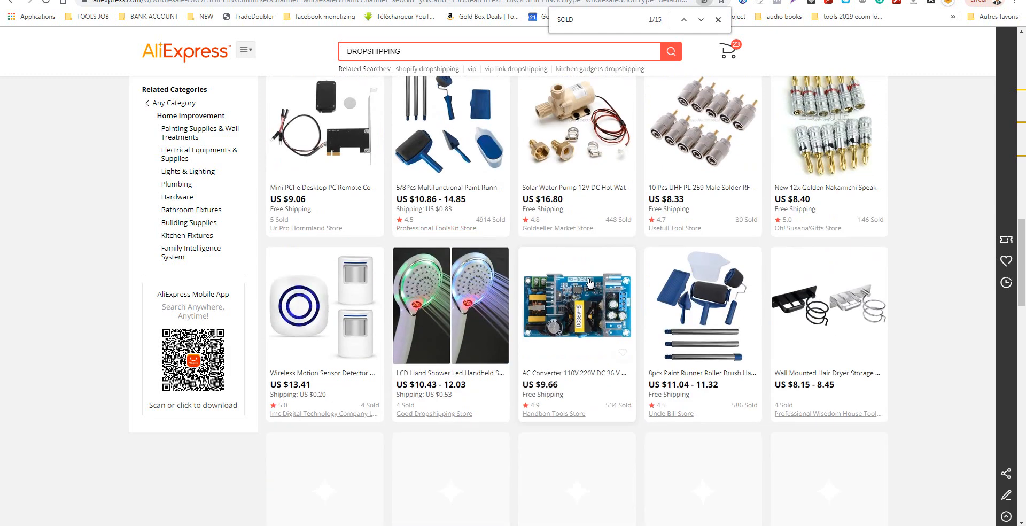
pyautogui.scroll(-3)
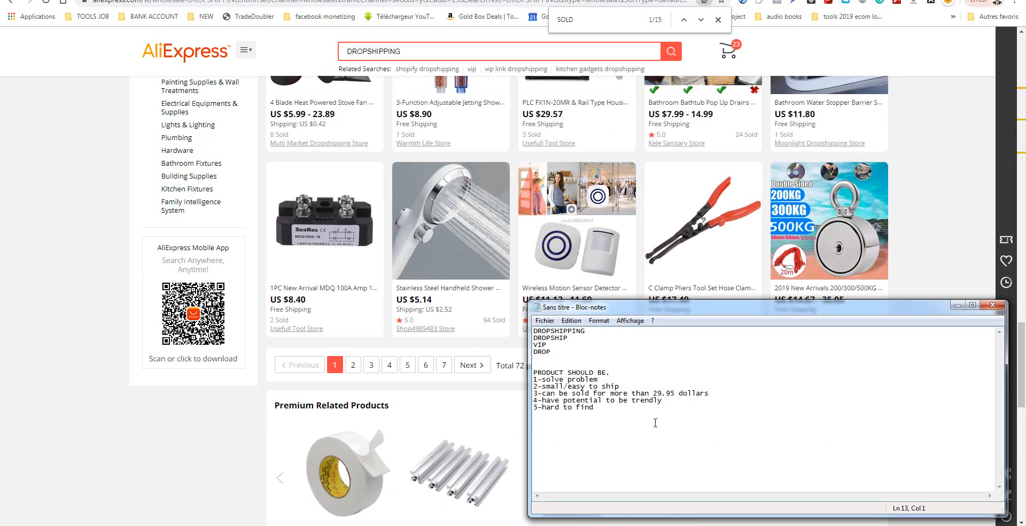
# Add a sixth criterion, '6-easy to install', correcting the 'eqsy' typo.
pyautogui.write('6-eqsy')
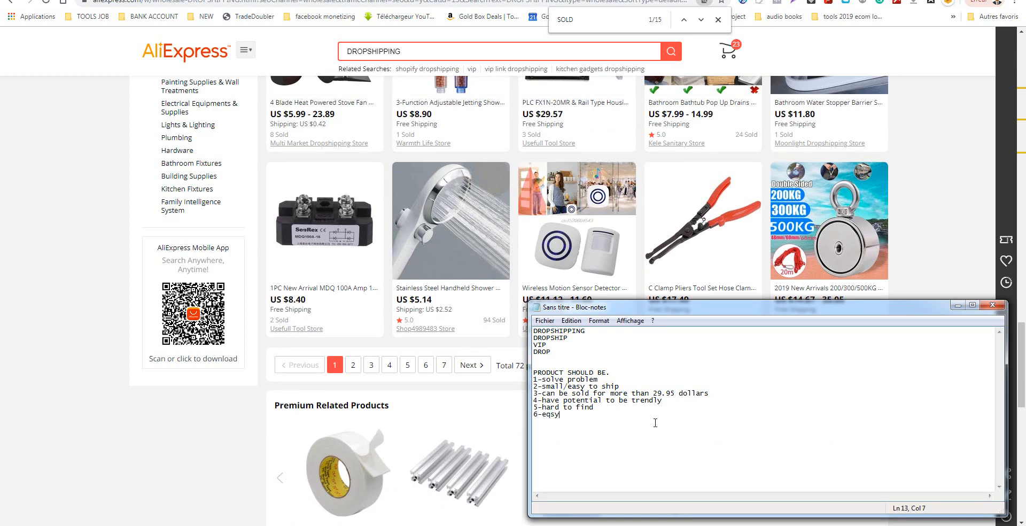
pyautogui.press('backspace')
pyautogui.write('asy to in')
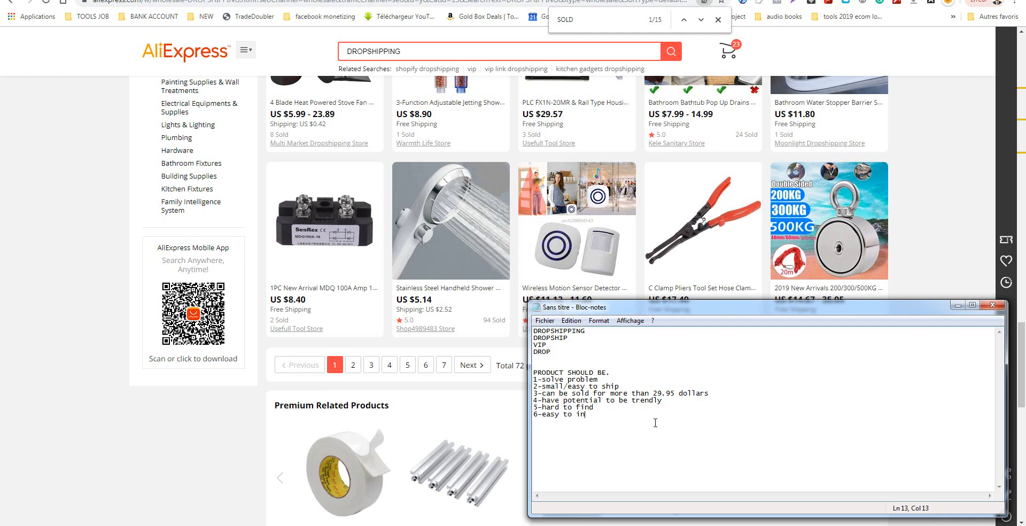
pyautogui.write('stall')
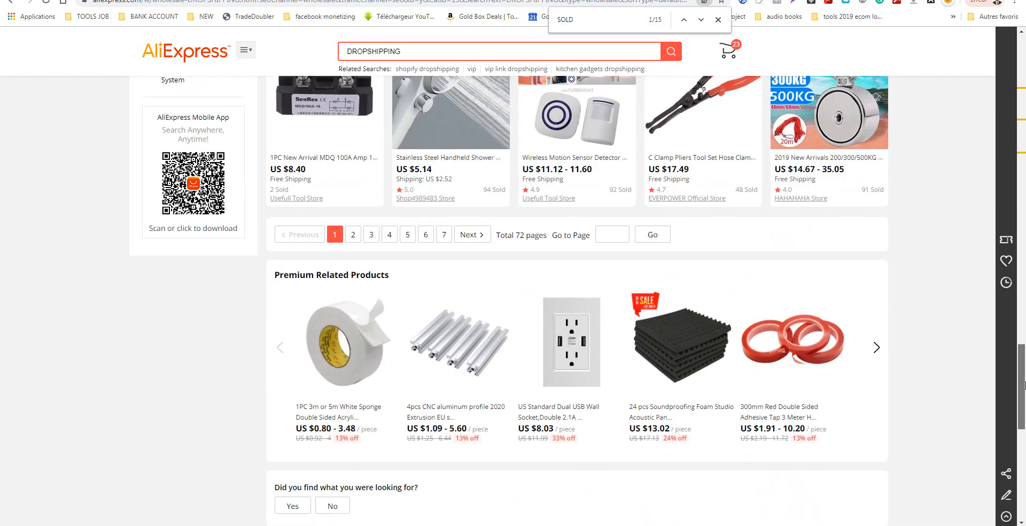
# Scroll through the Home Improvement DROPSHIPPING results down to the page listing and back up.
pyautogui.scroll(-3)
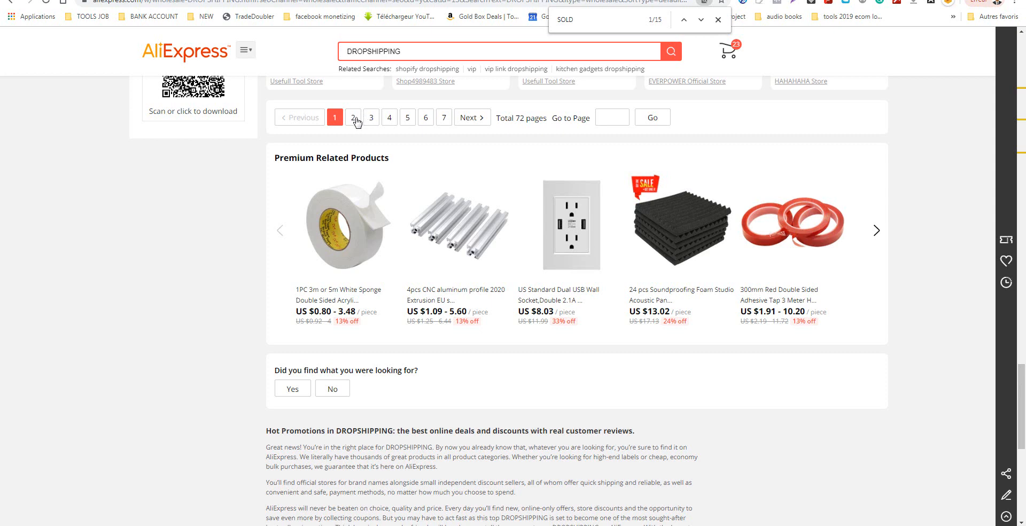
pyautogui.scroll(3)
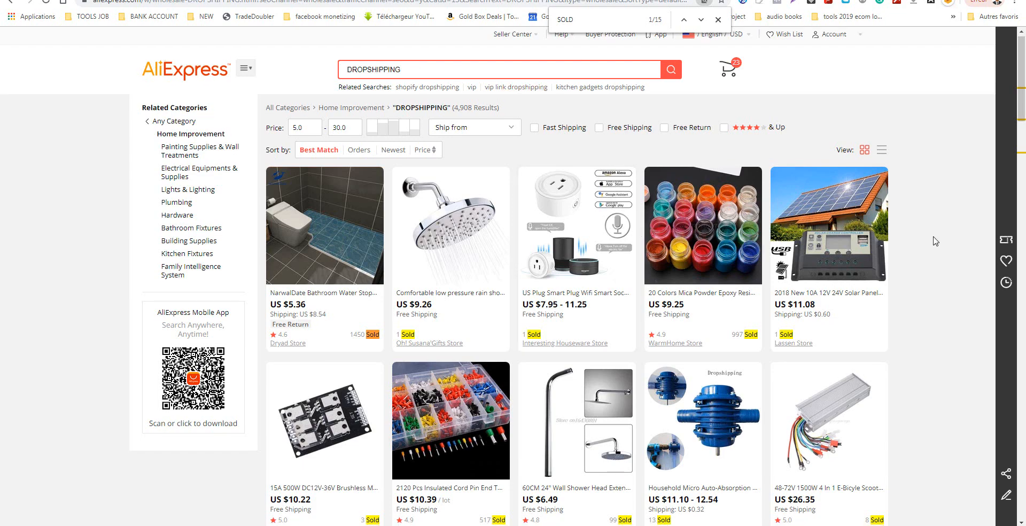
pyautogui.scroll(-3)
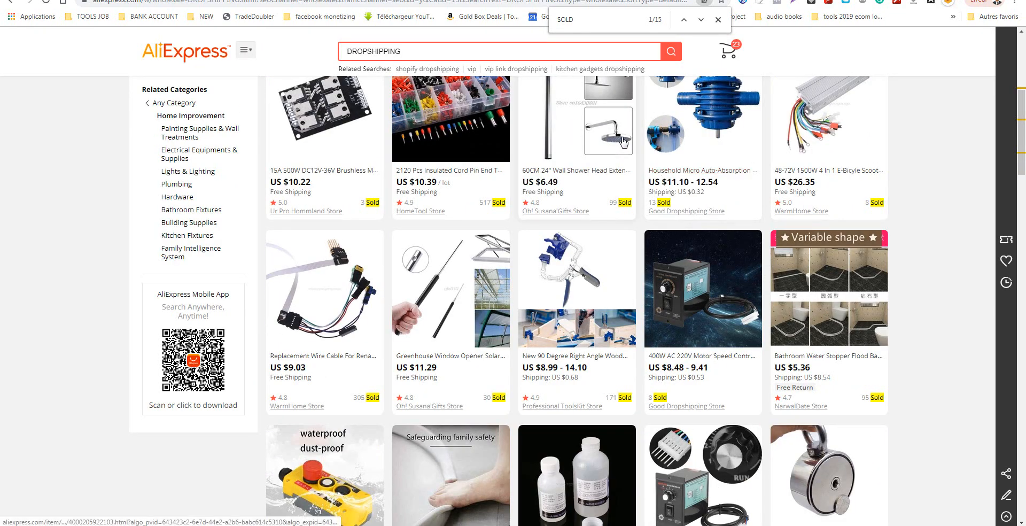
pyautogui.scroll(-3)
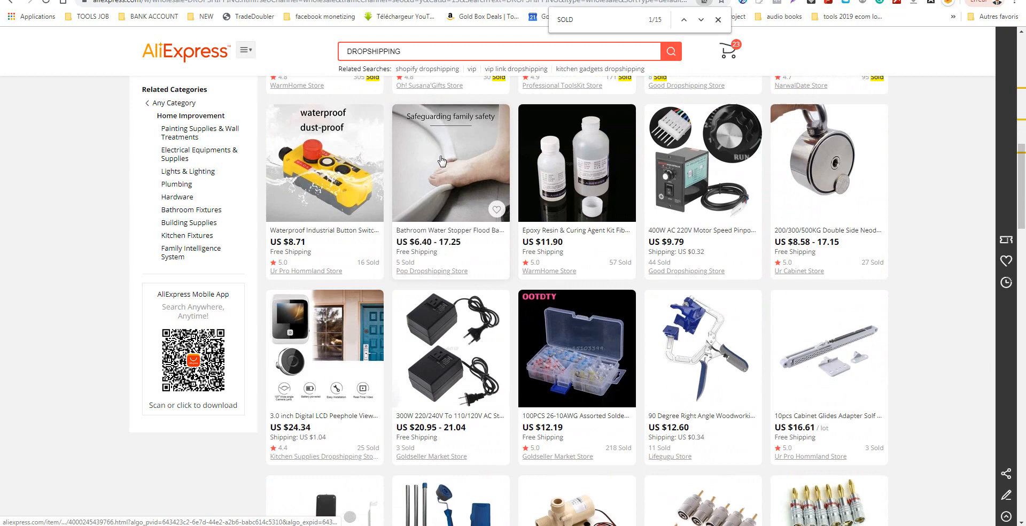
pyautogui.moveTo(622, 224)
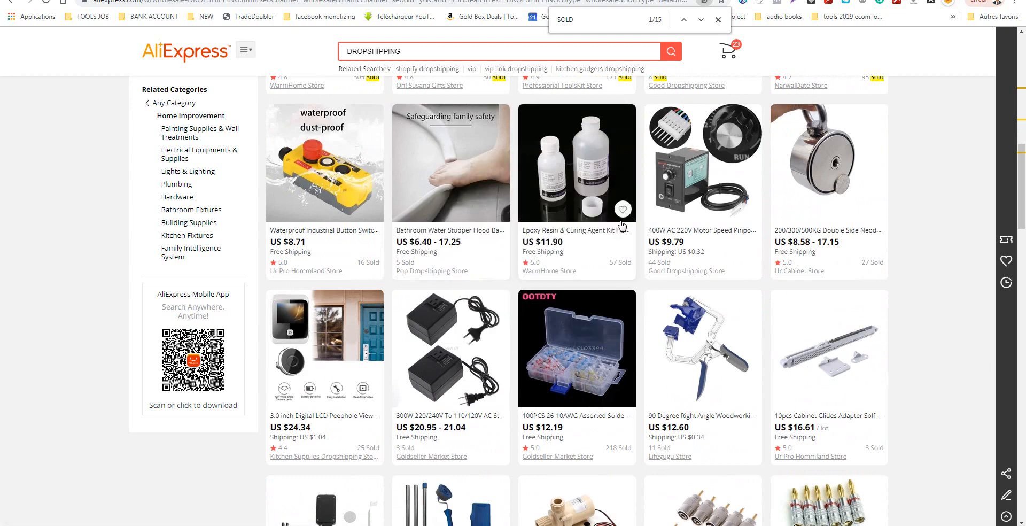
pyautogui.scroll(-3)
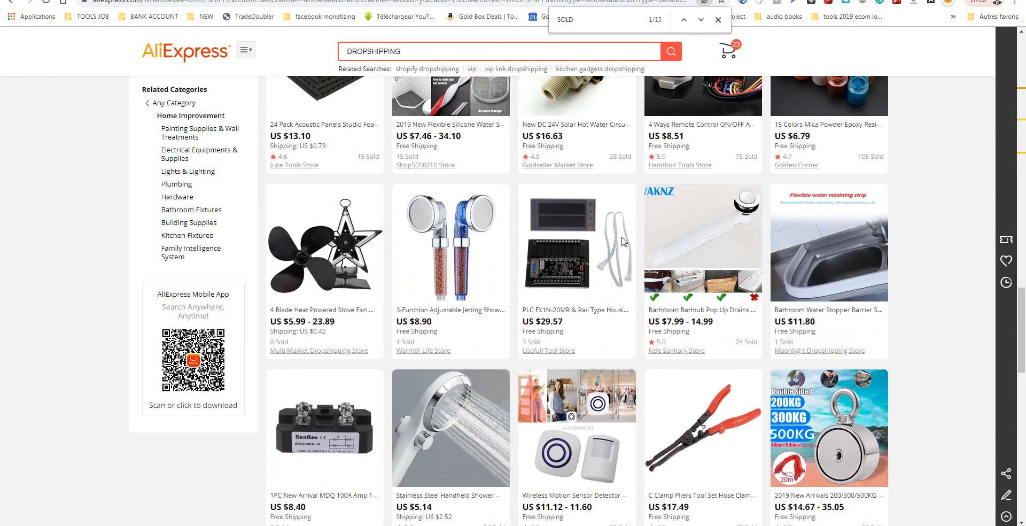
pyautogui.scroll(-3)
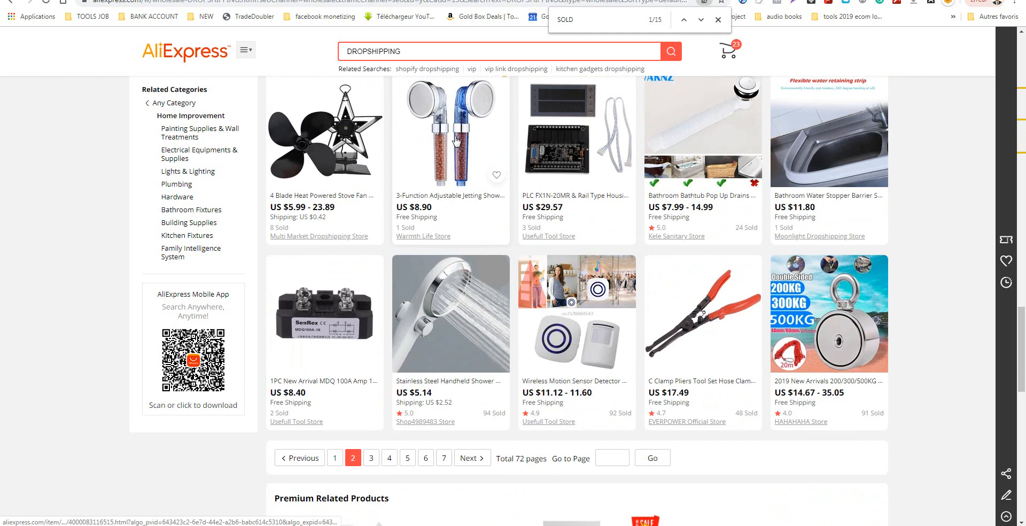
pyautogui.moveTo(442, 273)
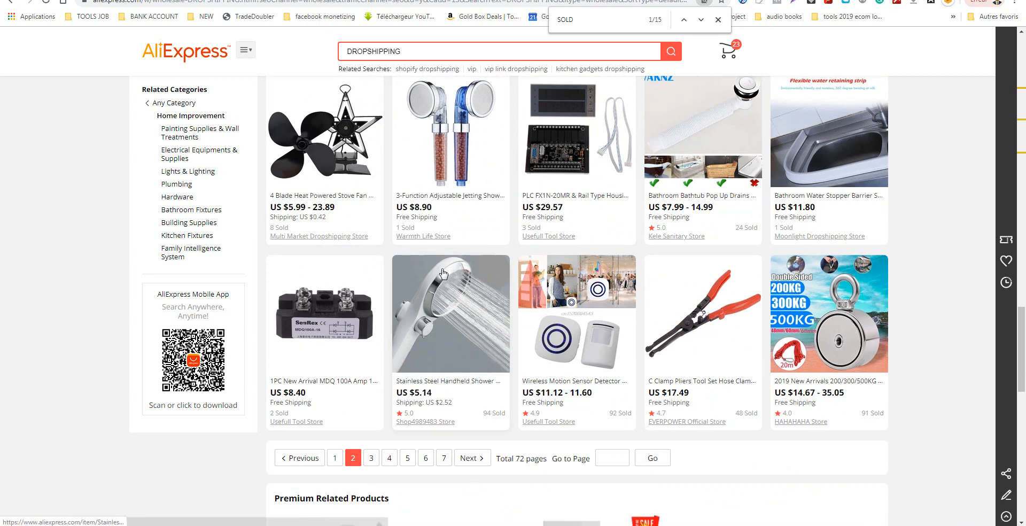
pyautogui.scroll(-3)
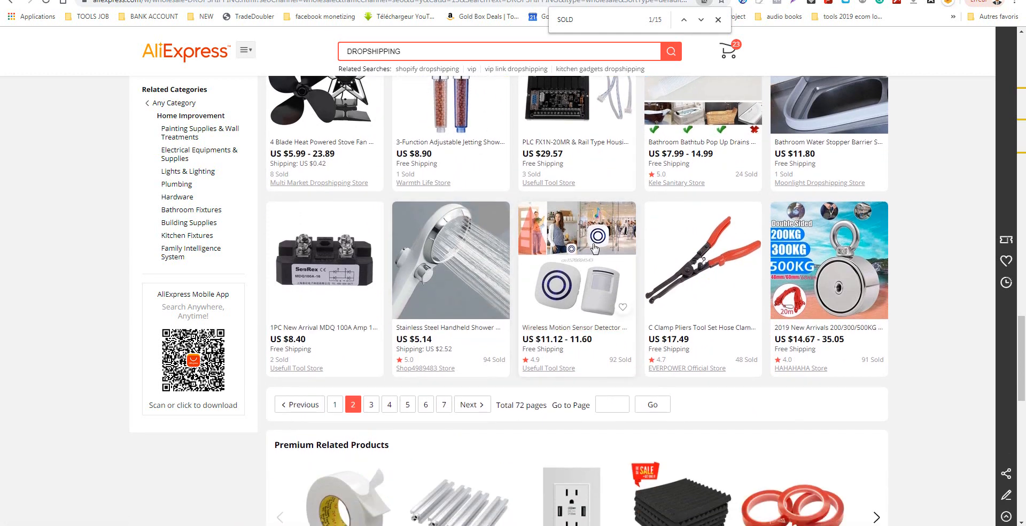
pyautogui.moveTo(642, 330)
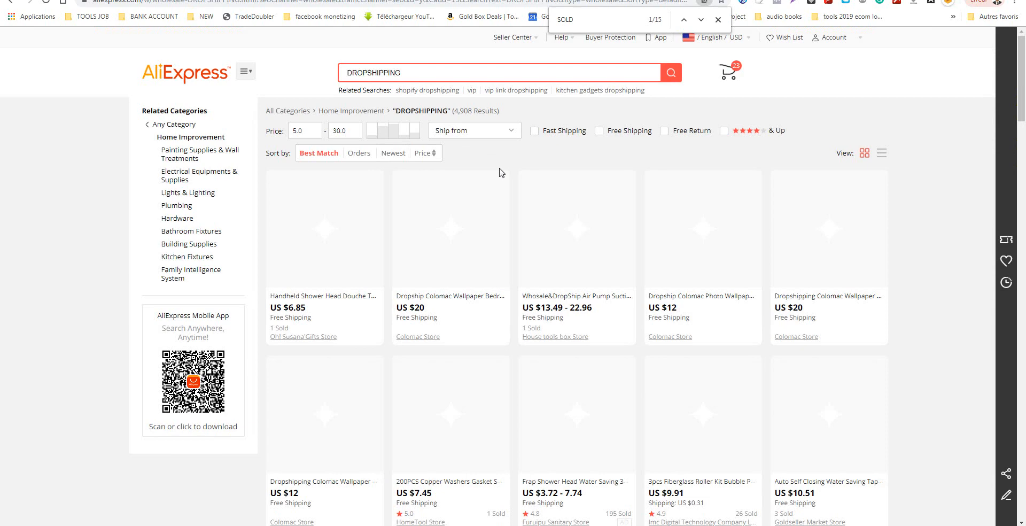
pyautogui.scroll(-3)
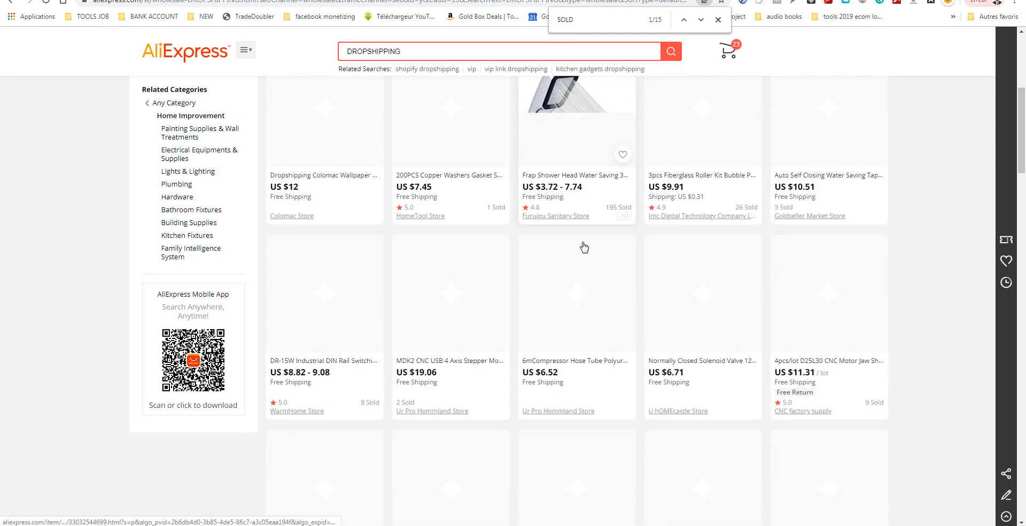
pyautogui.scroll(-3)
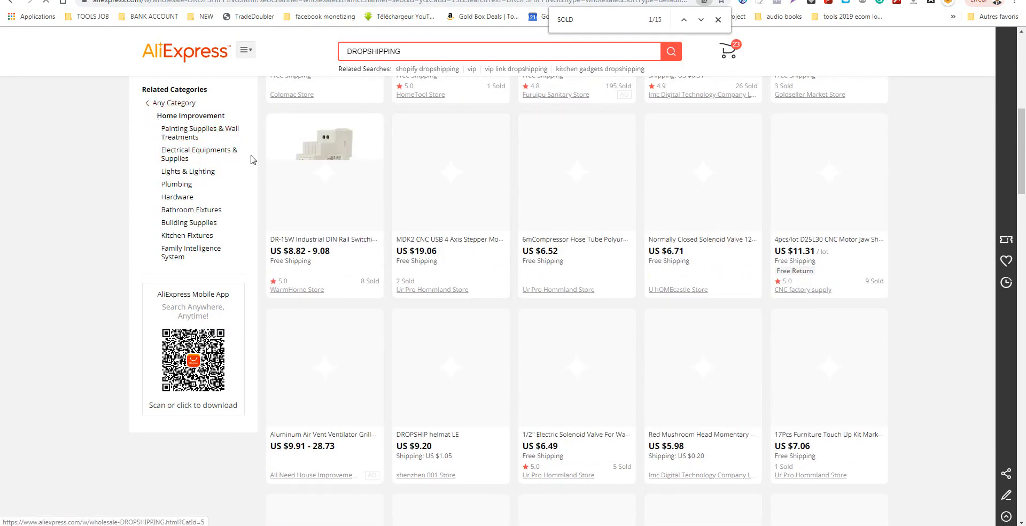
pyautogui.scroll(3)
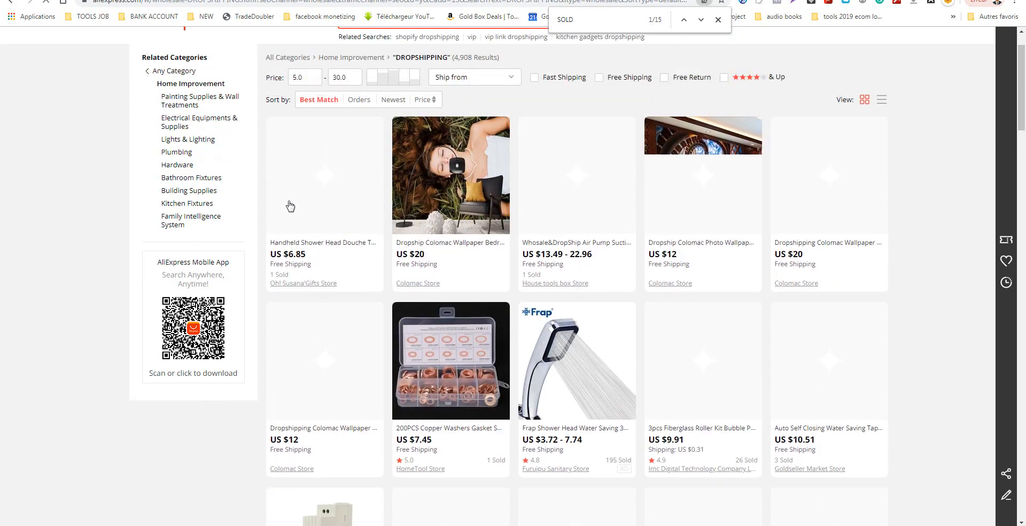
pyautogui.rightClick(450, 227)
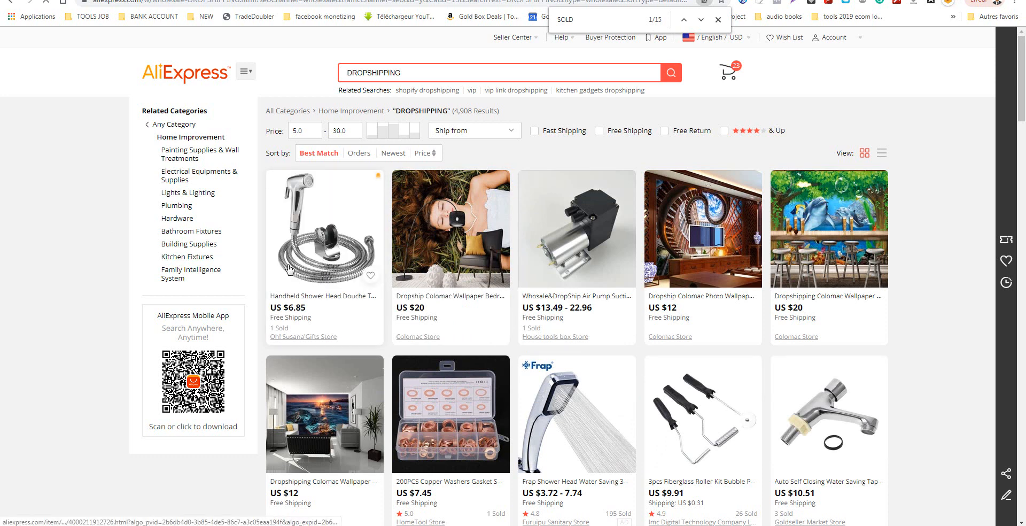
pyautogui.moveTo(176, 205)
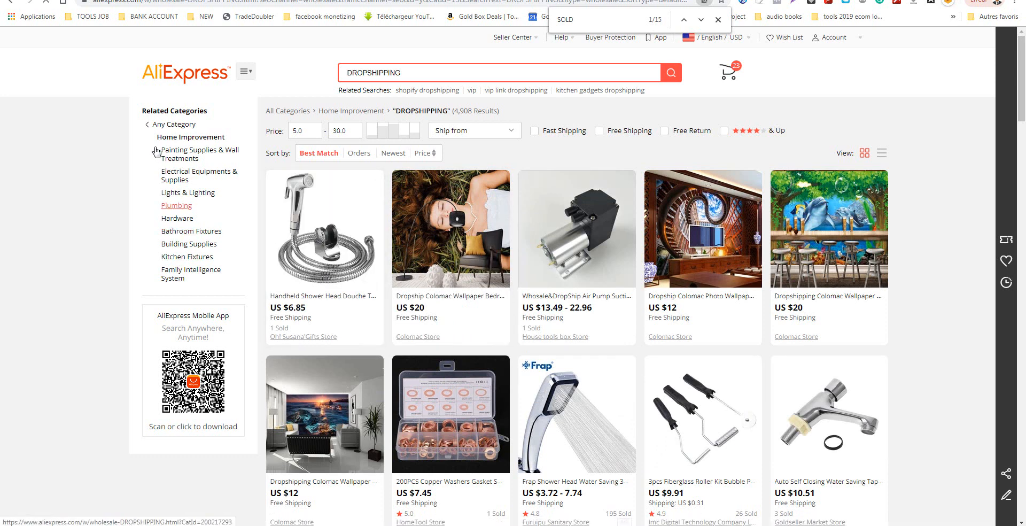
pyautogui.moveTo(174, 124)
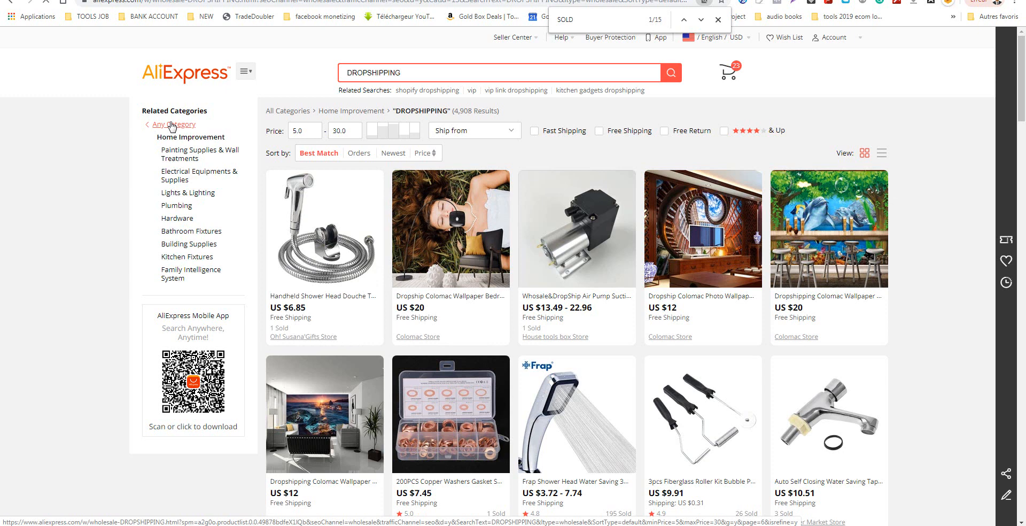
pyautogui.moveTo(174, 161)
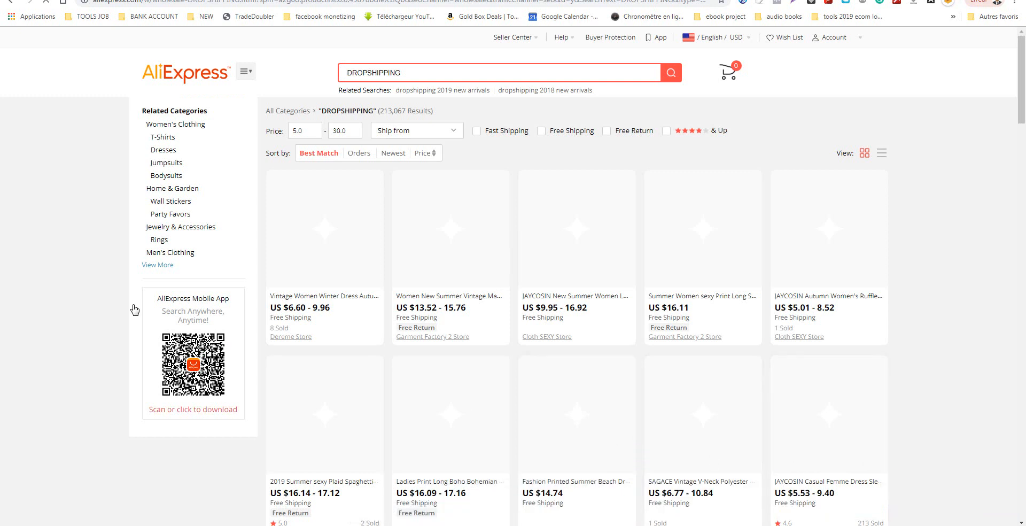
pyautogui.moveTo(172, 188)
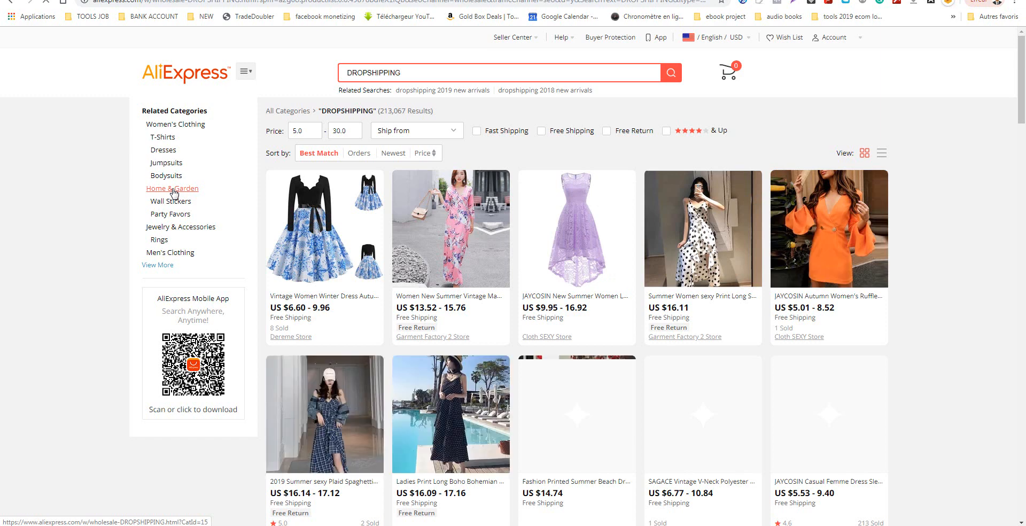
# Narrow the results to Home & Garden priced $5–30 and sort them by newest, showing 23,255 products.
pyautogui.click(171, 188)
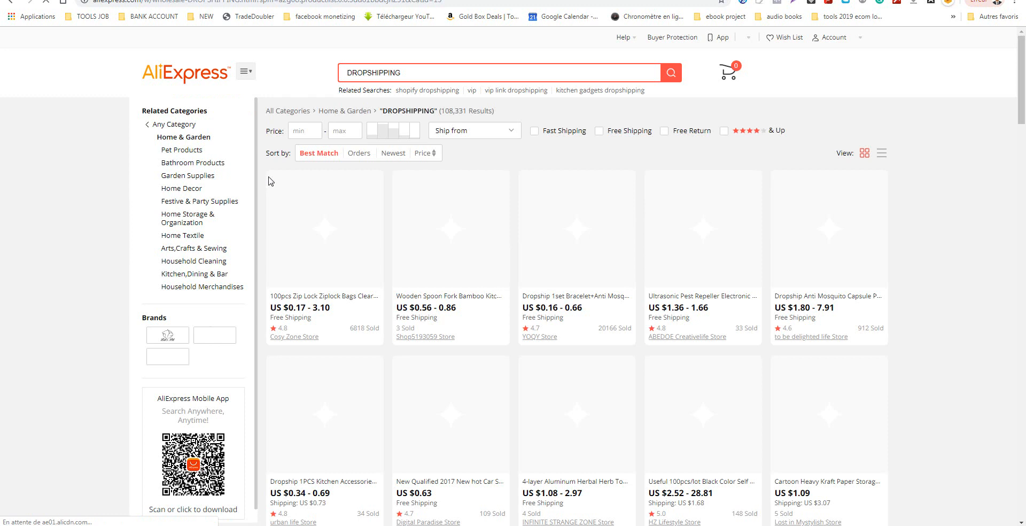
pyautogui.click(304, 131)
pyautogui.write('5')
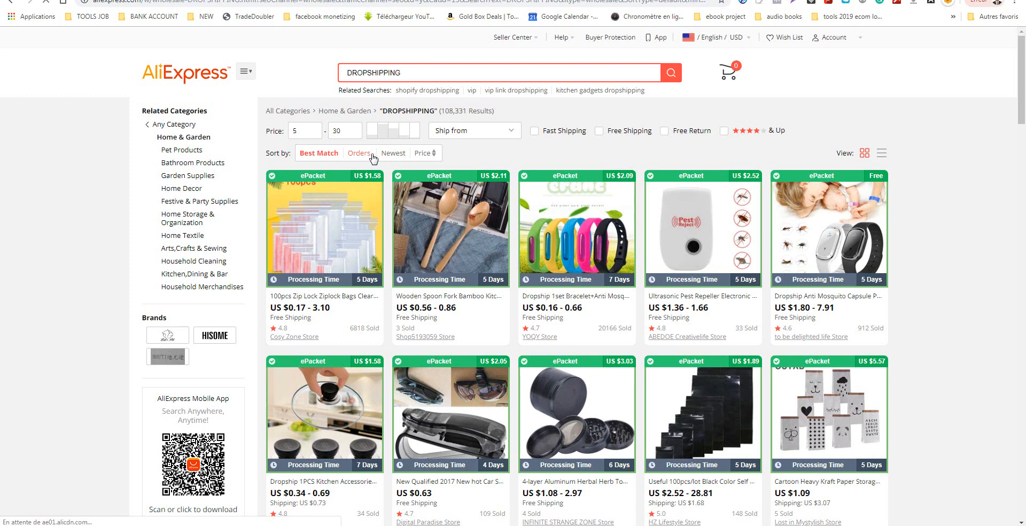
pyautogui.moveTo(394, 153)
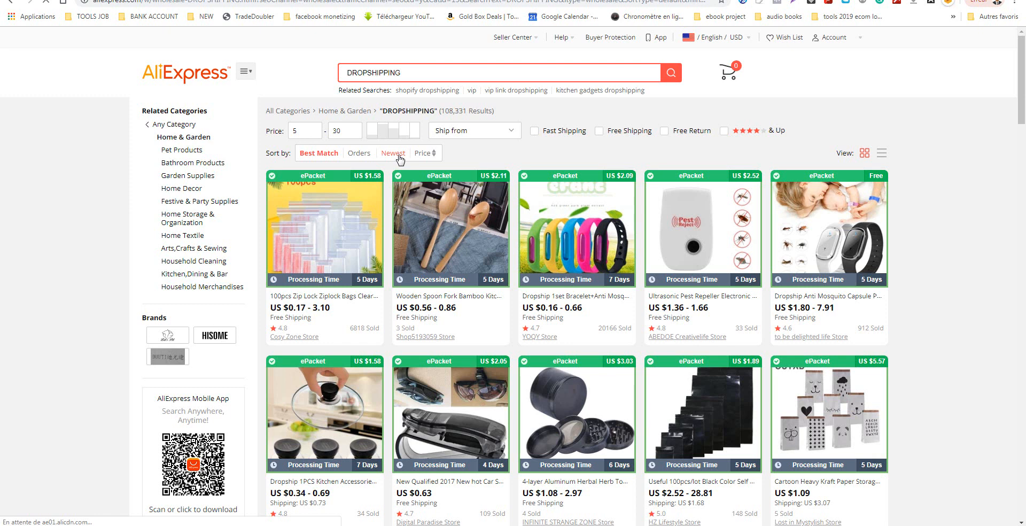
pyautogui.click(392, 153)
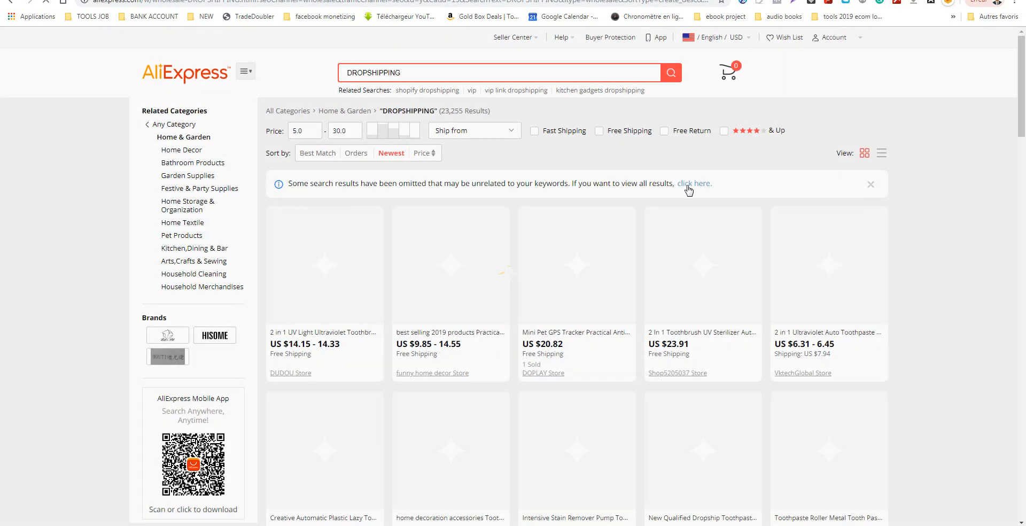
# Include the omitted results (37,562 products) and scan page 7 for 'Sold' matches with the find bar.
pyautogui.click(694, 183)
pyautogui.write('s')
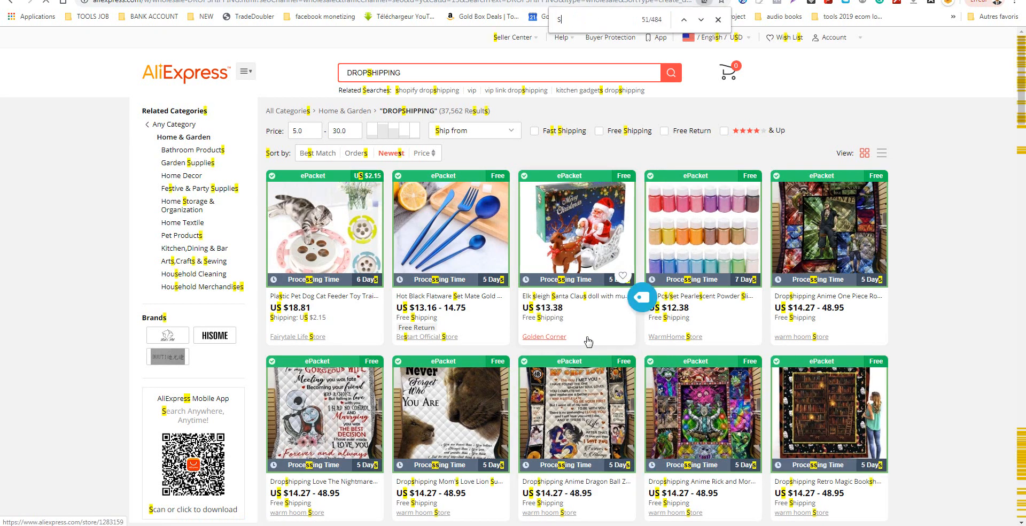
pyautogui.write('OLD')
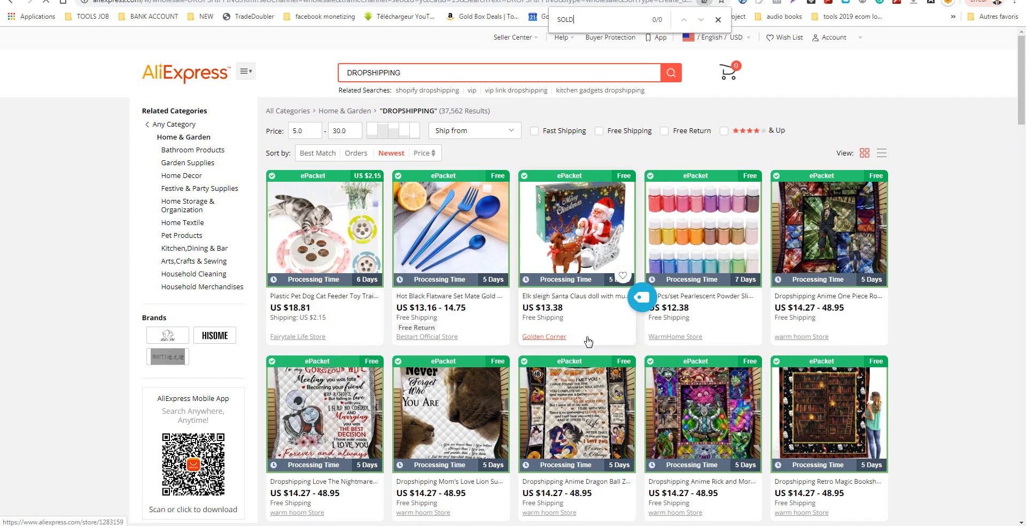
pyautogui.scroll(-3)
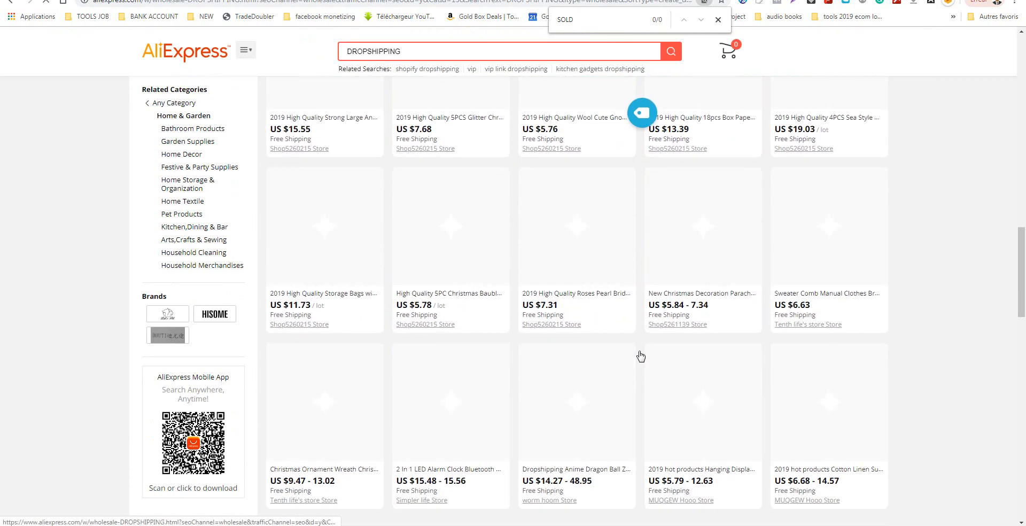
pyautogui.scroll(-3)
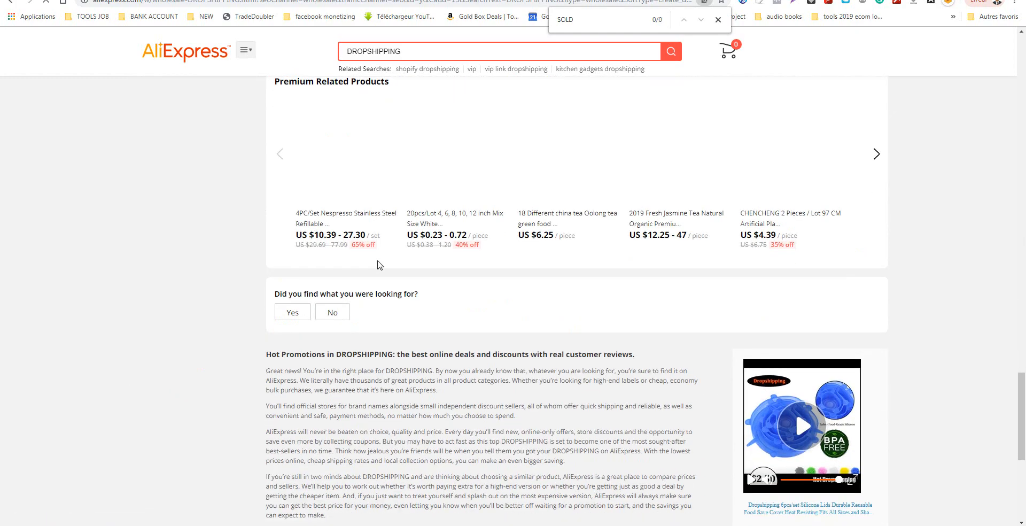
pyautogui.scroll(3)
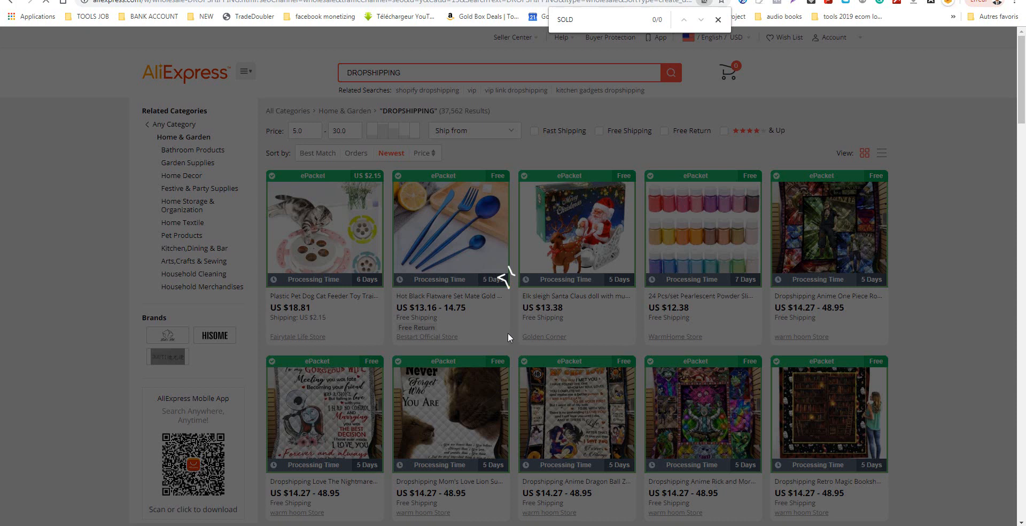
pyautogui.moveTo(737, 281)
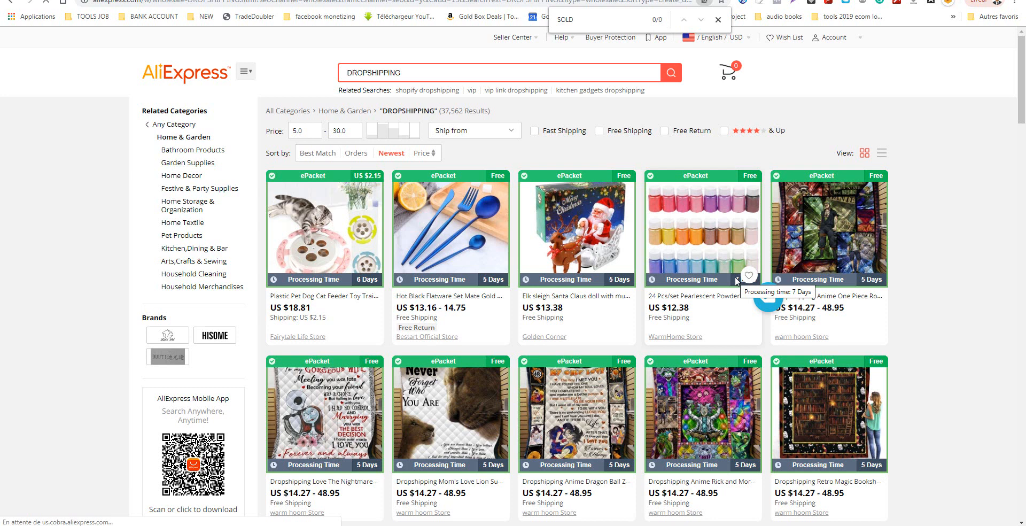
pyautogui.scroll(-3)
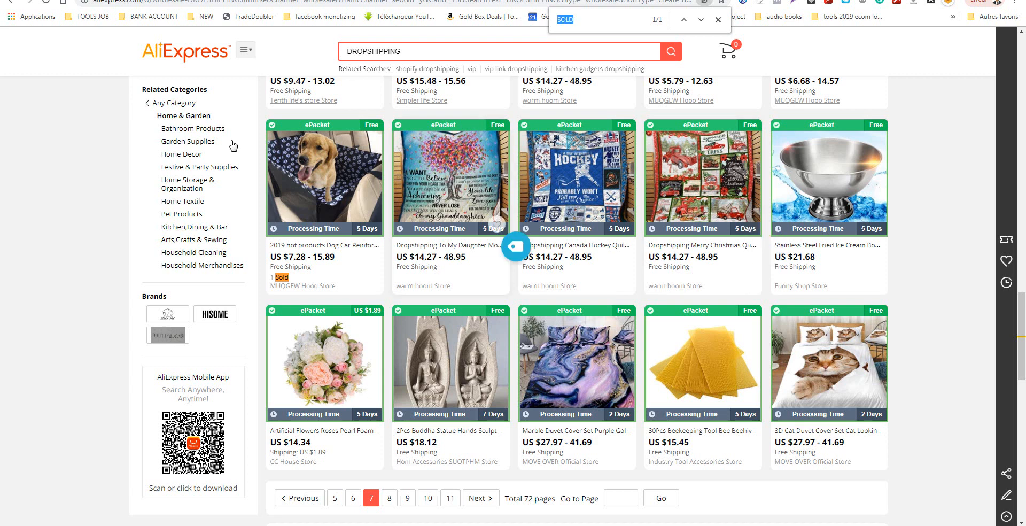
# Browse page 11 of the results and check the listings behind its five 'Sold' matches.
pyautogui.rightClick(450, 179)
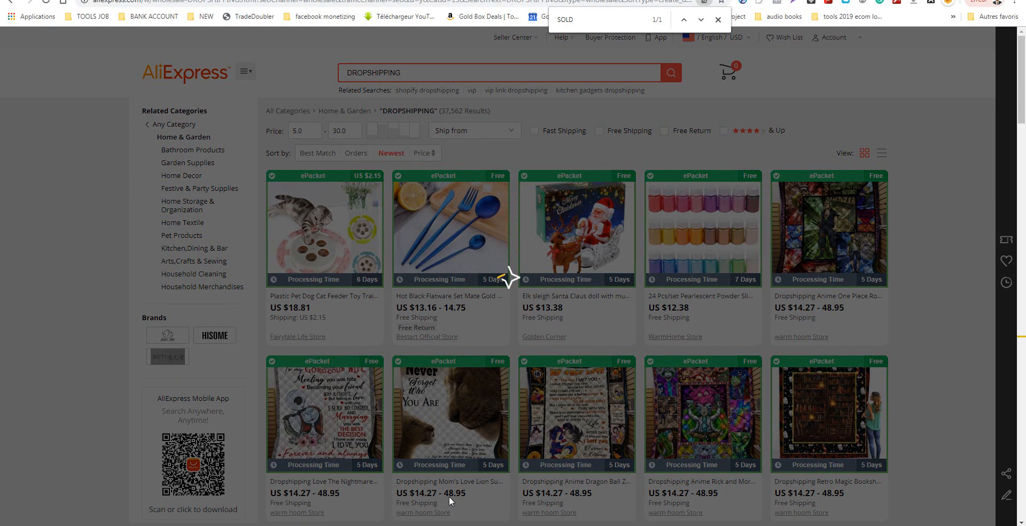
pyautogui.scroll(-3)
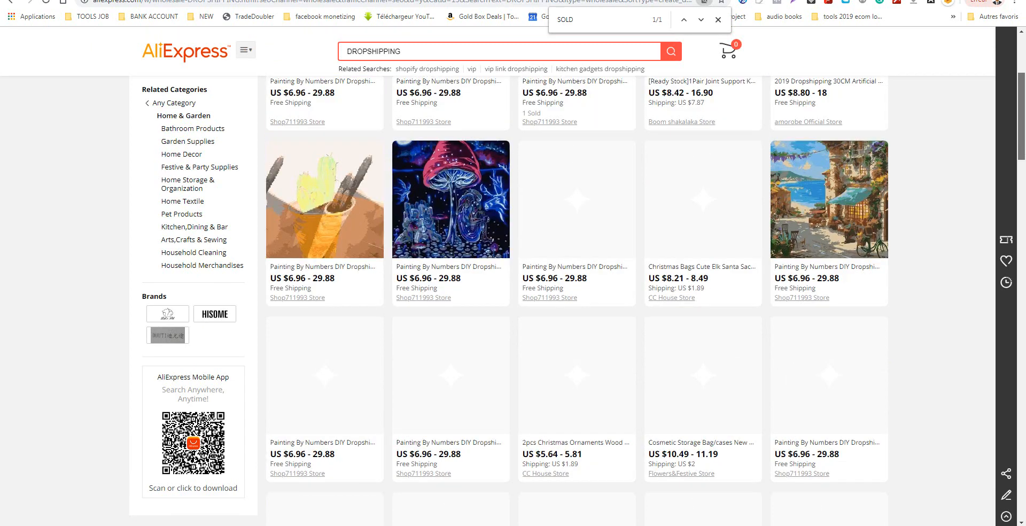
pyautogui.scroll(3)
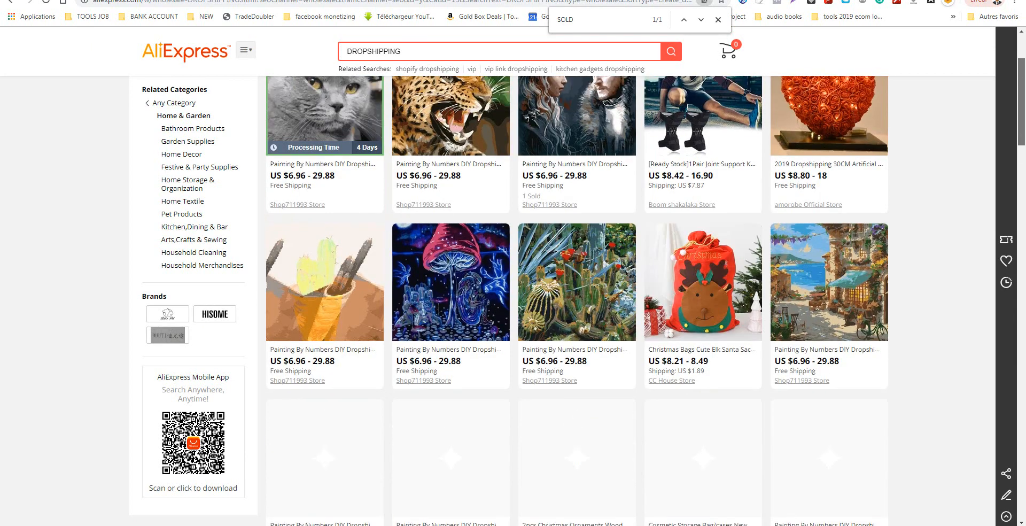
pyautogui.rightClick(576, 124)
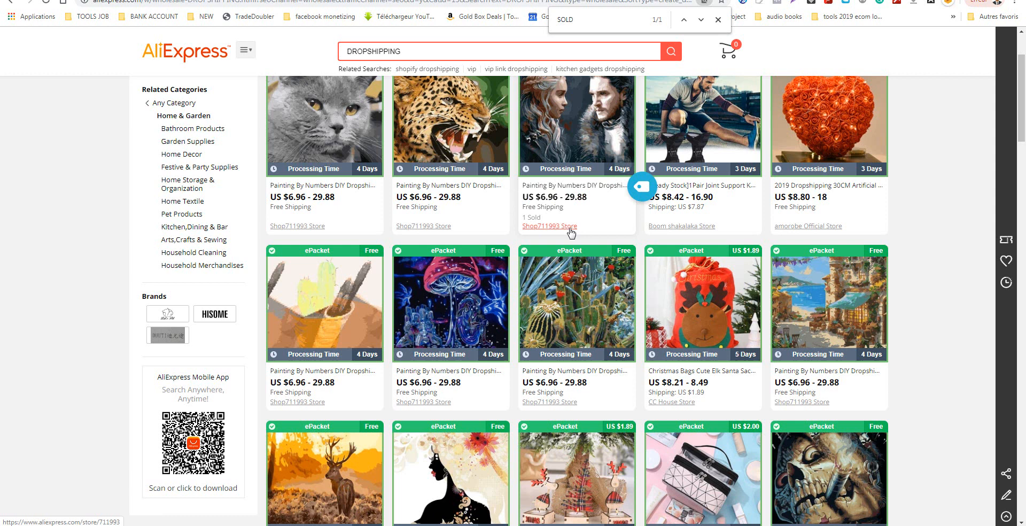
pyautogui.moveTo(311, 235)
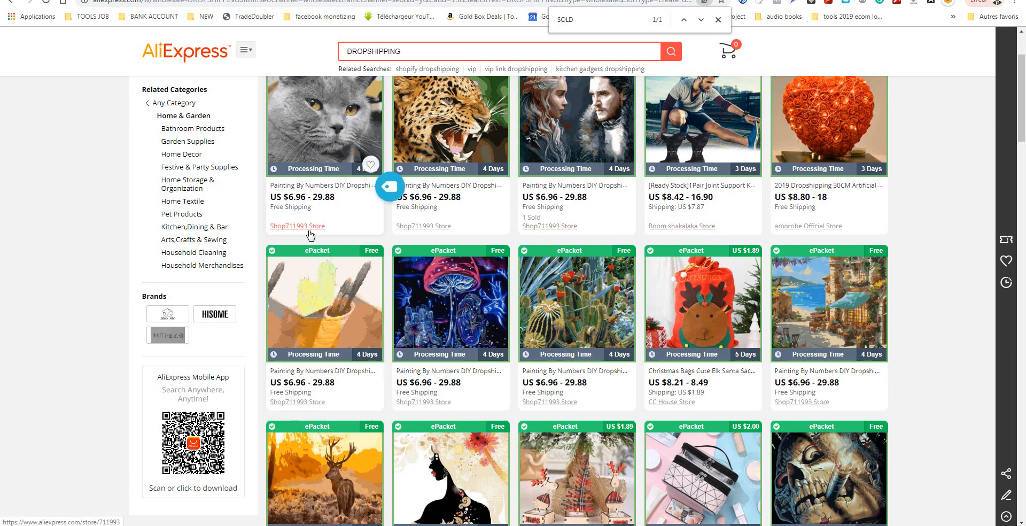
pyautogui.moveTo(297, 226)
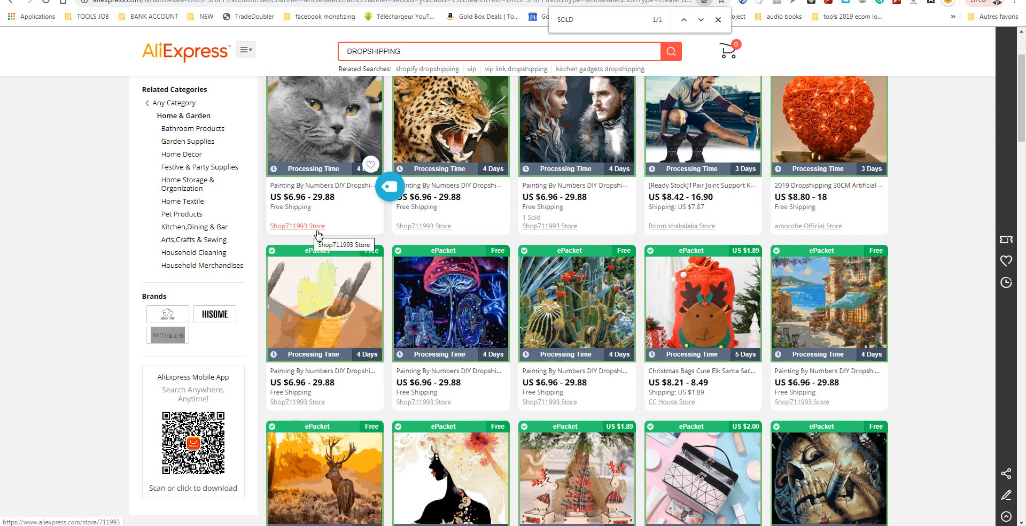
pyautogui.moveTo(373, 232)
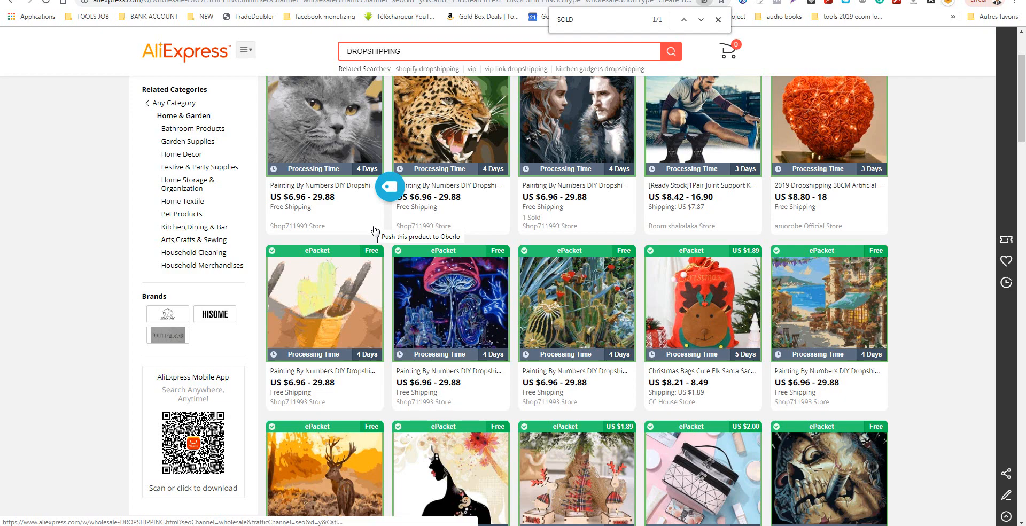
pyautogui.moveTo(849, 397)
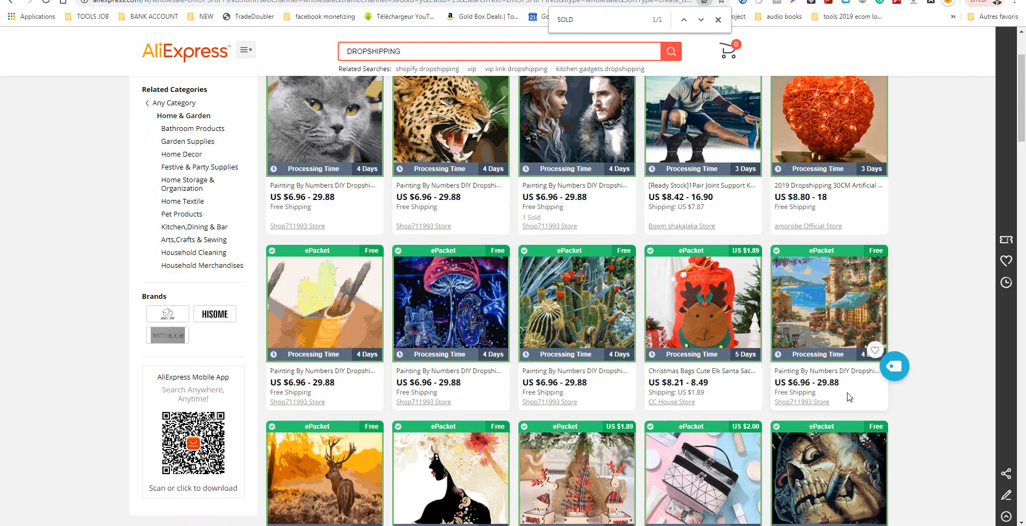
# Move through another results page and locate its four 'Sold' matches.
pyautogui.scroll(-3)
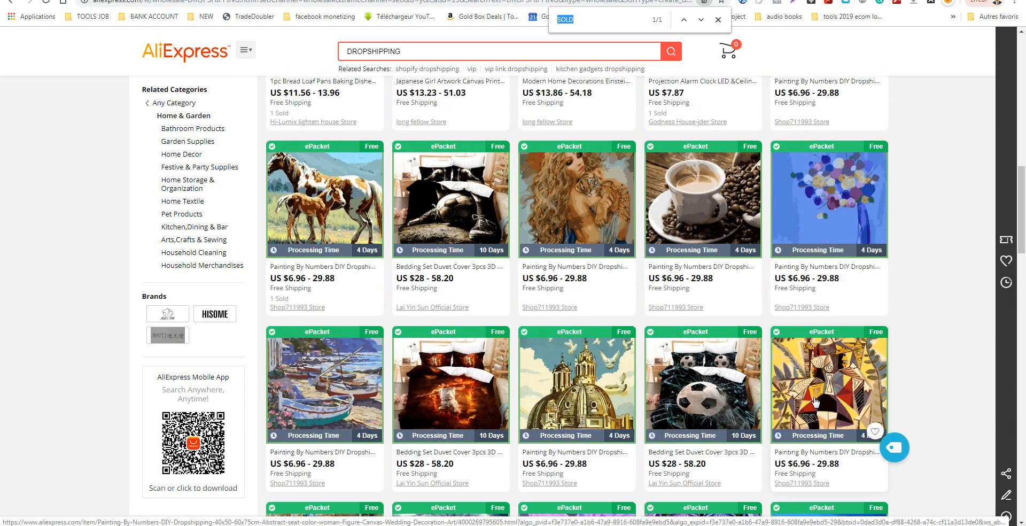
pyautogui.scroll(-3)
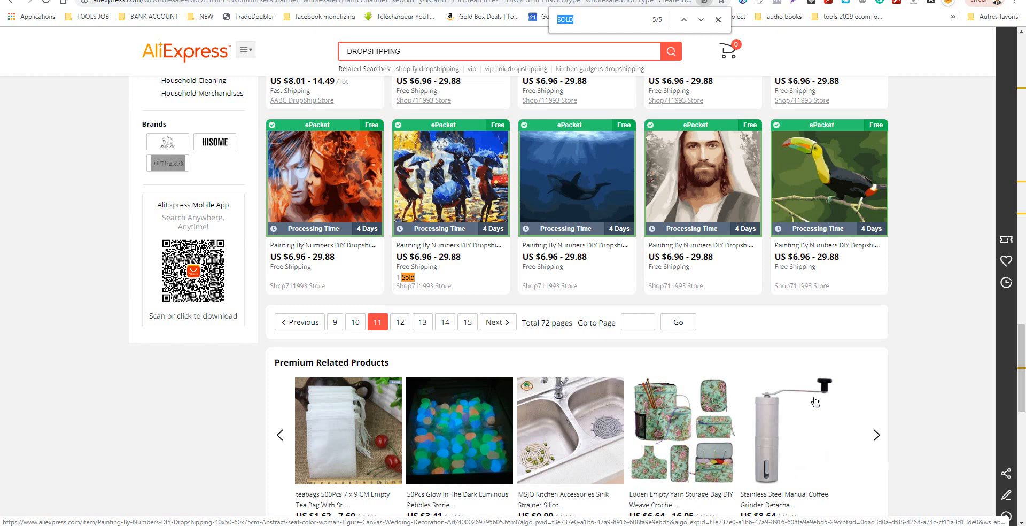
pyautogui.click(683, 19)
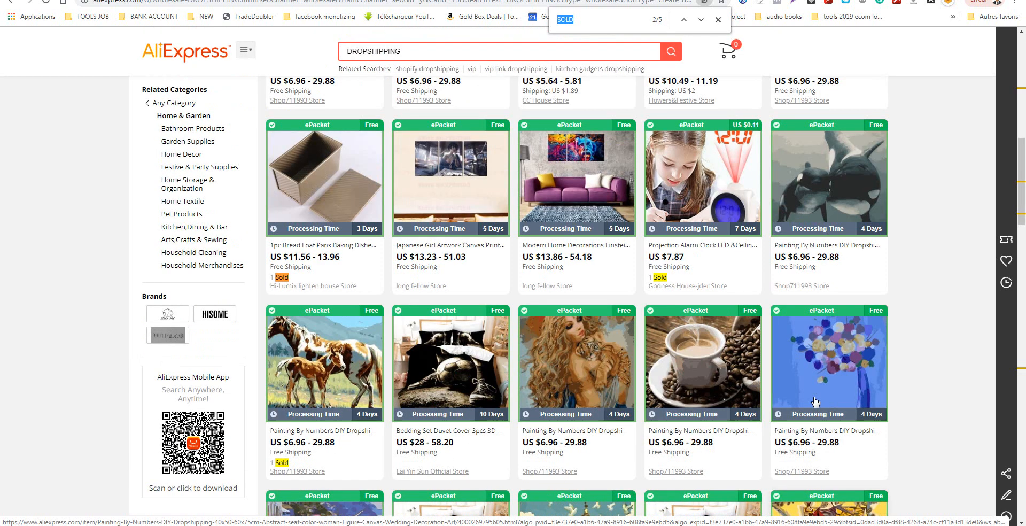
pyautogui.scroll(-3)
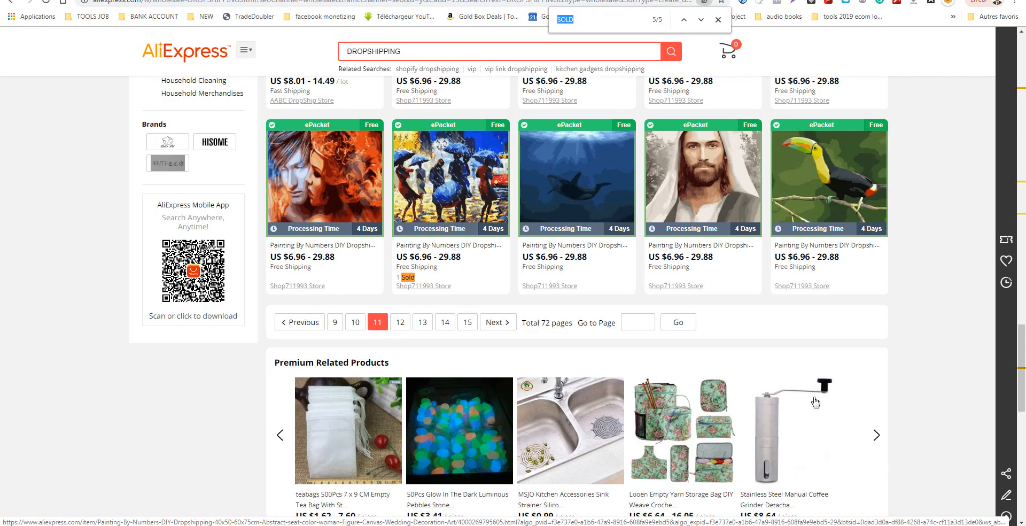
pyautogui.scroll(3)
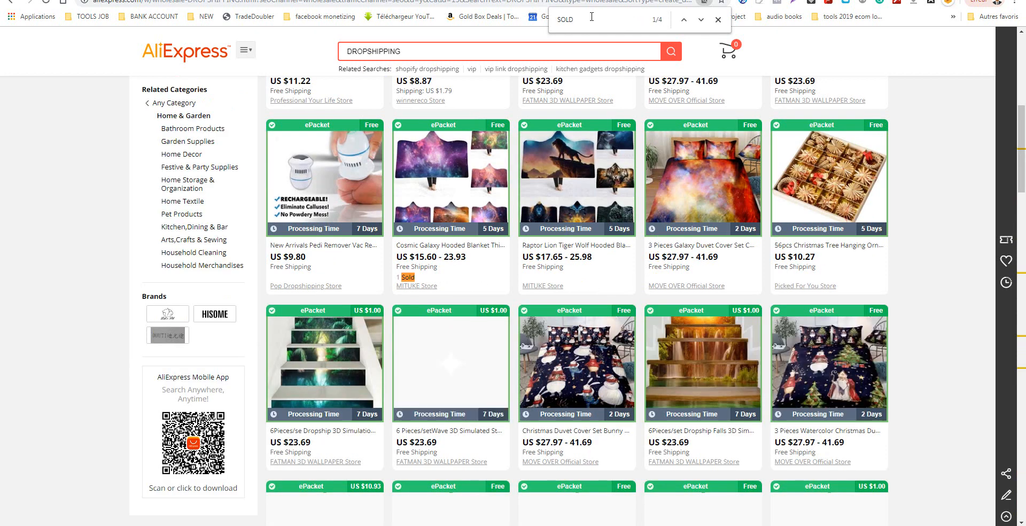
# Step through the 'Sold' matches on page 19 and the reloaded newest-results page showing thirteen.
pyautogui.click(684, 19)
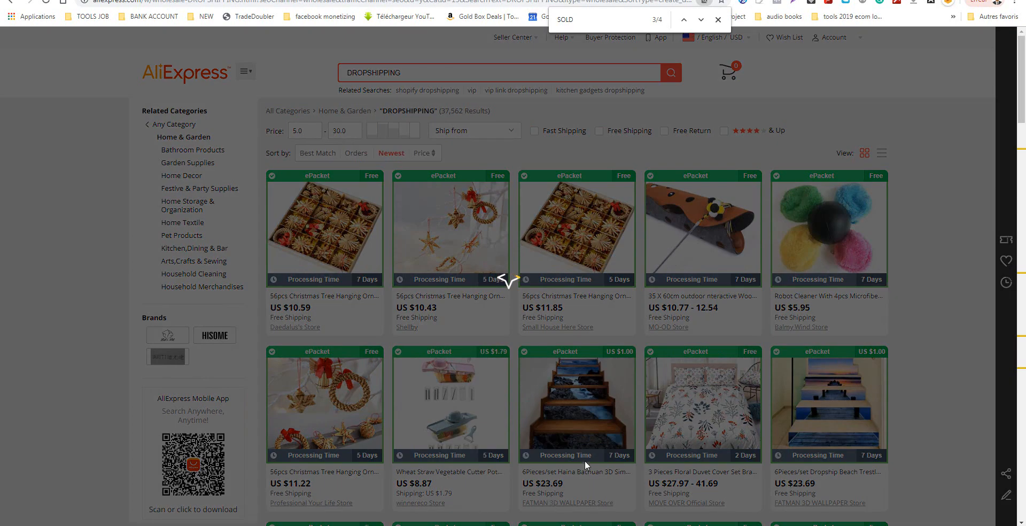
pyautogui.moveTo(875, 264)
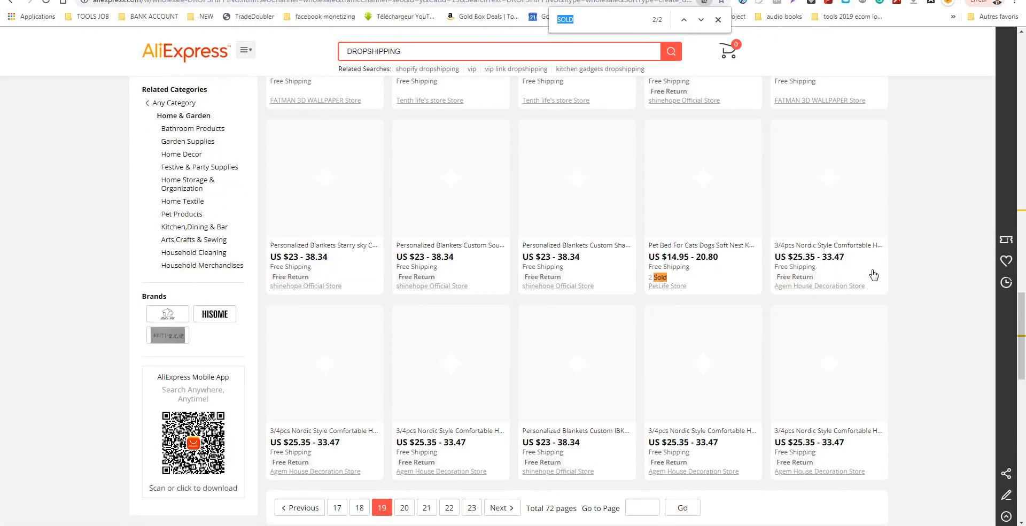
pyautogui.click(682, 19)
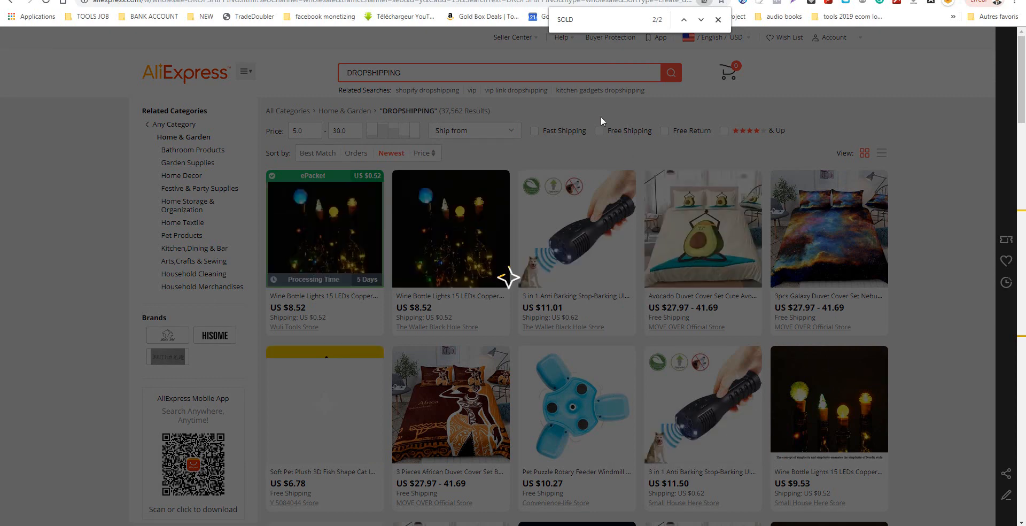
pyautogui.click(683, 19)
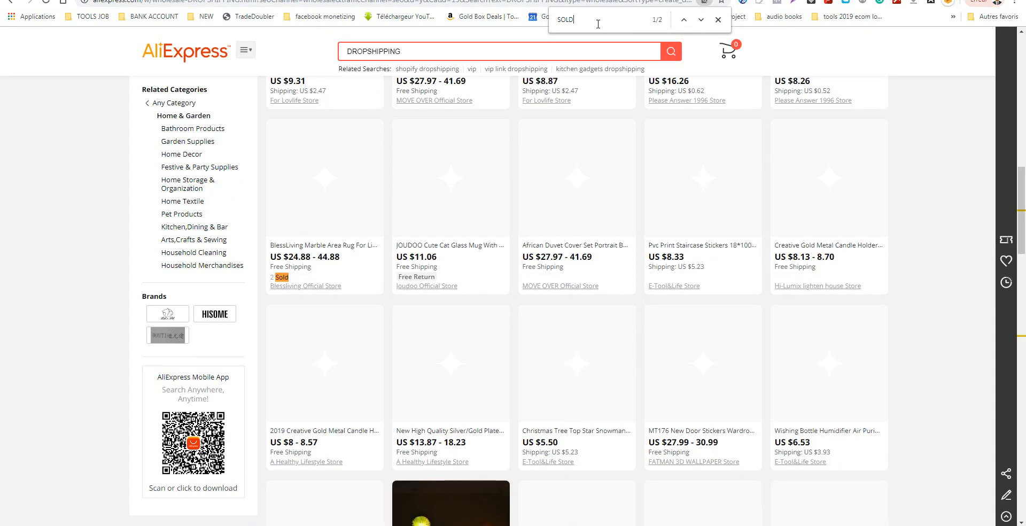
pyautogui.click(682, 19)
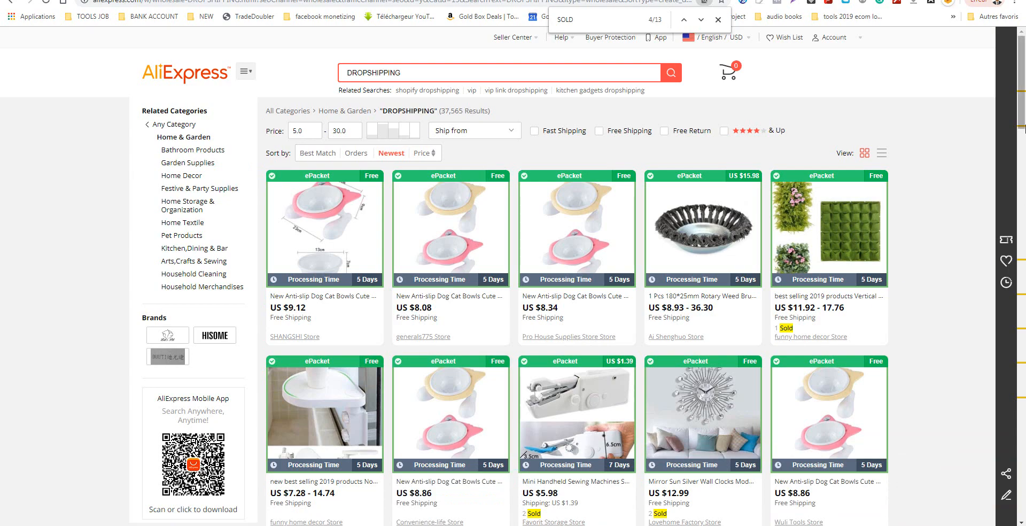
# Jump through 'Sold' matches on page 65, noting the VIP folding portable iron listing with 86 sold.
pyautogui.scroll(-3)
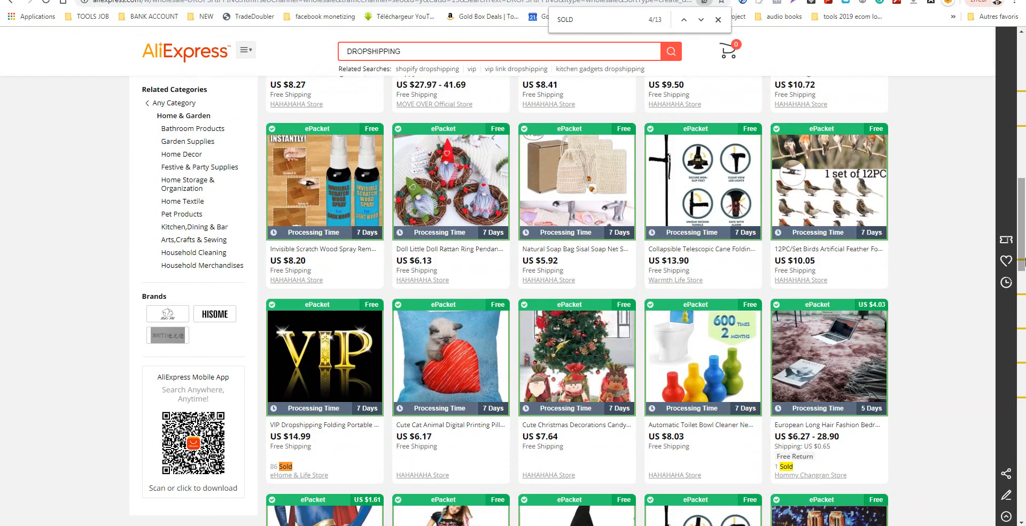
pyautogui.scroll(3)
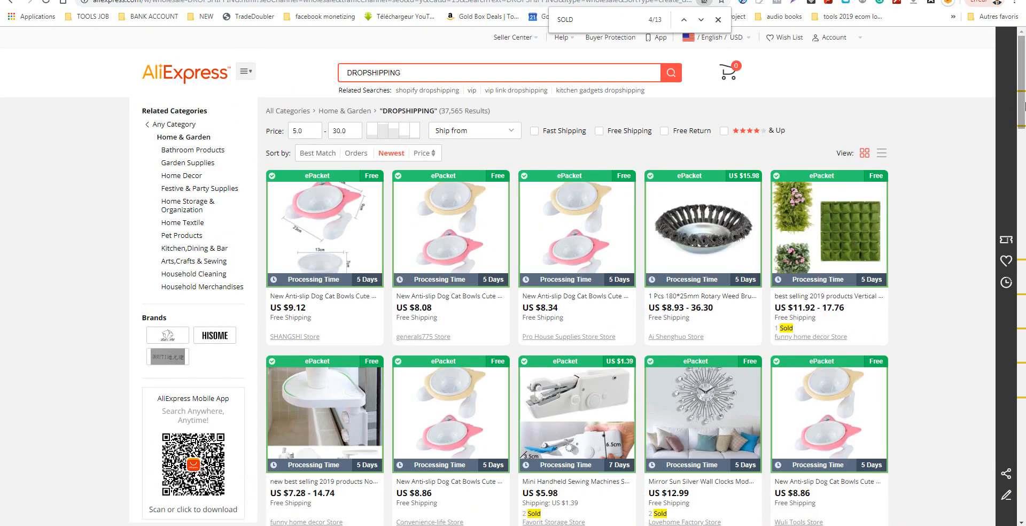
pyautogui.click(698, 19)
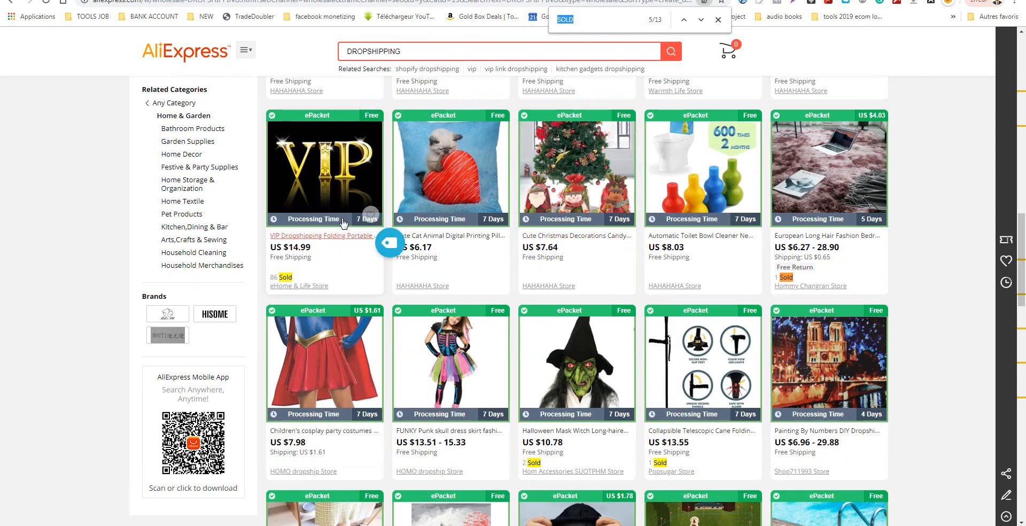
pyautogui.moveTo(329, 182)
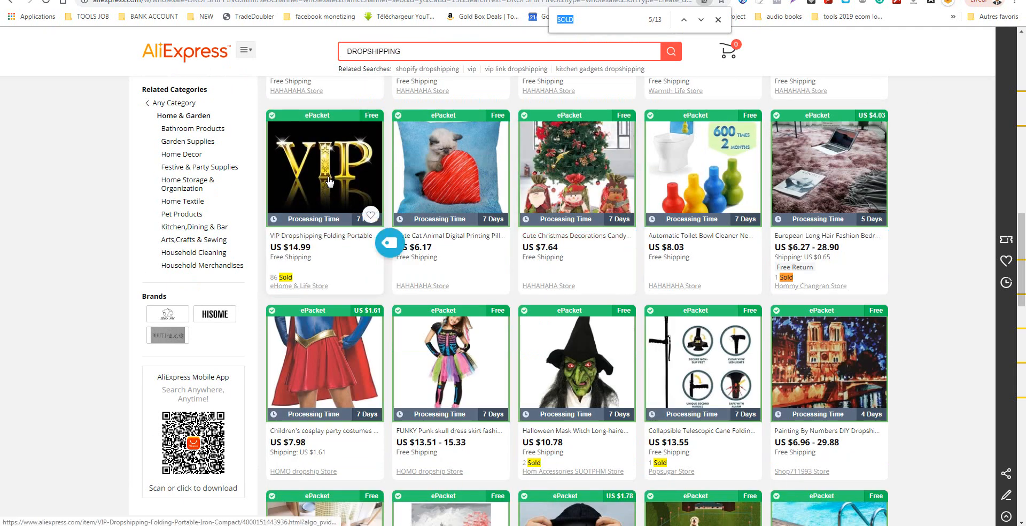
pyautogui.rightClick(326, 181)
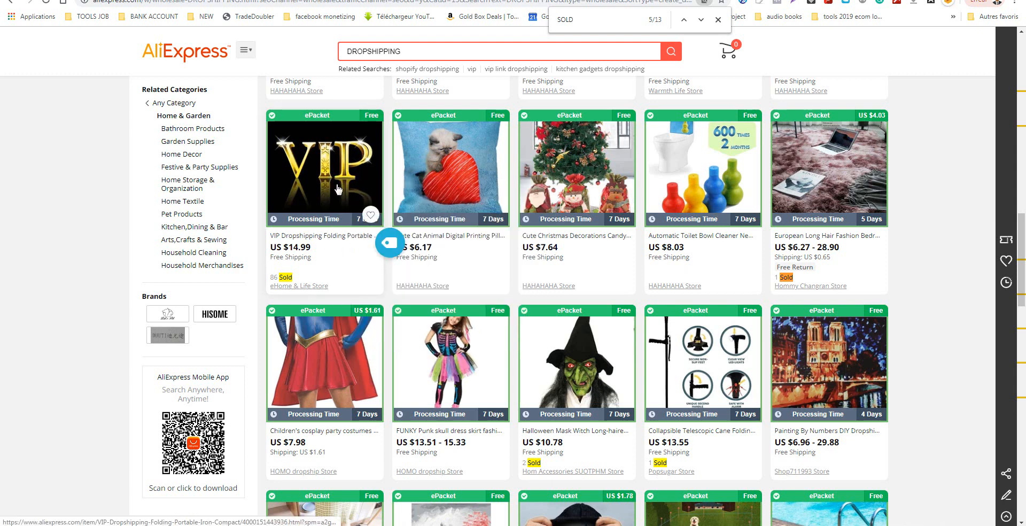
pyautogui.moveTo(614, 381)
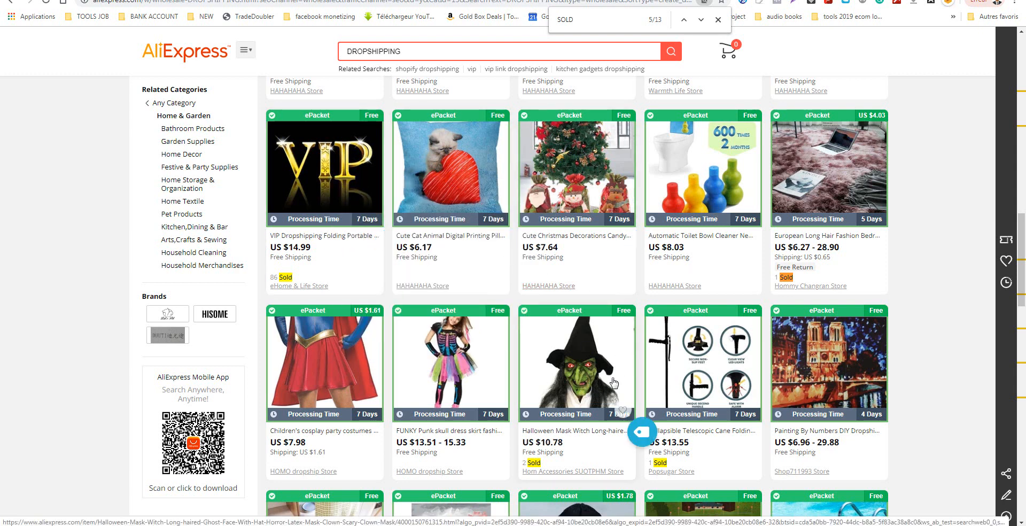
pyautogui.click(684, 20)
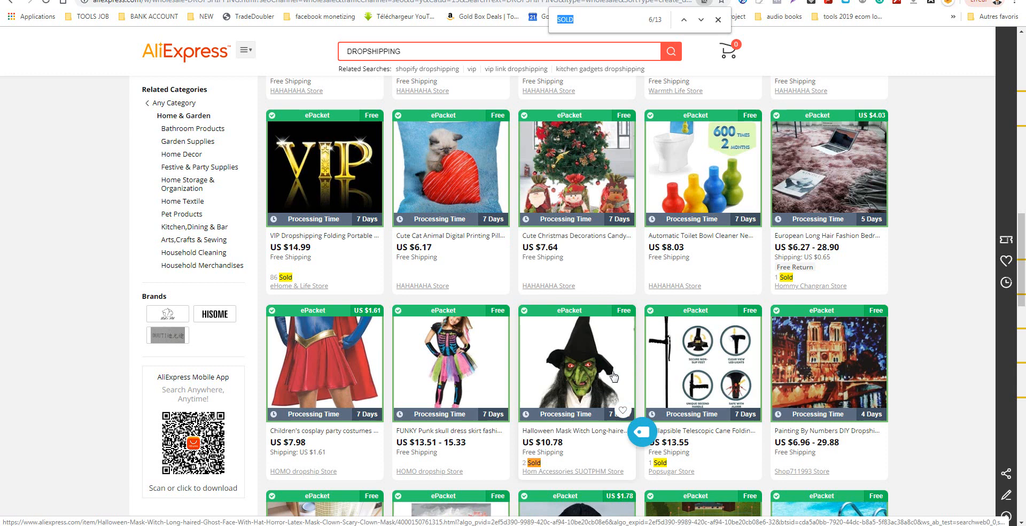
# Check the remaining 'Sold' matches down the page, bringing up link options for listings of interest.
pyautogui.scroll(-3)
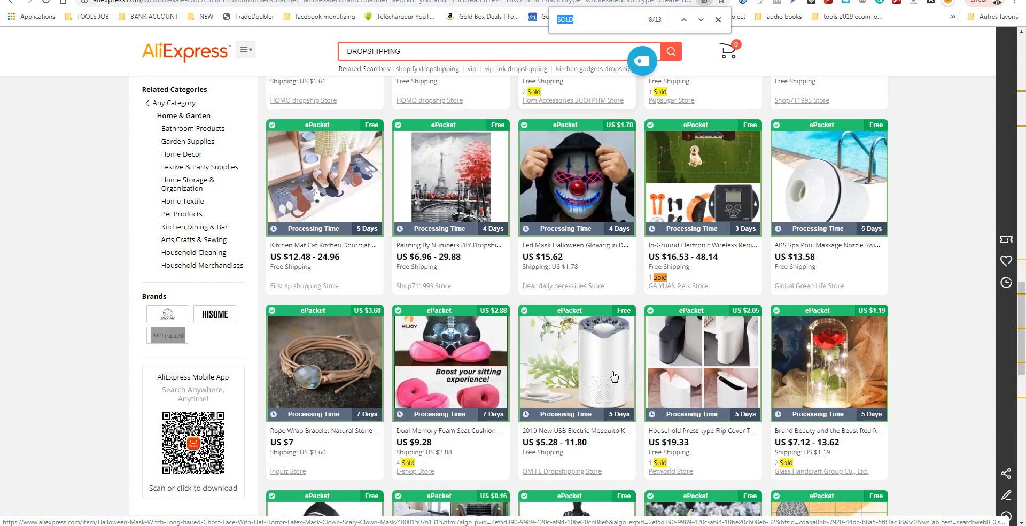
pyautogui.click(701, 20)
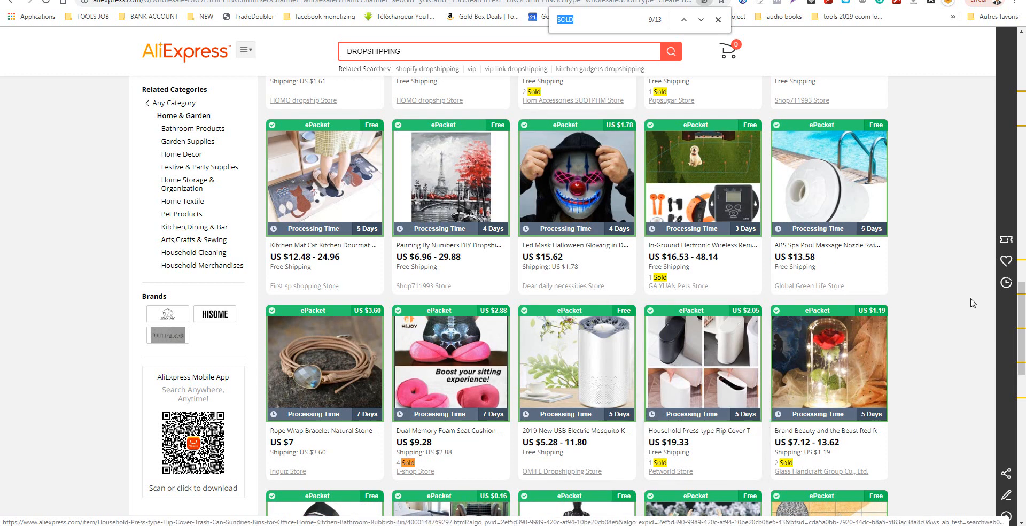
pyautogui.rightClick(450, 179)
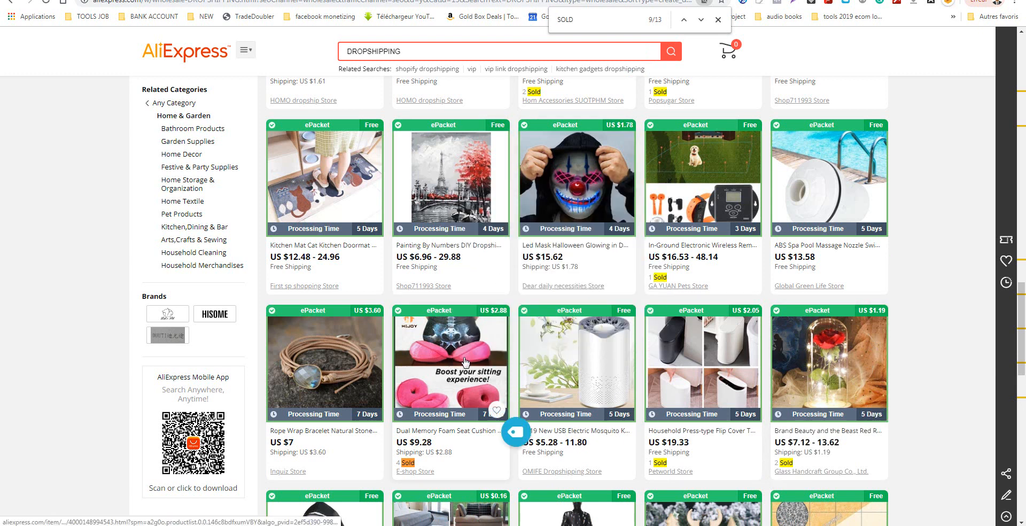
pyautogui.click(701, 20)
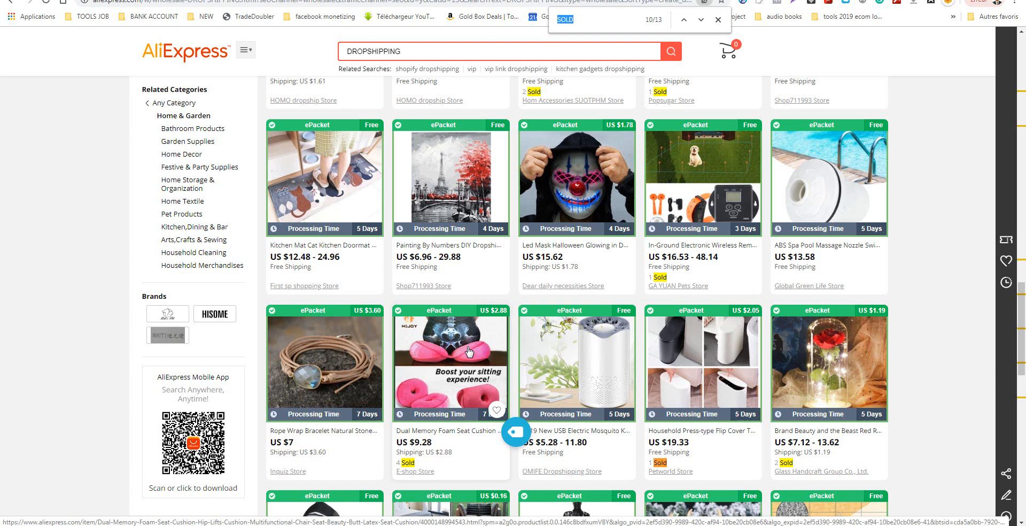
pyautogui.scroll(-3)
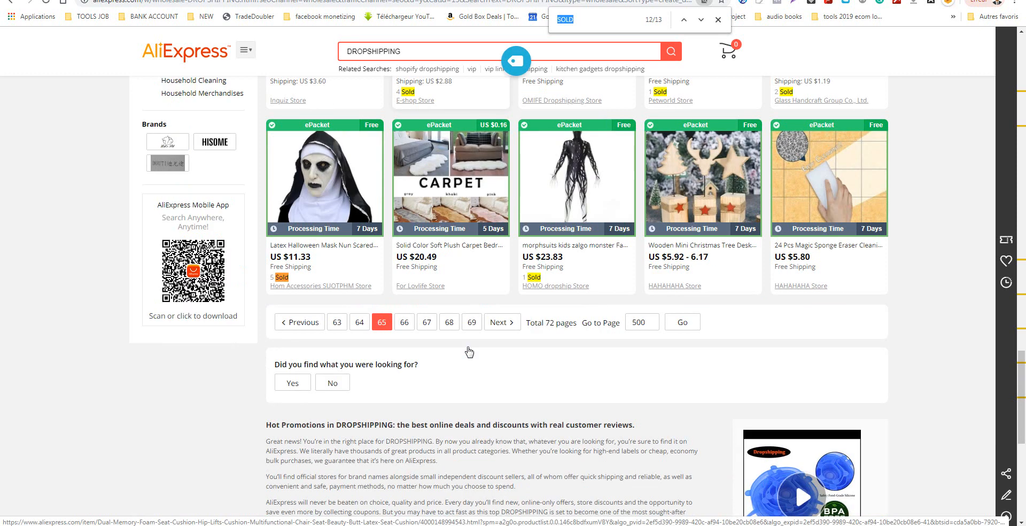
pyautogui.rightClick(324, 176)
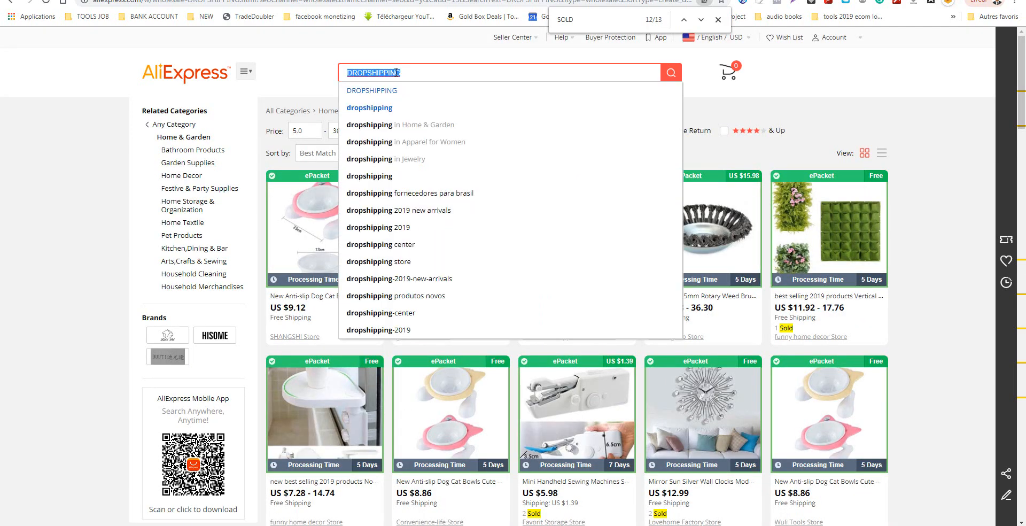
# Search for 'VIP' (30,044 products) and sort the results newest first.
pyautogui.write('VIP')
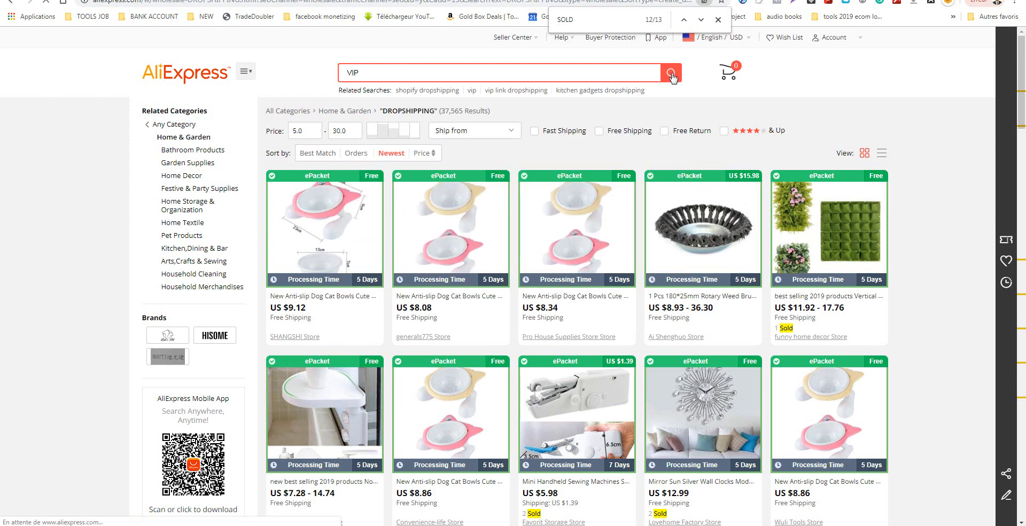
pyautogui.moveTo(437, 137)
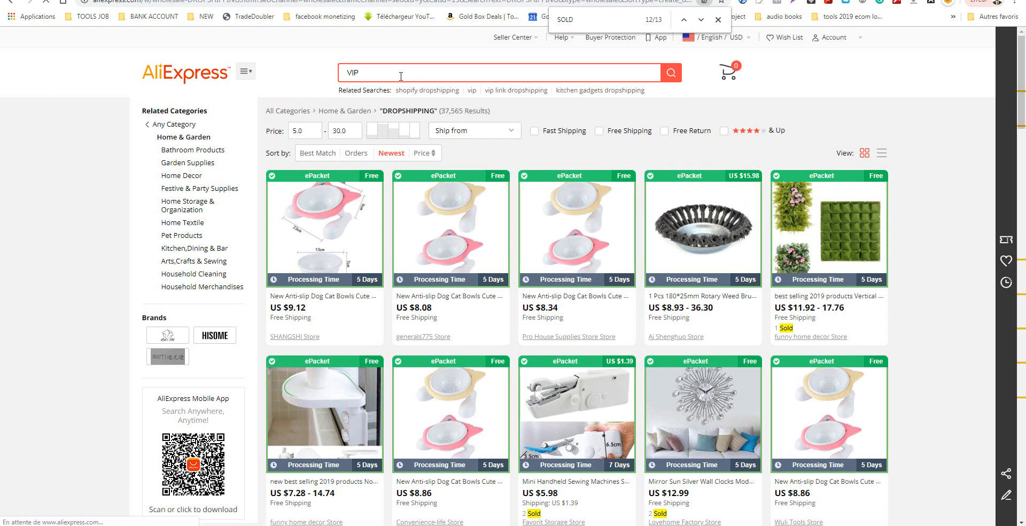
pyautogui.click(718, 19)
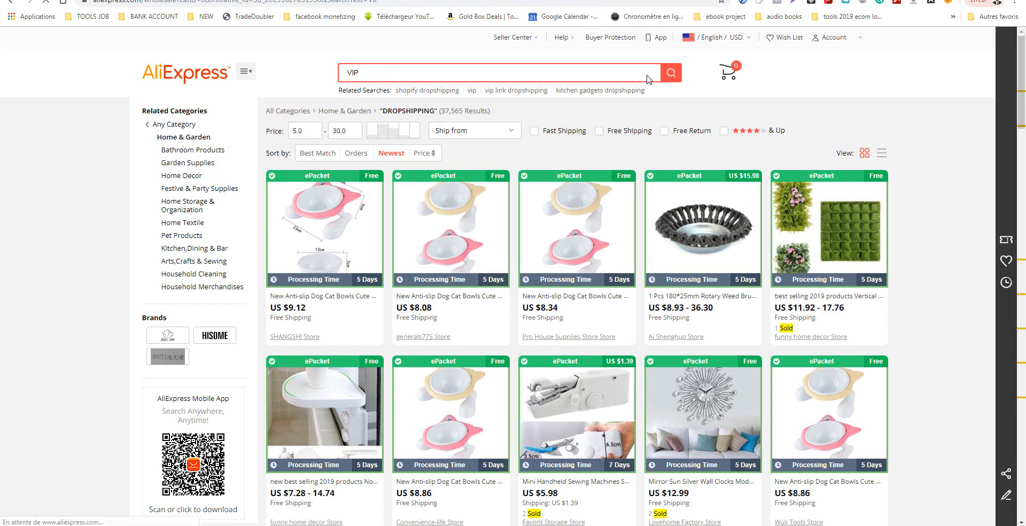
pyautogui.click(669, 71)
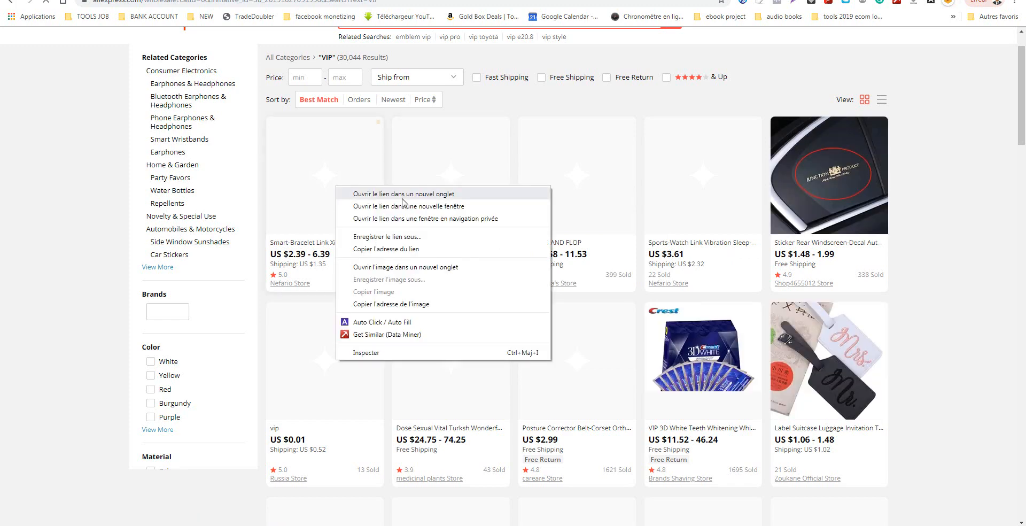
pyautogui.rightClick(829, 174)
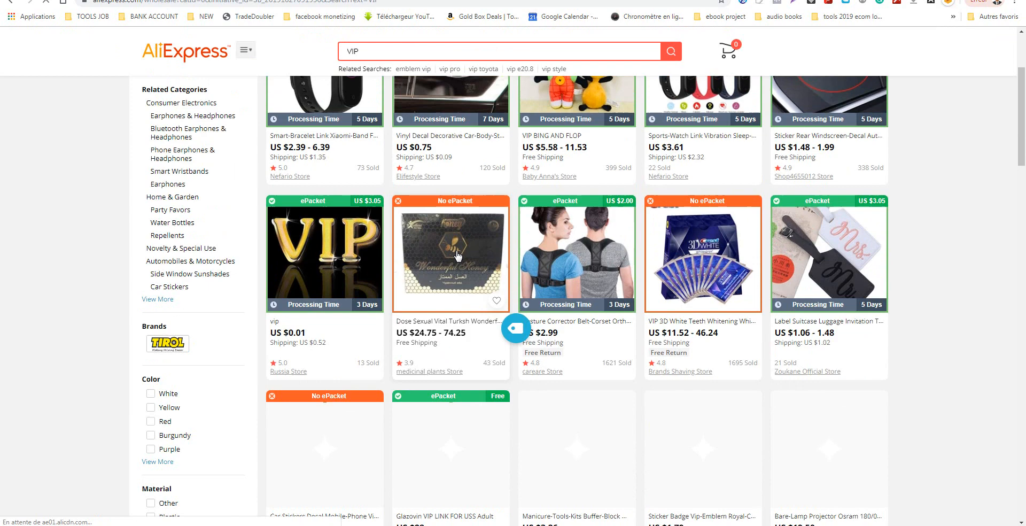
pyautogui.click(391, 153)
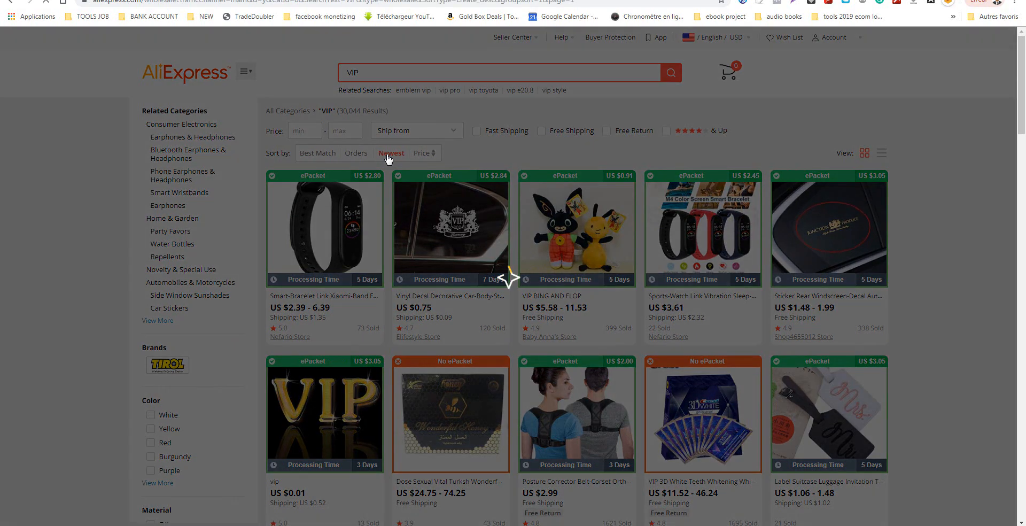
pyautogui.moveTo(435, 168)
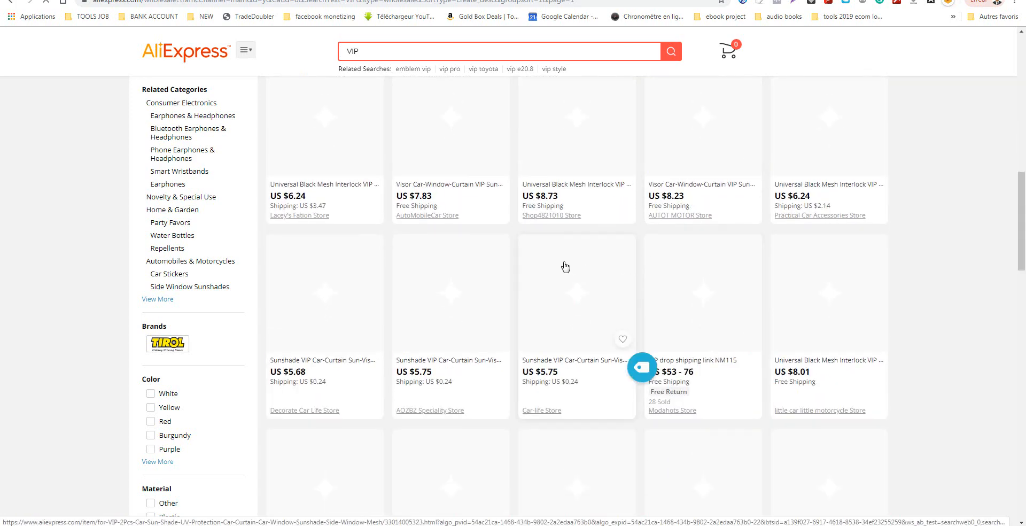
# Scroll the newest VIP results and open two VIP drop shipping listings in new tabs.
pyautogui.scroll(-3)
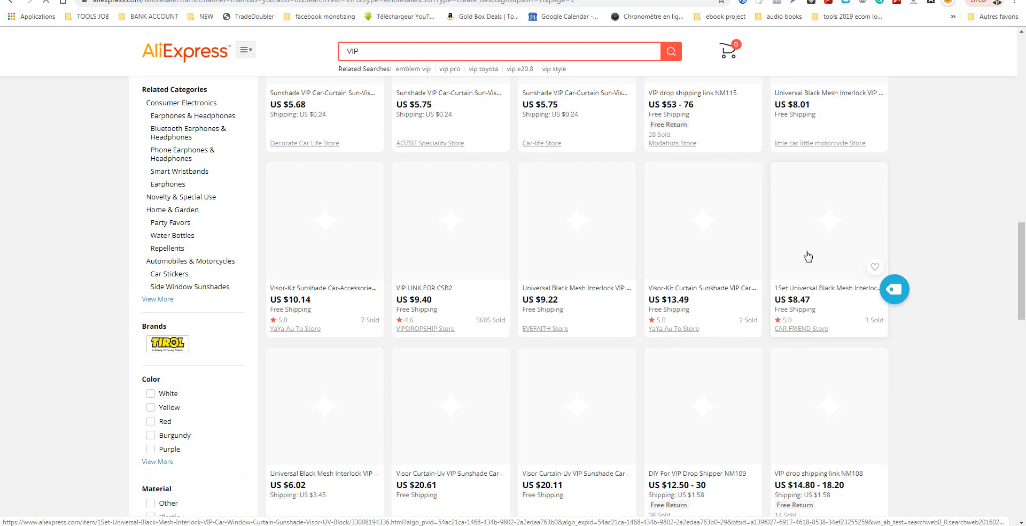
pyautogui.scroll(-3)
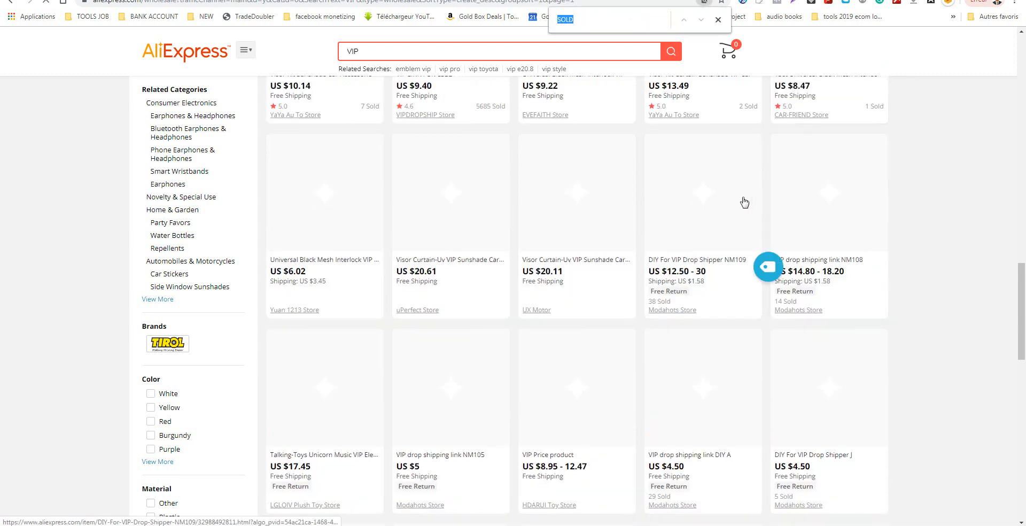
pyautogui.moveTo(656, 308)
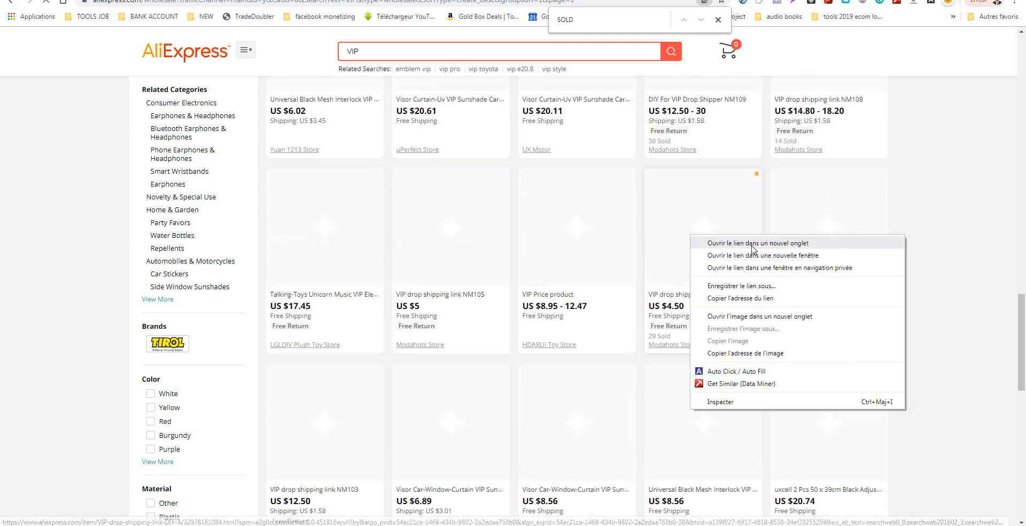
pyautogui.click(734, 358)
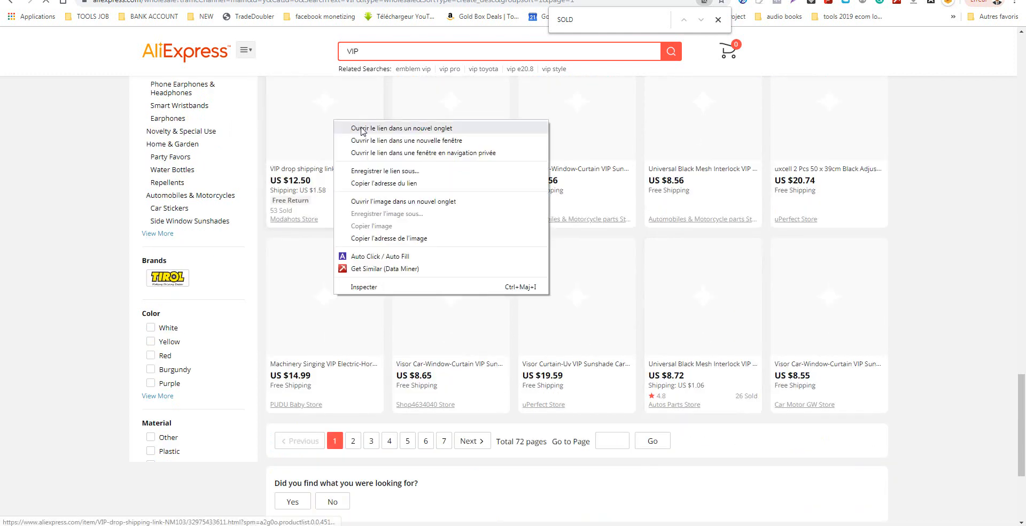
pyautogui.click(406, 127)
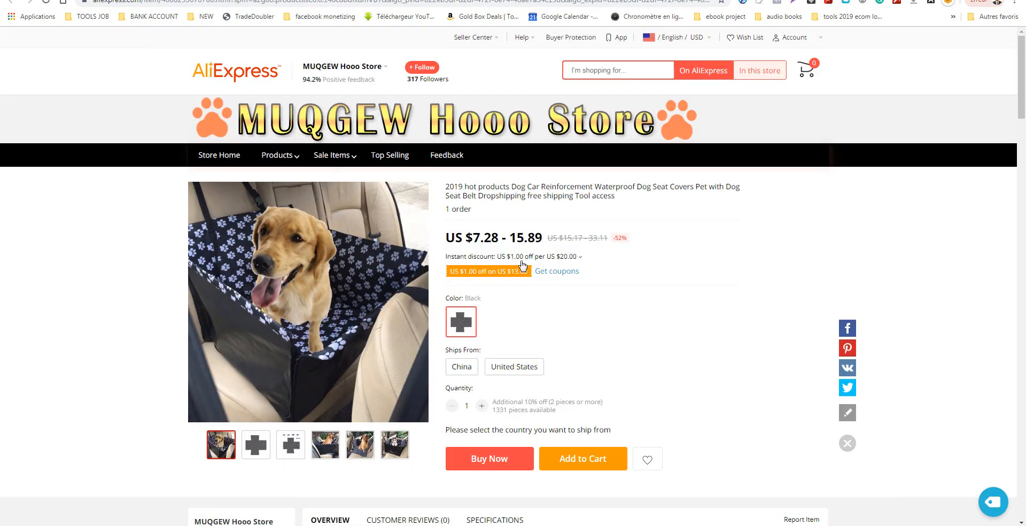
# Add a seventh Notepad criterion reading 'HIGH CPM IN FB ADS' after 'easy to install'.
pyautogui.click(359, 445)
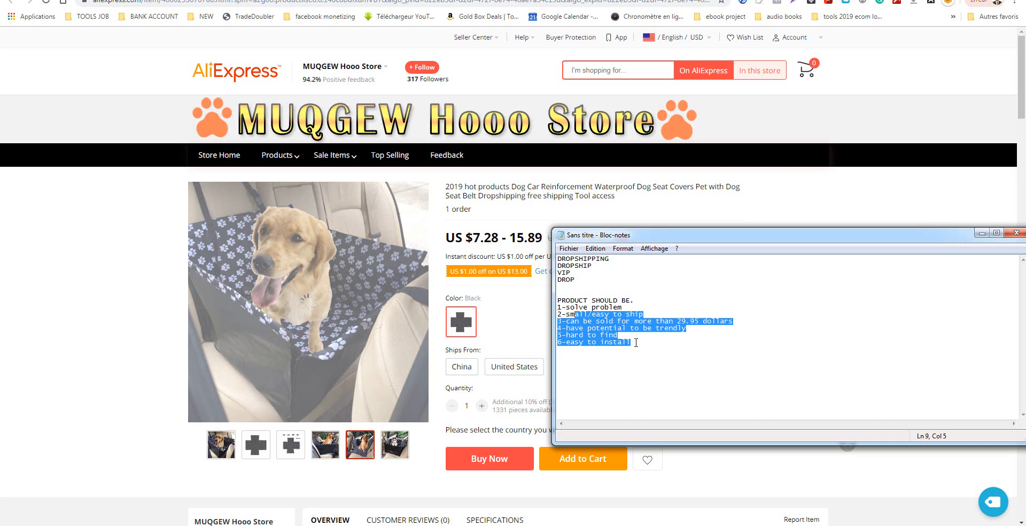
pyautogui.click(640, 342)
pyautogui.write('7-HIGH')
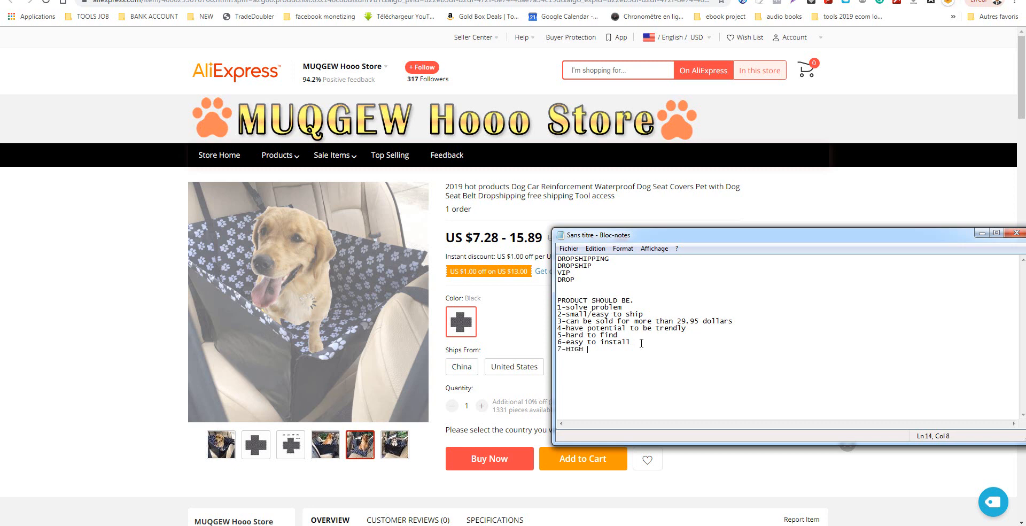
pyautogui.write('cp')
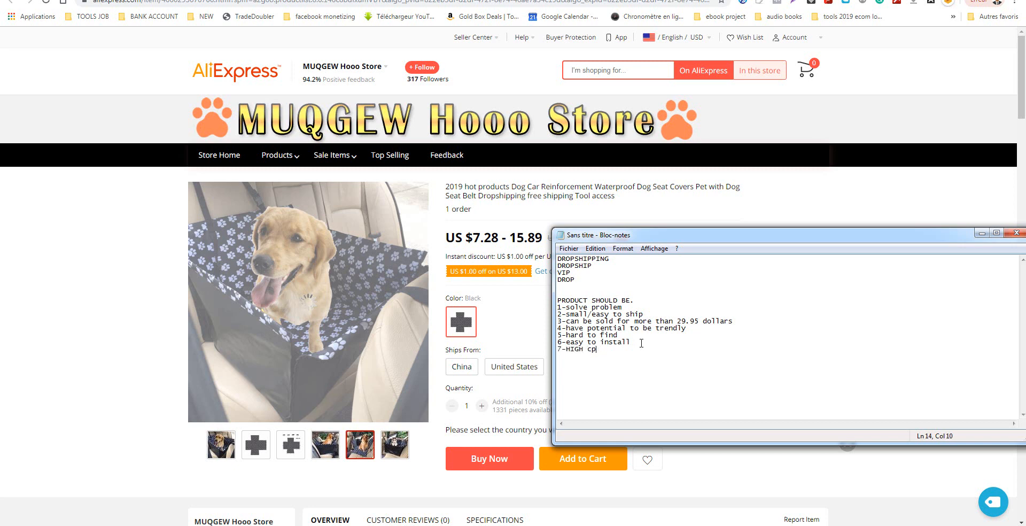
pyautogui.write('M I')
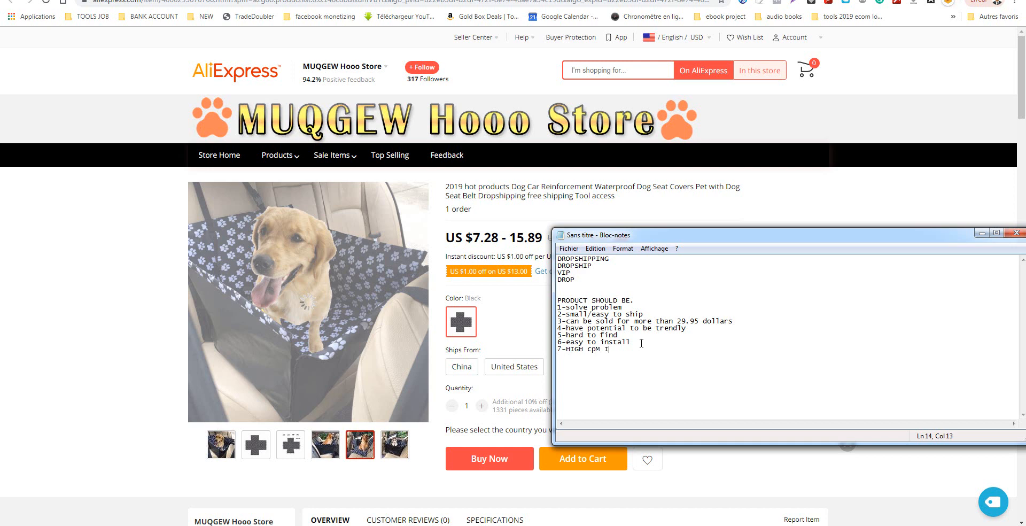
pyautogui.write('N FB')
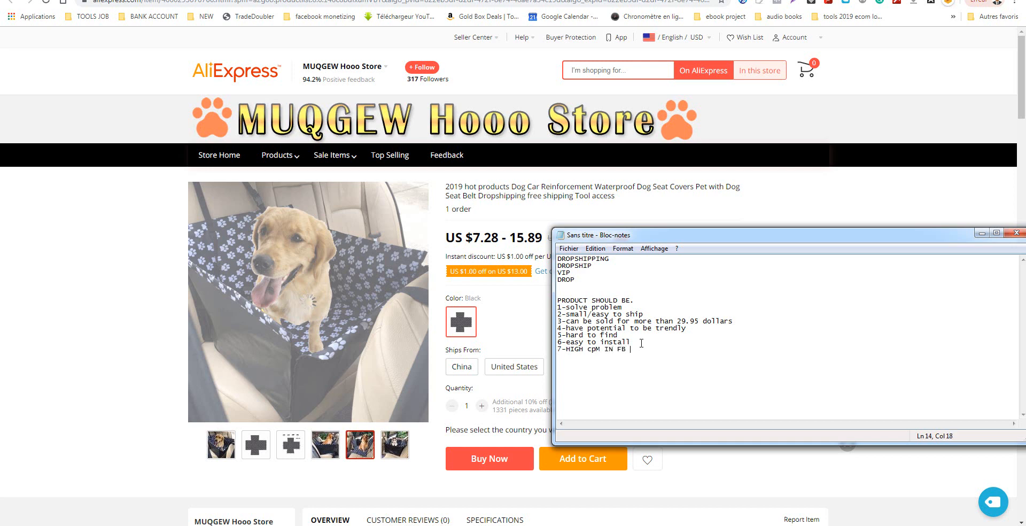
pyautogui.write('ADS')
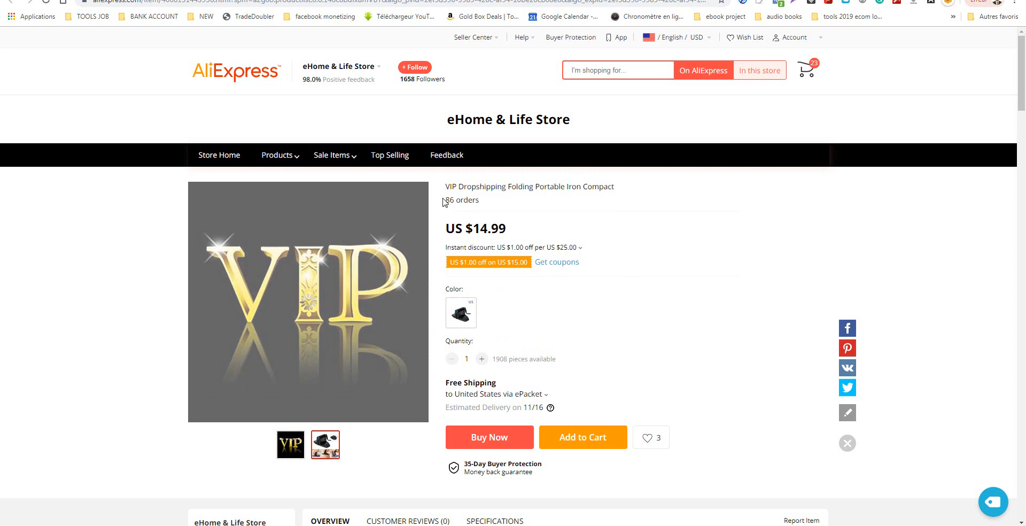
pyautogui.scroll(-3)
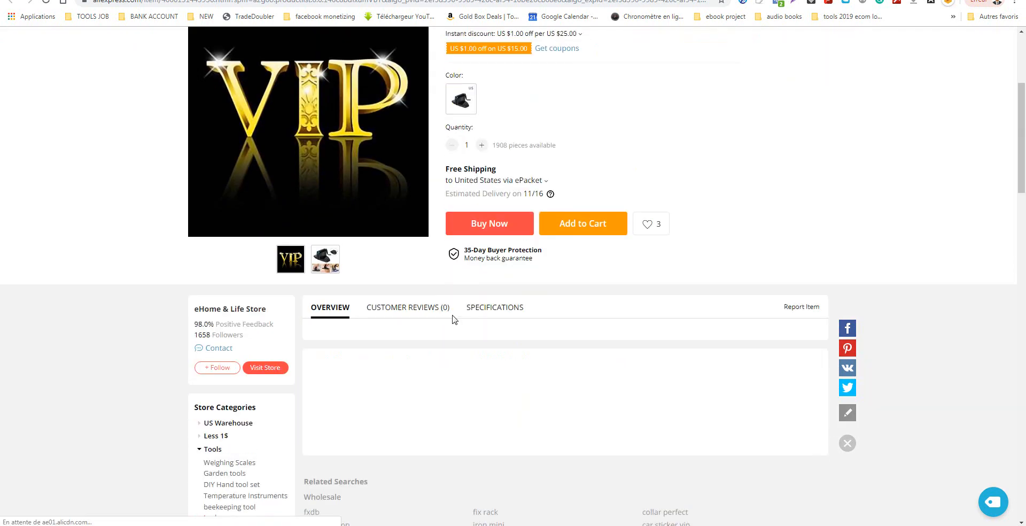
pyautogui.scroll(3)
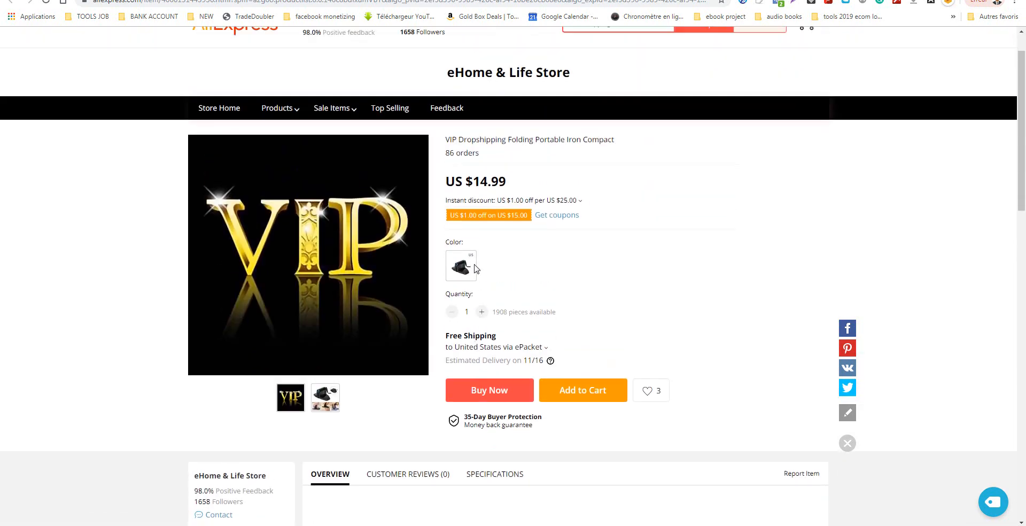
pyautogui.scroll(3)
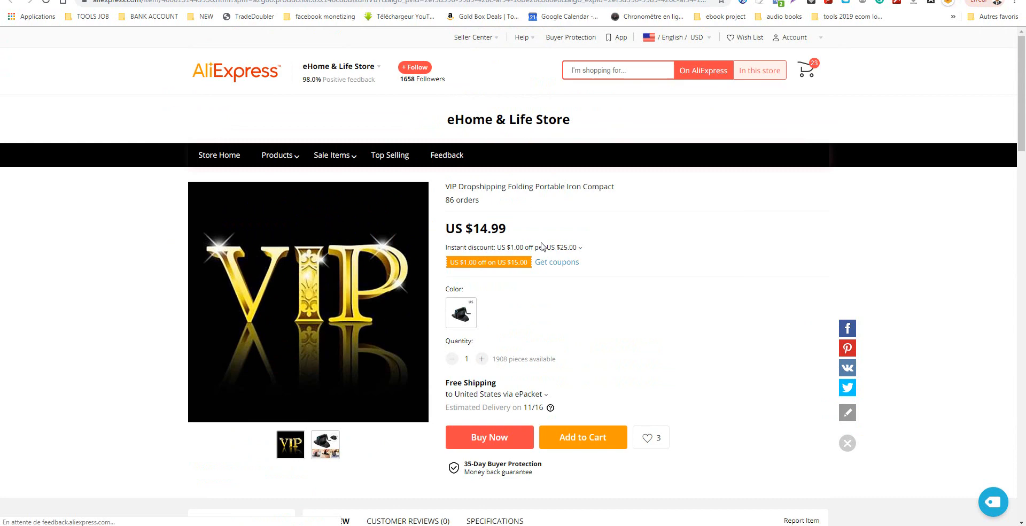
pyautogui.moveTo(509, 312)
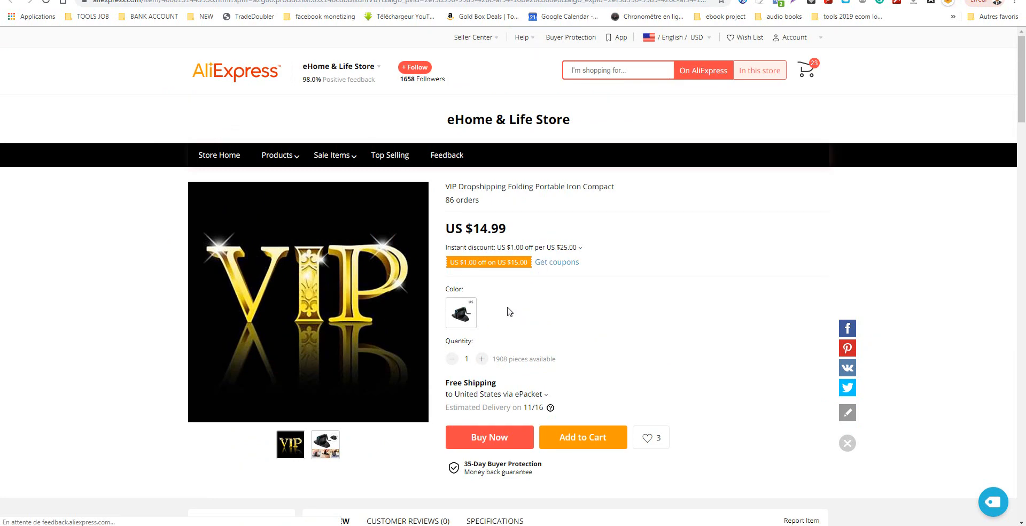
pyautogui.scroll(-3)
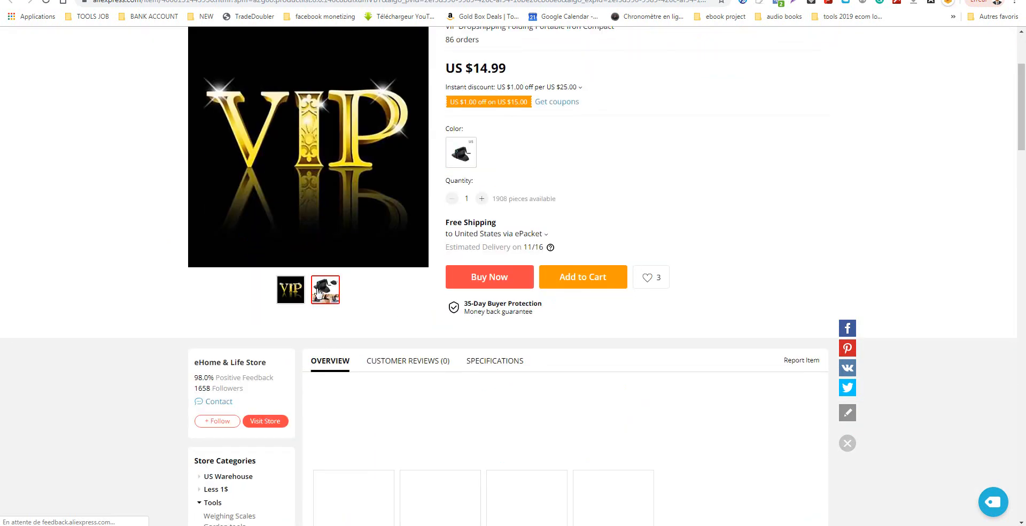
pyautogui.scroll(-3)
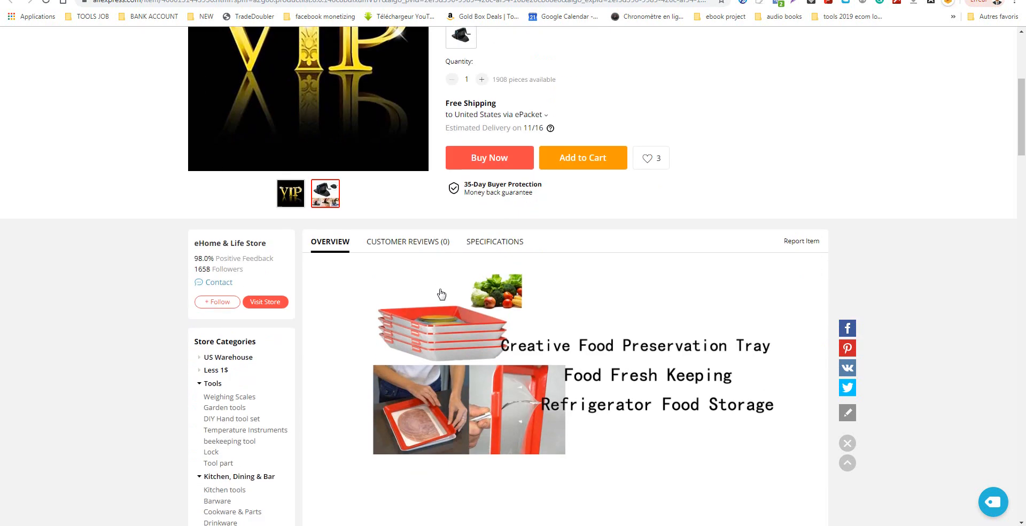
pyautogui.scroll(-3)
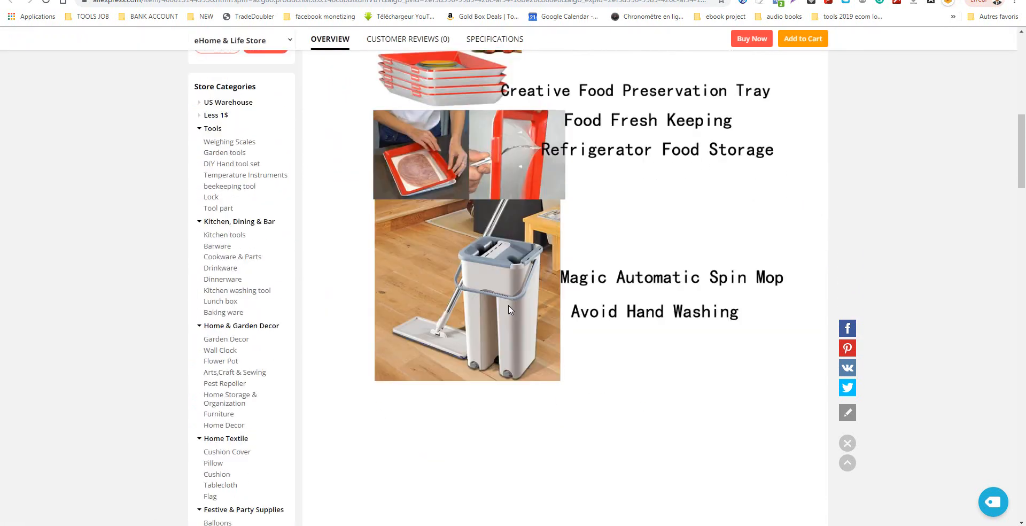
pyautogui.scroll(3)
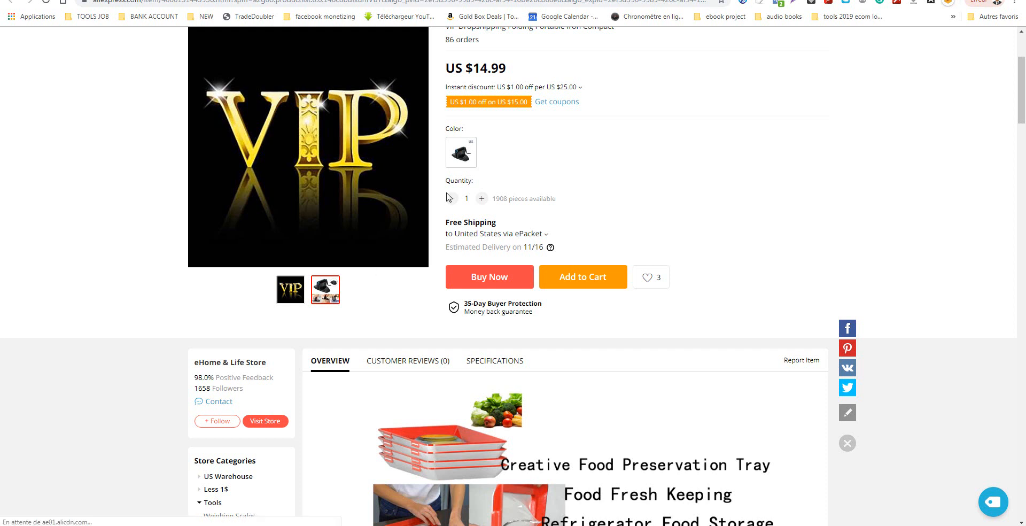
pyautogui.click(460, 151)
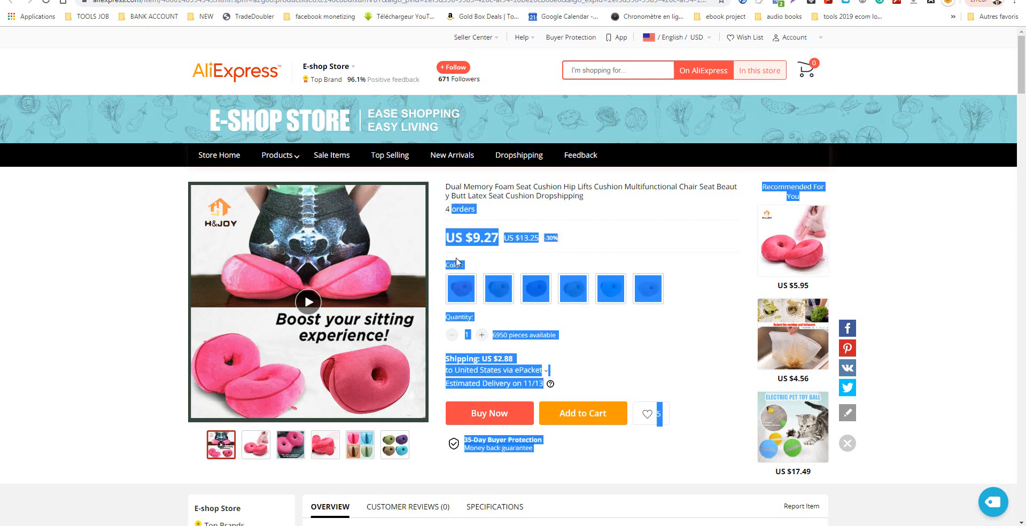
pyautogui.scroll(-3)
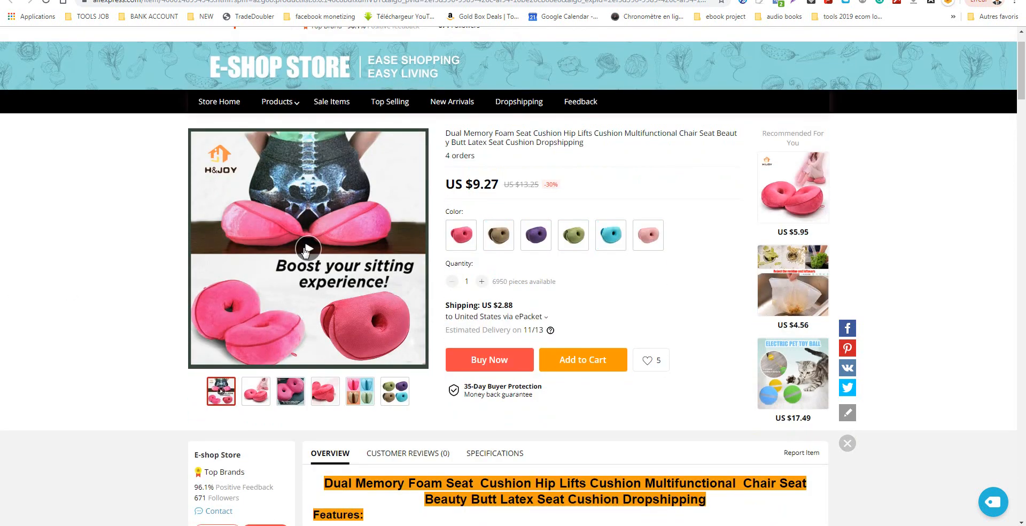
pyautogui.click(308, 249)
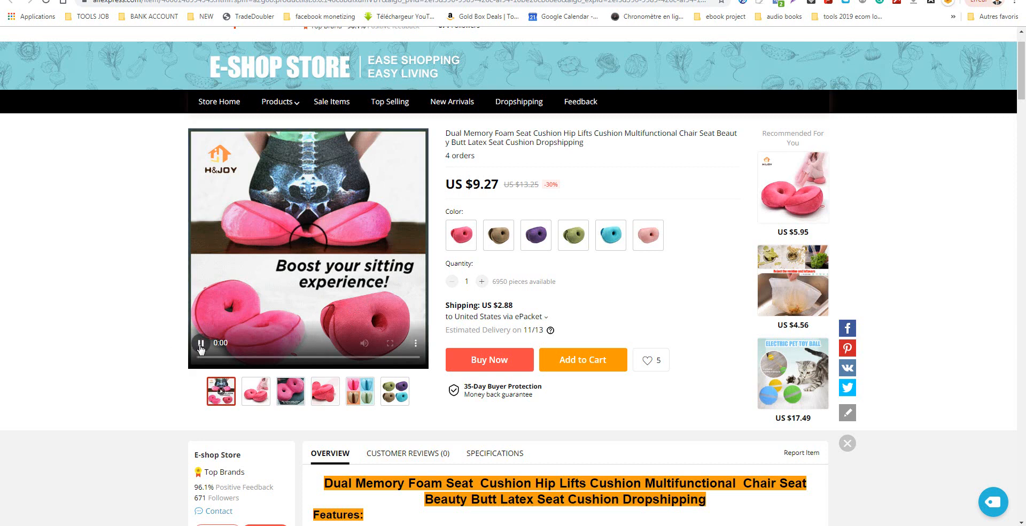
pyautogui.click(200, 343)
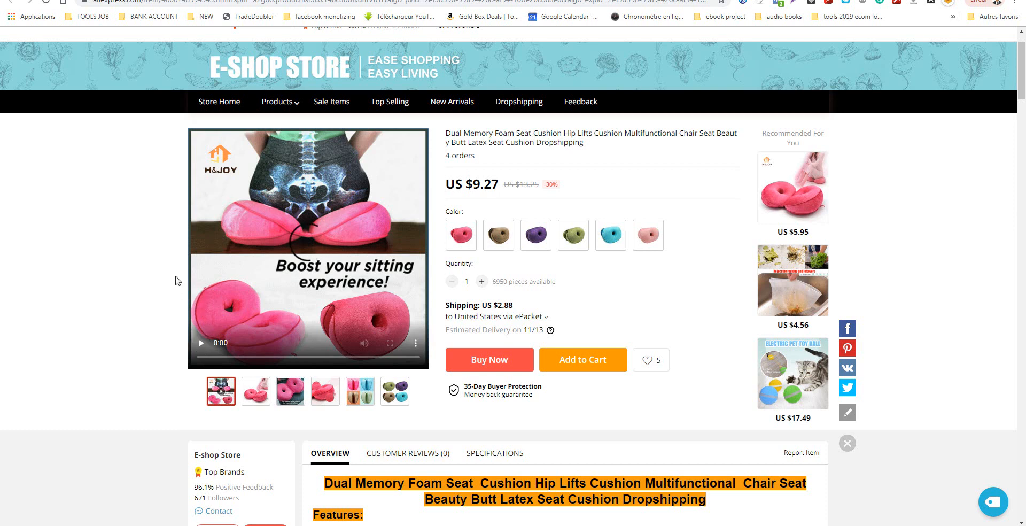
pyautogui.moveTo(147, 243)
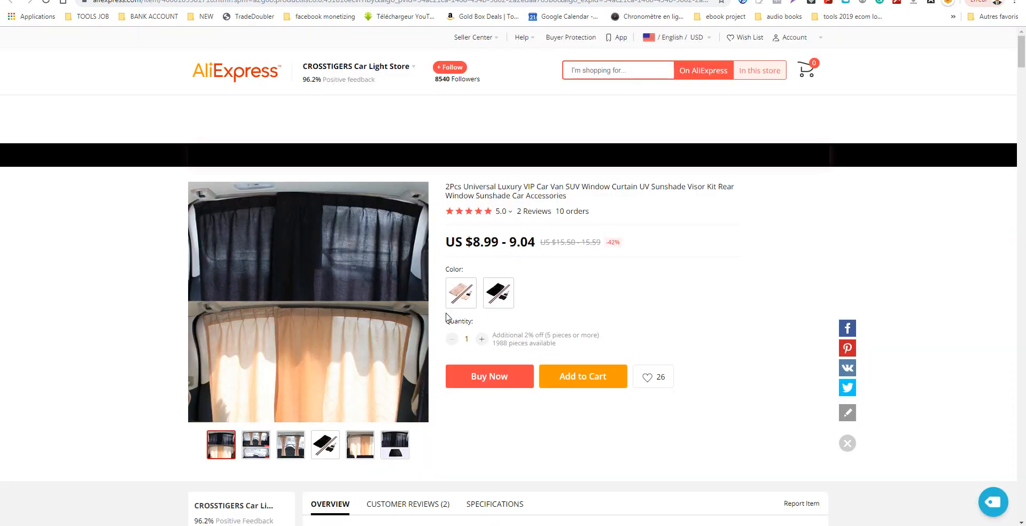
pyautogui.moveTo(528, 233)
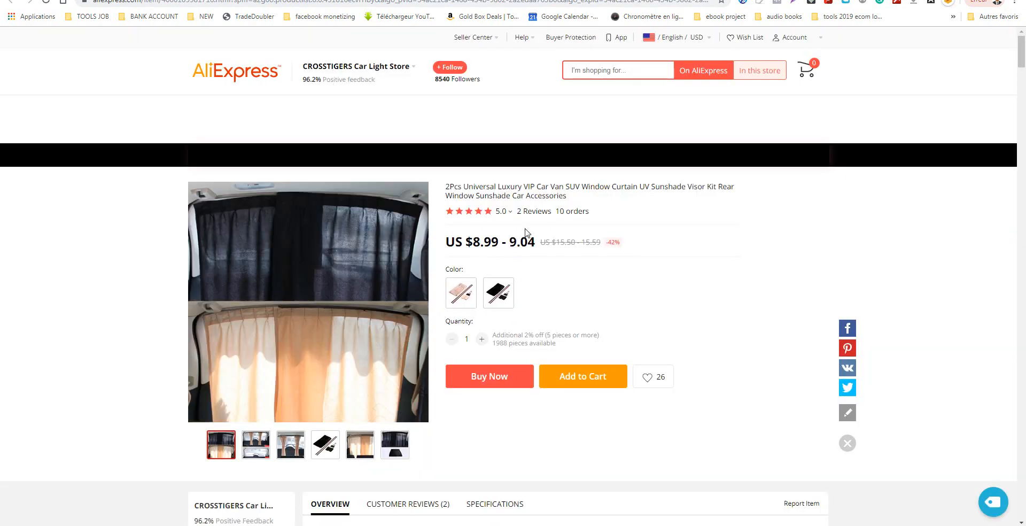
# Choose the black car curtain variant and review the listing's overview section.
pyautogui.click(498, 293)
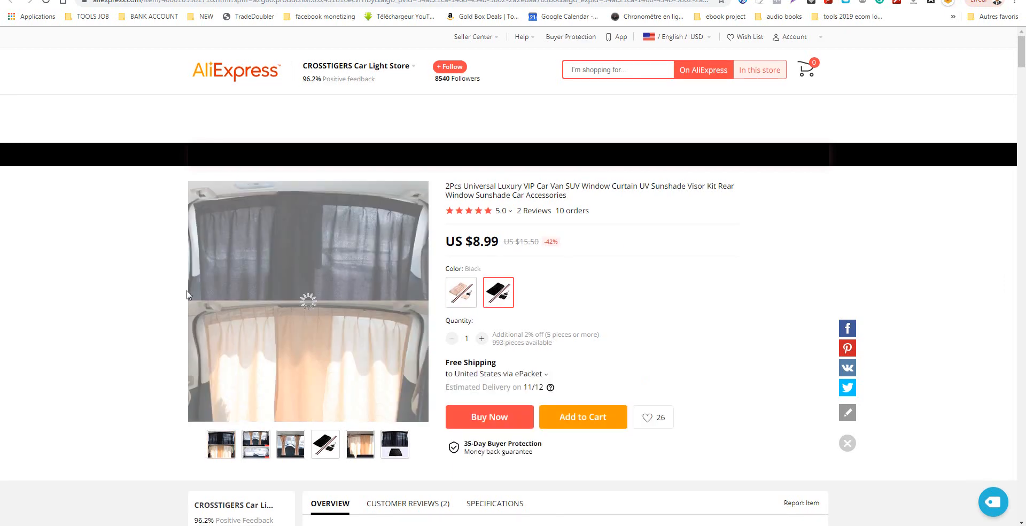
pyautogui.scroll(-3)
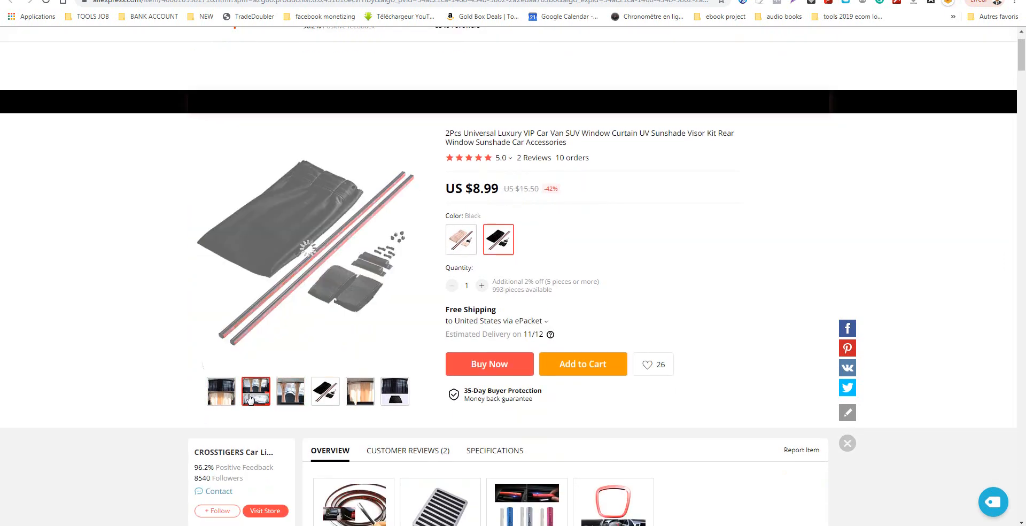
pyautogui.scroll(-3)
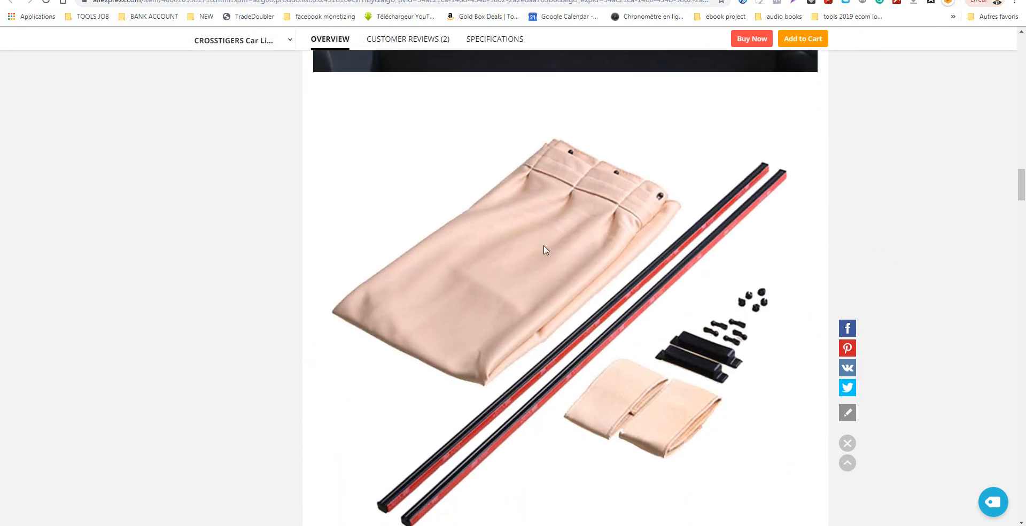
pyautogui.scroll(-3)
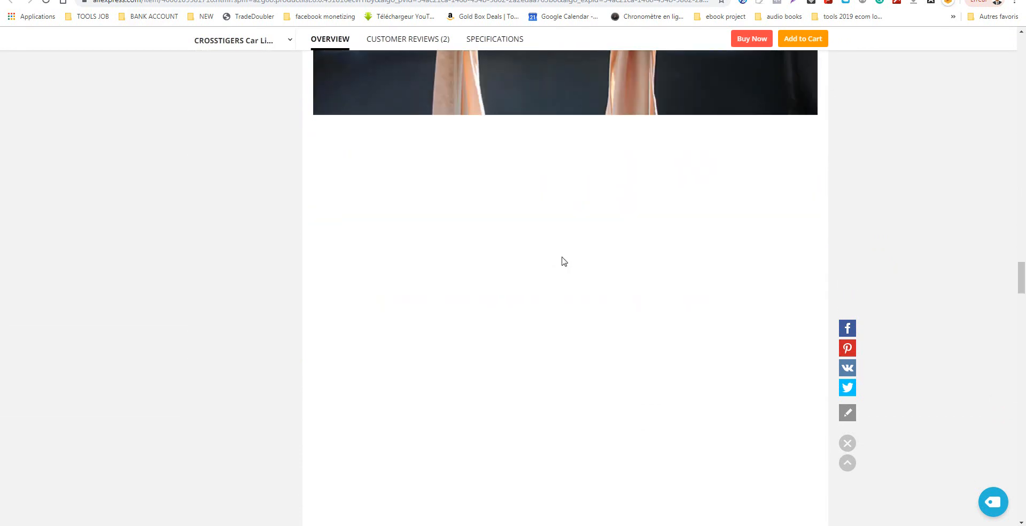
pyautogui.scroll(3)
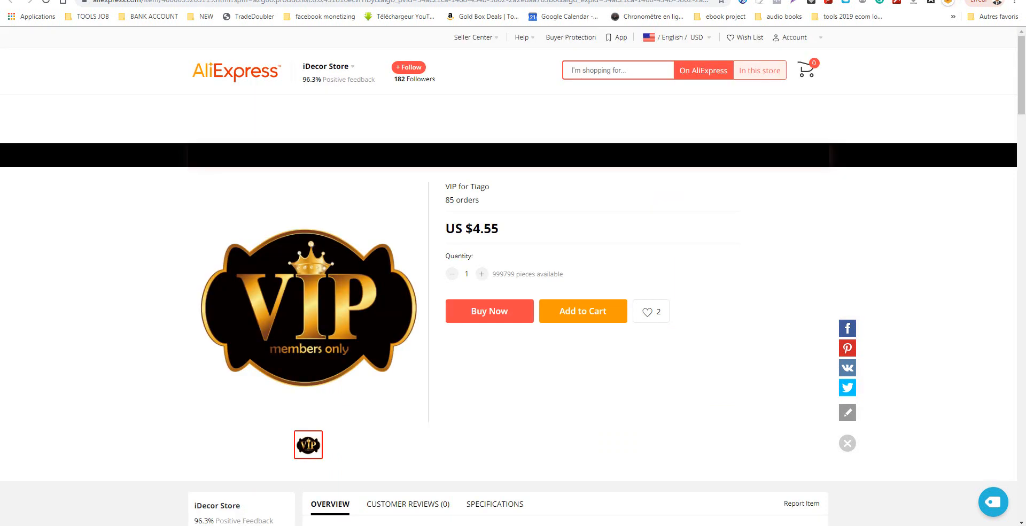
pyautogui.scroll(-3)
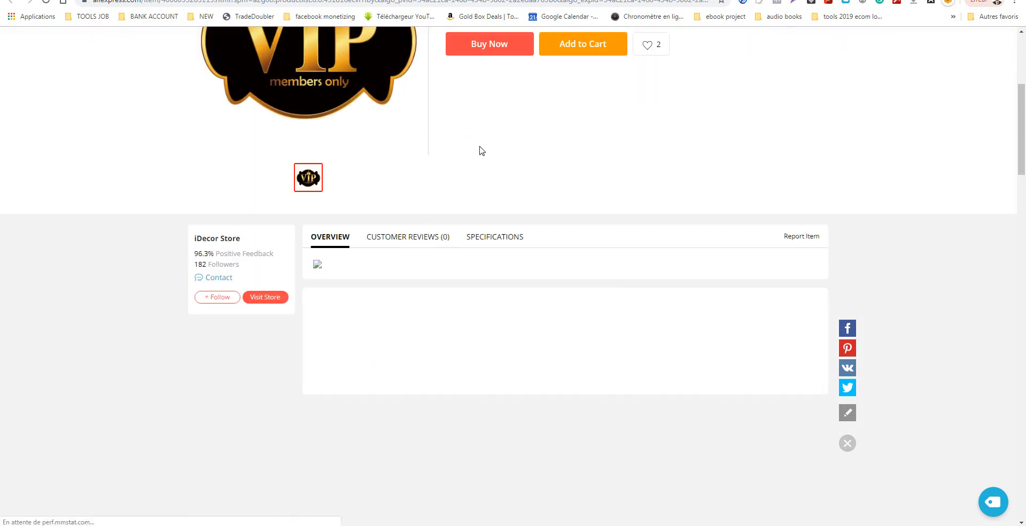
pyautogui.scroll(3)
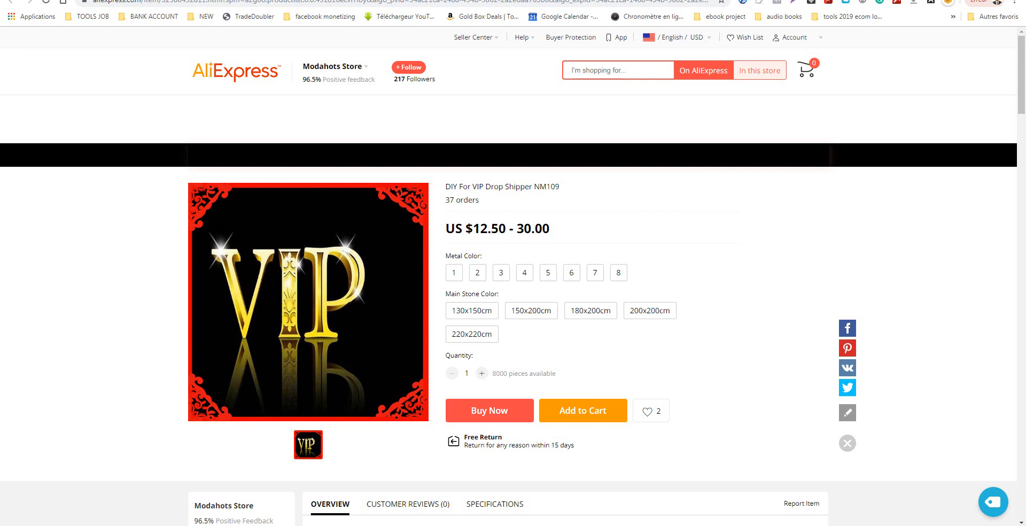
pyautogui.moveTo(528, 256)
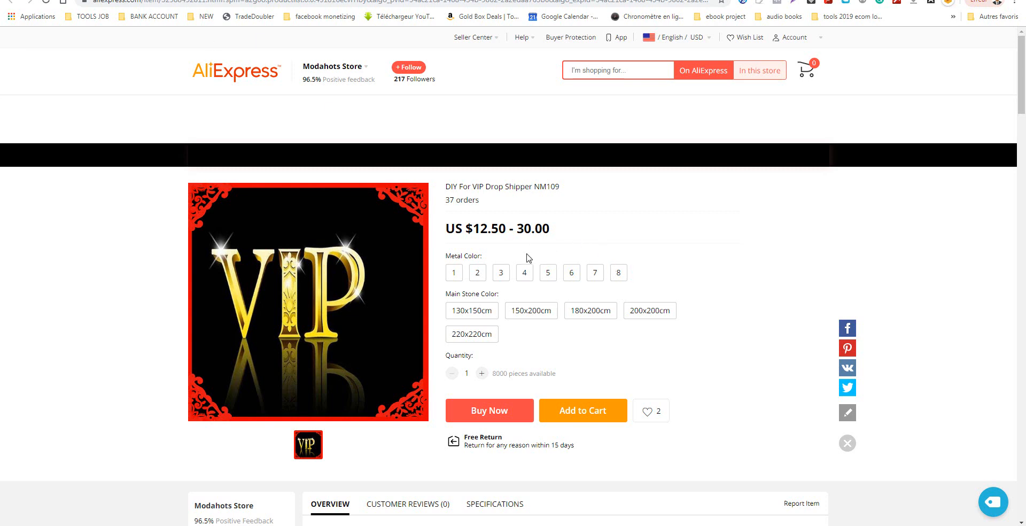
# Review the NM109 listing, then browse the Modahots Store home page products.
pyautogui.scroll(-3)
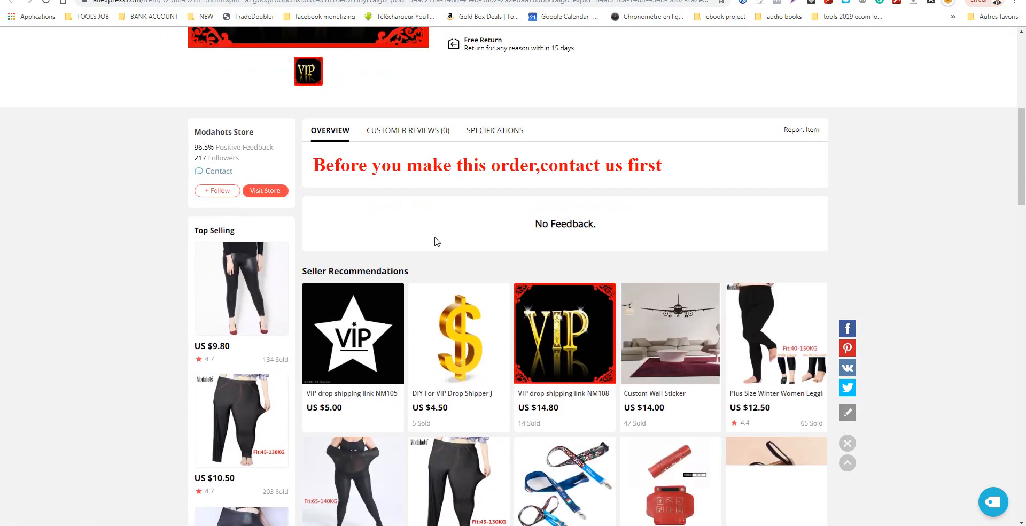
pyautogui.scroll(3)
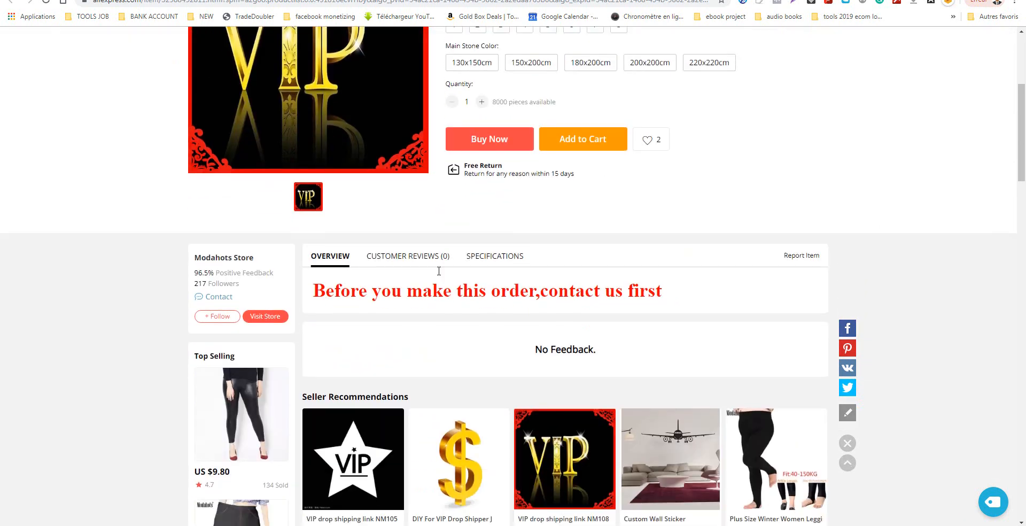
pyautogui.scroll(-3)
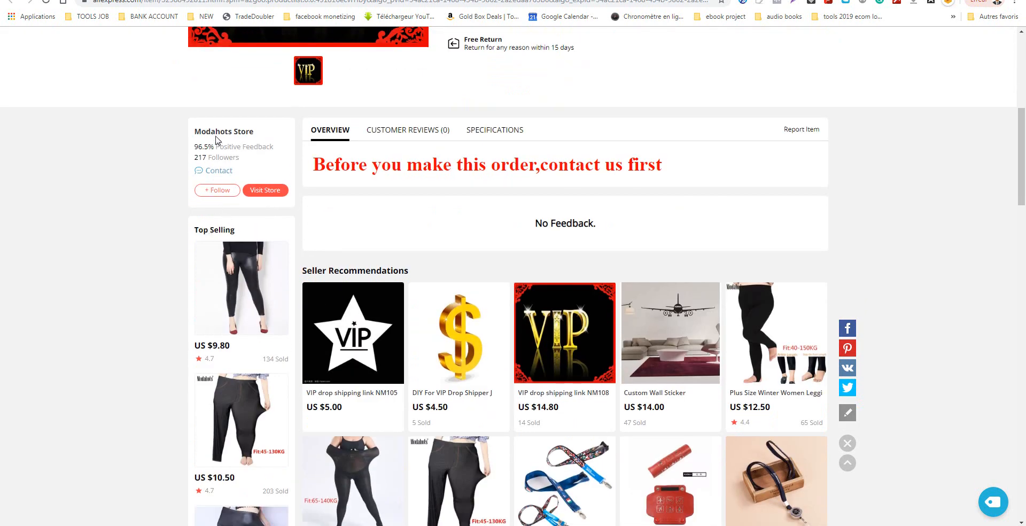
pyautogui.click(265, 189)
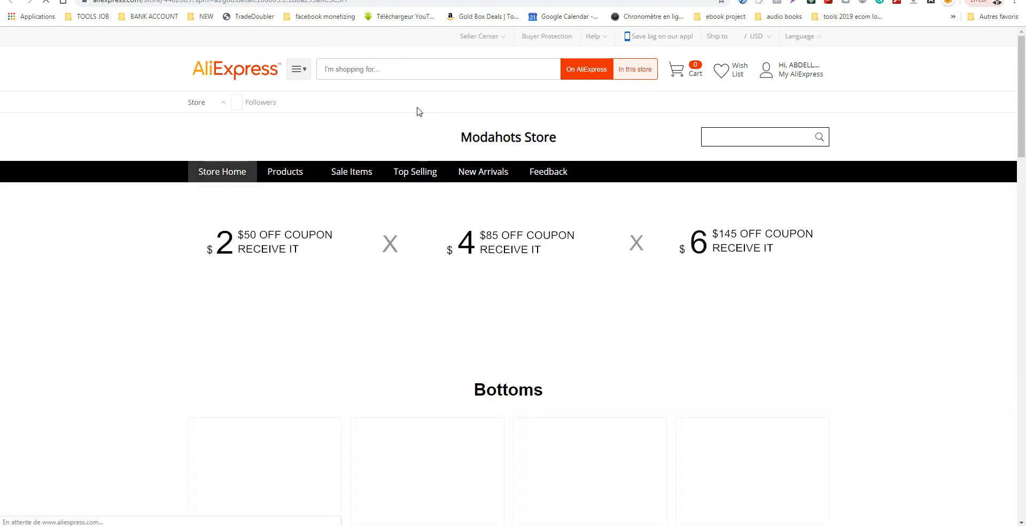
pyautogui.scroll(-3)
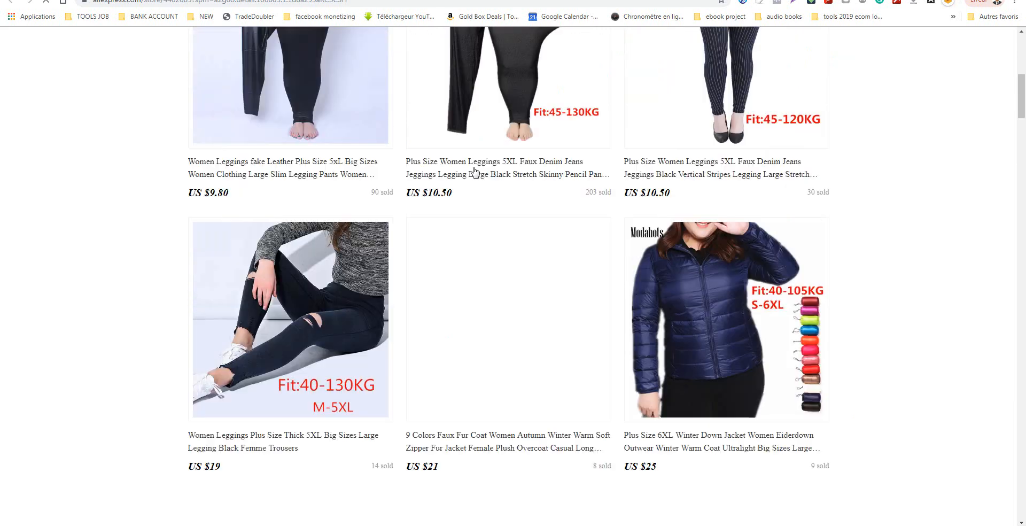
pyautogui.scroll(3)
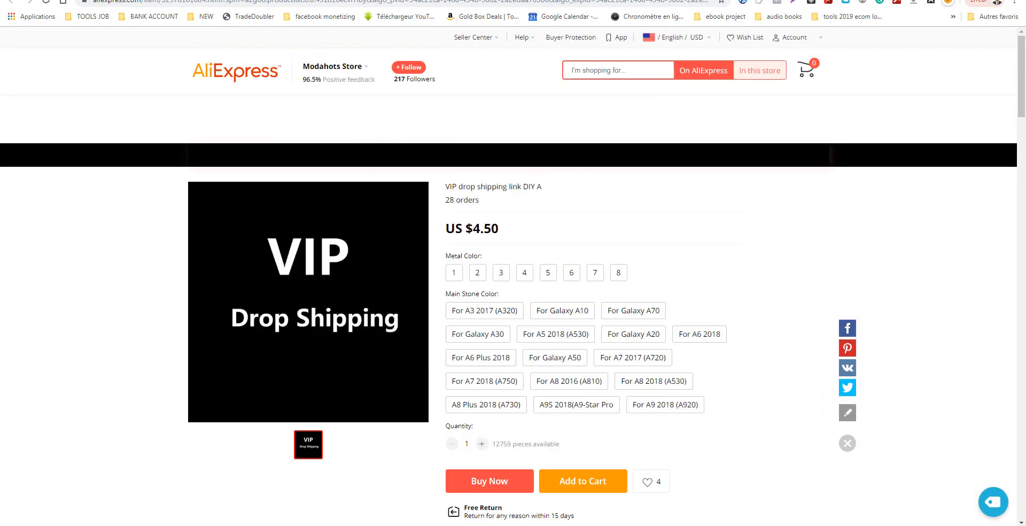
# Scroll down the Universal Black Mesh VIP Car Window Curtain listing at US $8.72 with 26 orders.
pyautogui.scroll(-3)
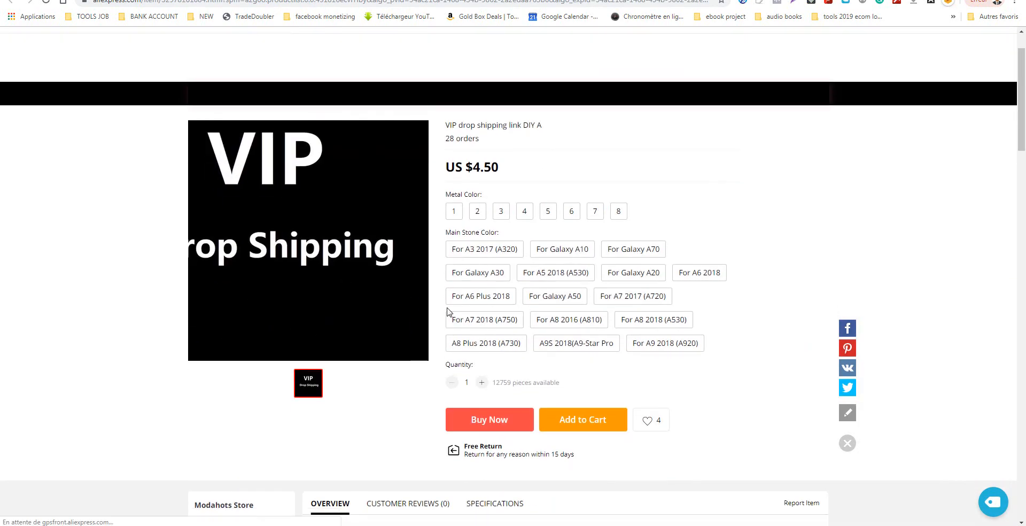
pyautogui.scroll(-3)
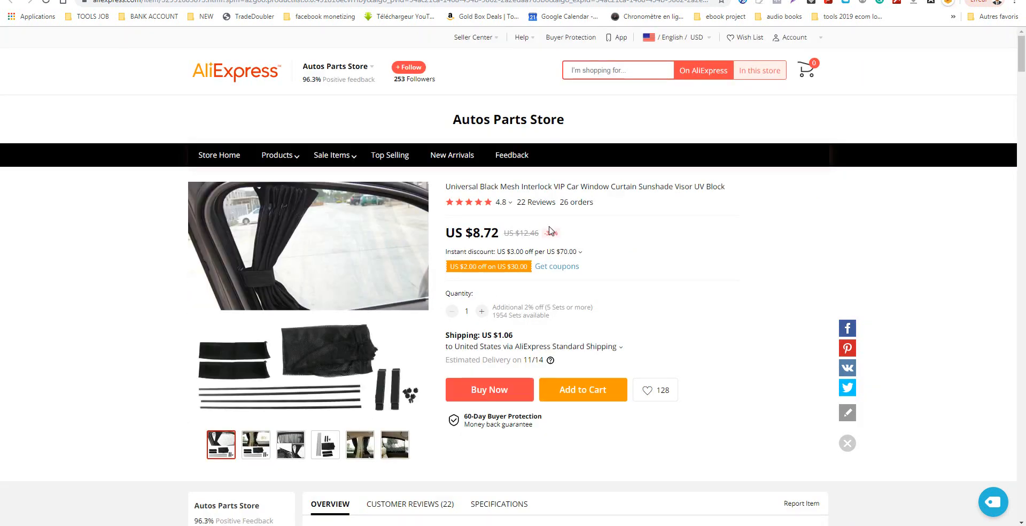
# Scroll through the car curtain listing's description images before moving to the mica powder page.
pyautogui.scroll(-3)
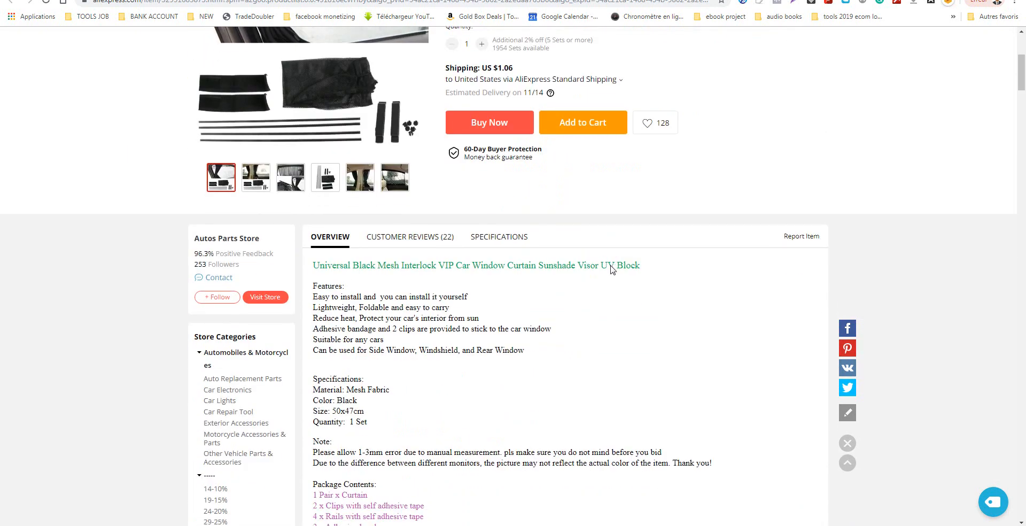
pyautogui.scroll(-3)
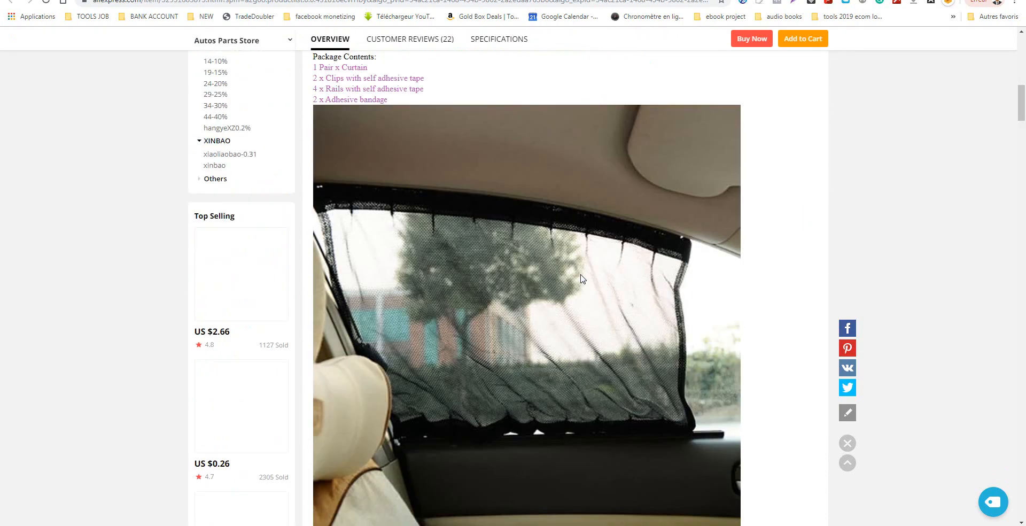
pyautogui.scroll(-3)
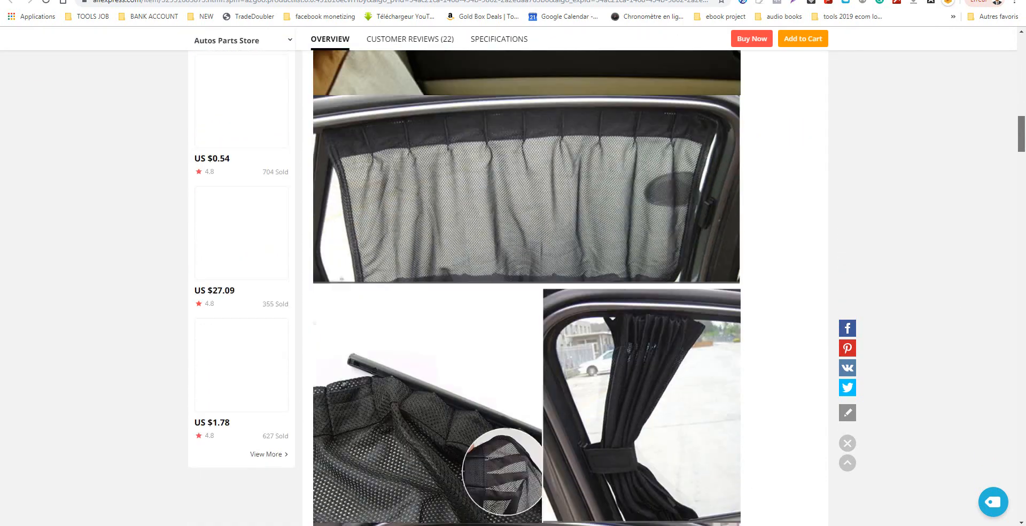
pyautogui.scroll(-3)
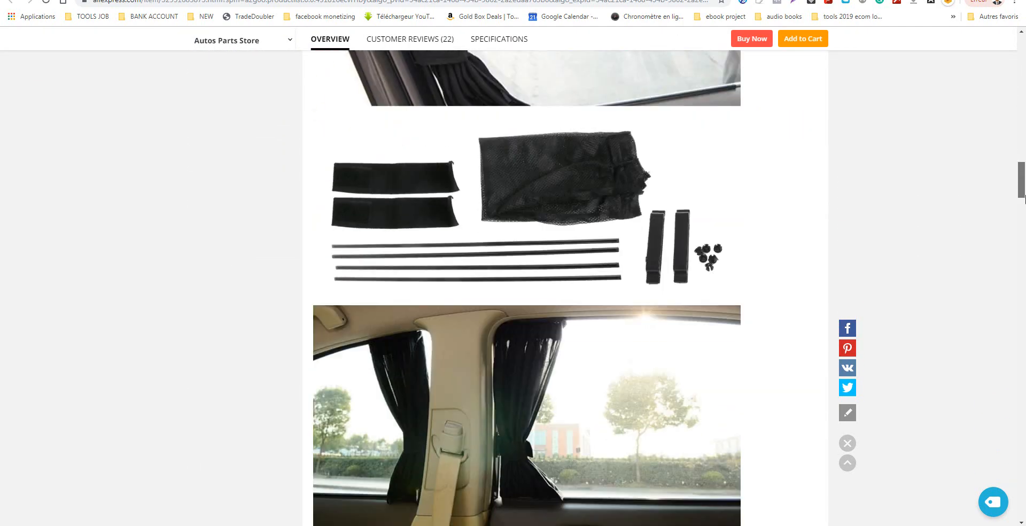
pyautogui.scroll(3)
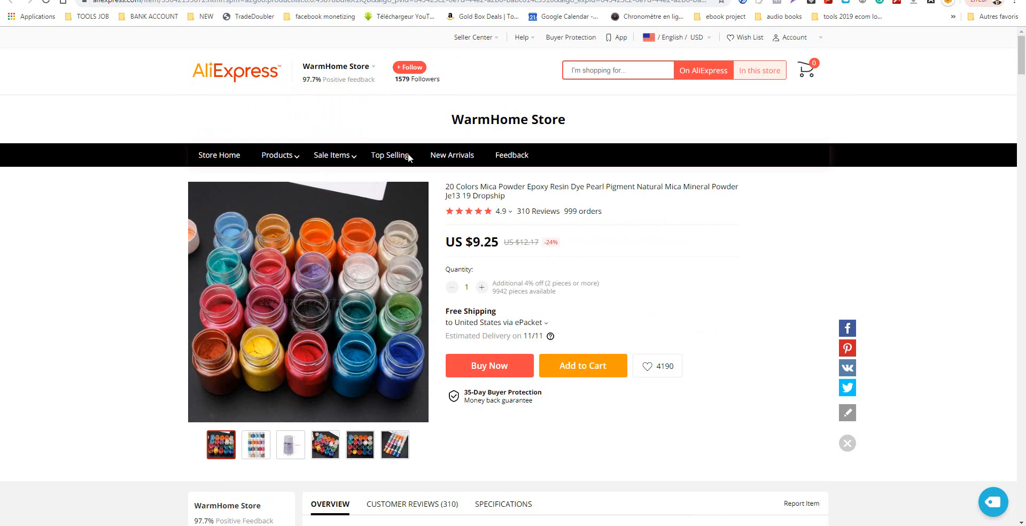
pyautogui.moveTo(268, 51)
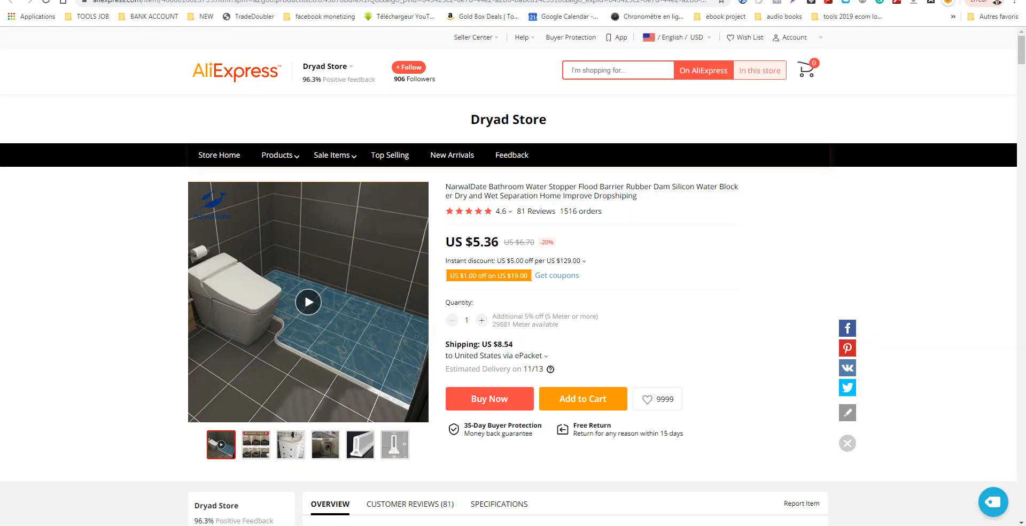
pyautogui.moveTo(418, 243)
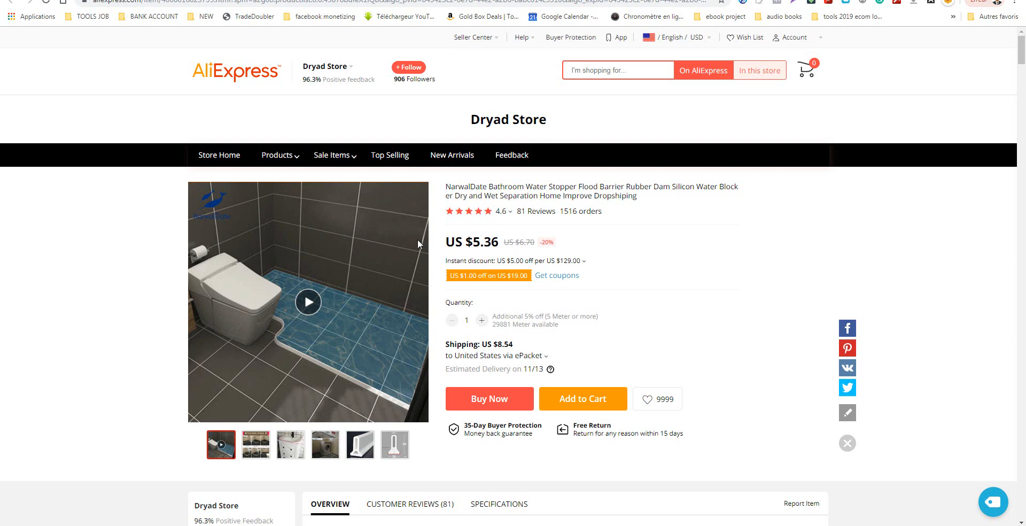
# Browse the bathroom water stopper listing's photos and description before the folding iron page.
pyautogui.click(359, 444)
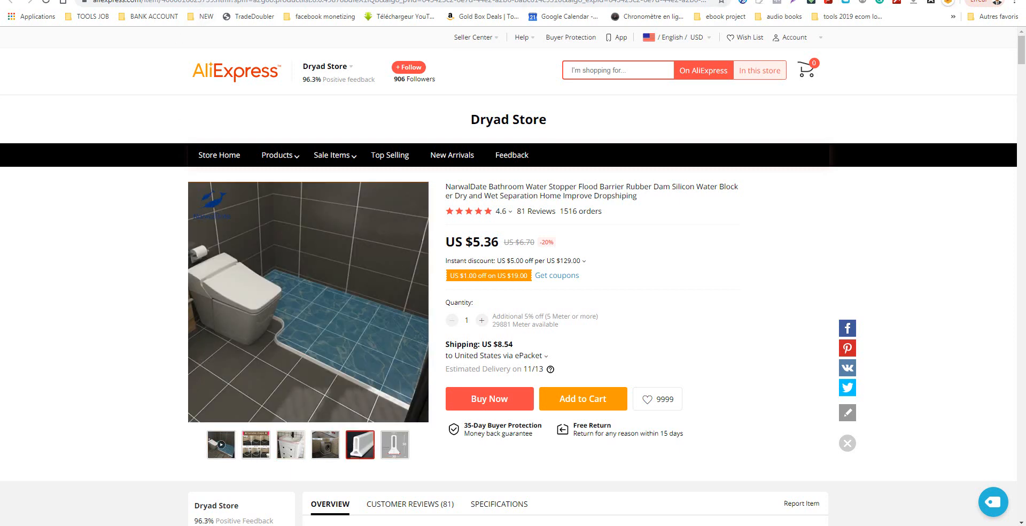
pyautogui.scroll(-3)
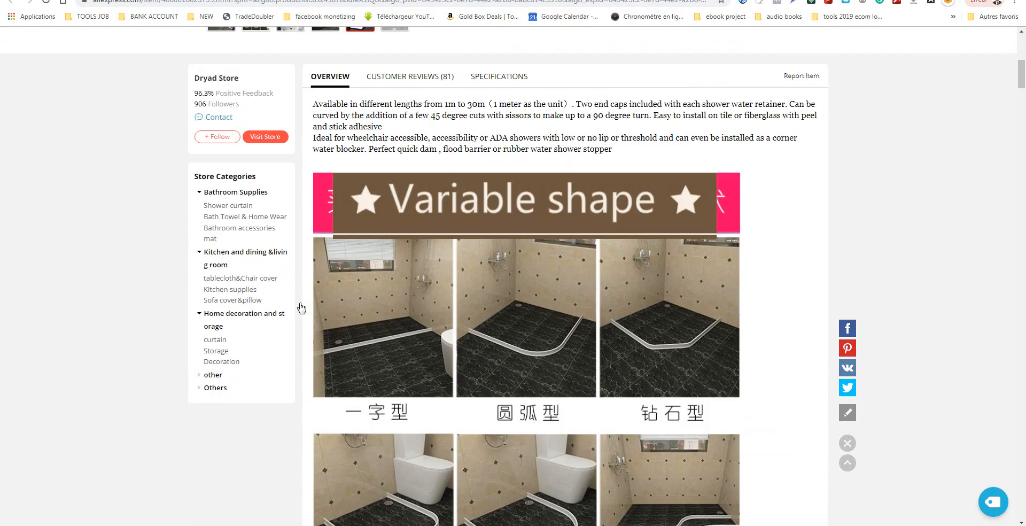
pyautogui.scroll(-3)
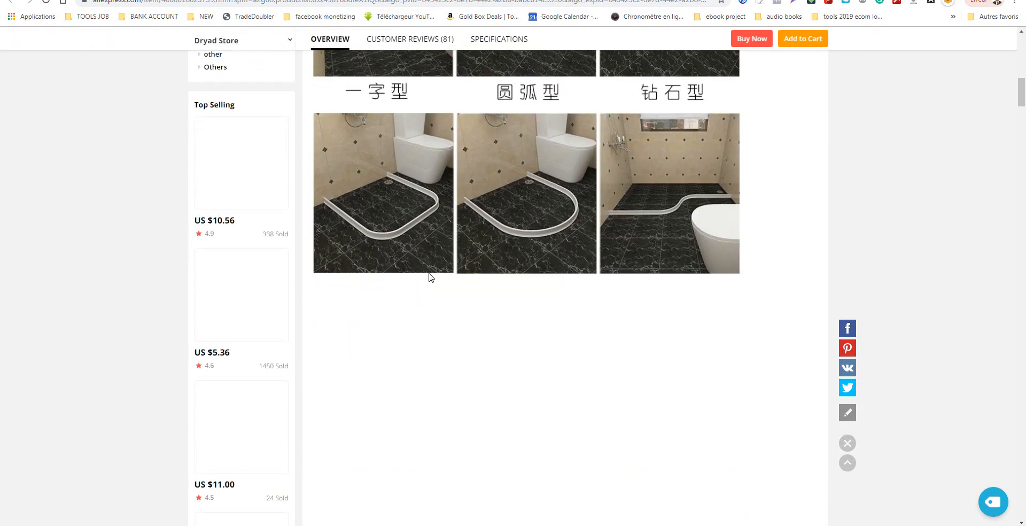
pyautogui.scroll(3)
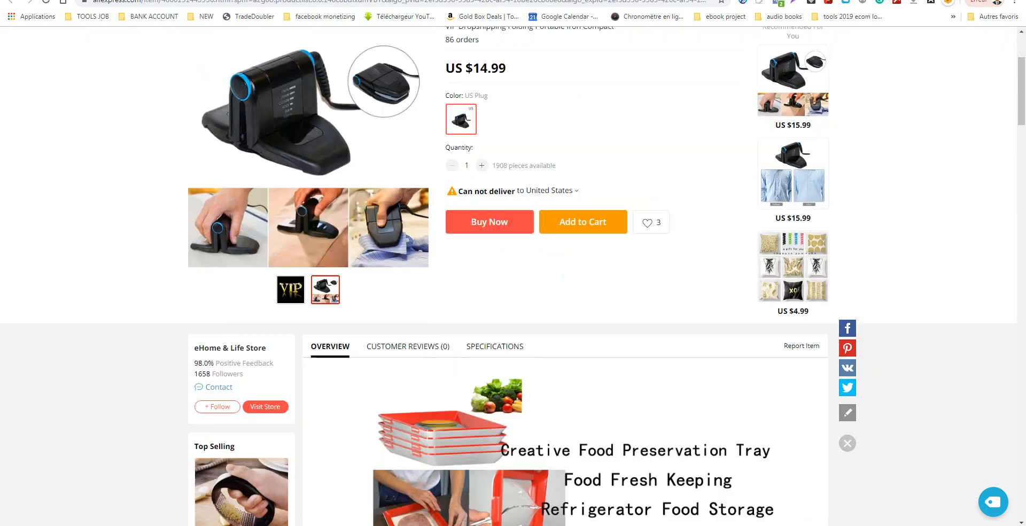
pyautogui.moveTo(539, 283)
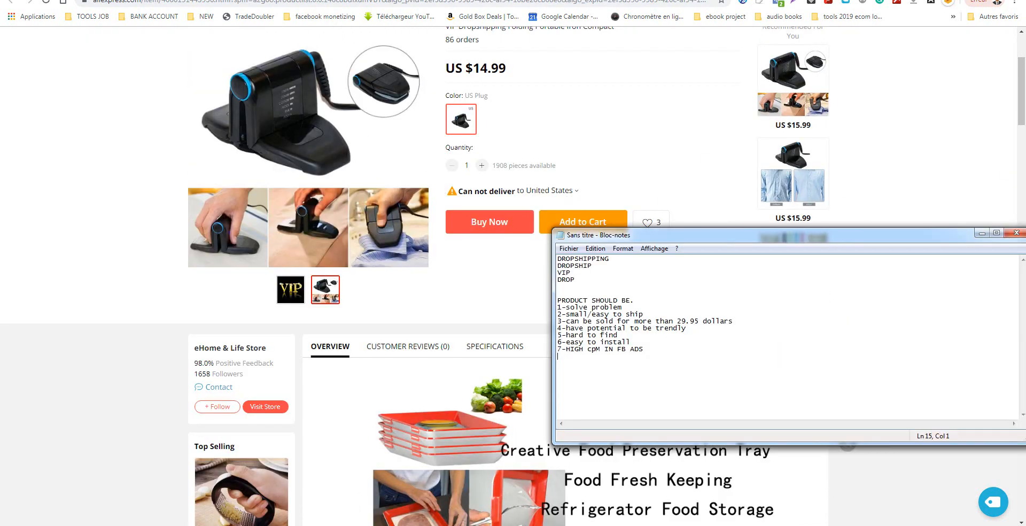
# Reposition the notes and mark the first criteria lines with /yes for the folding iron.
pyautogui.moveTo(595, 235); pyautogui.dragTo(588, 133)
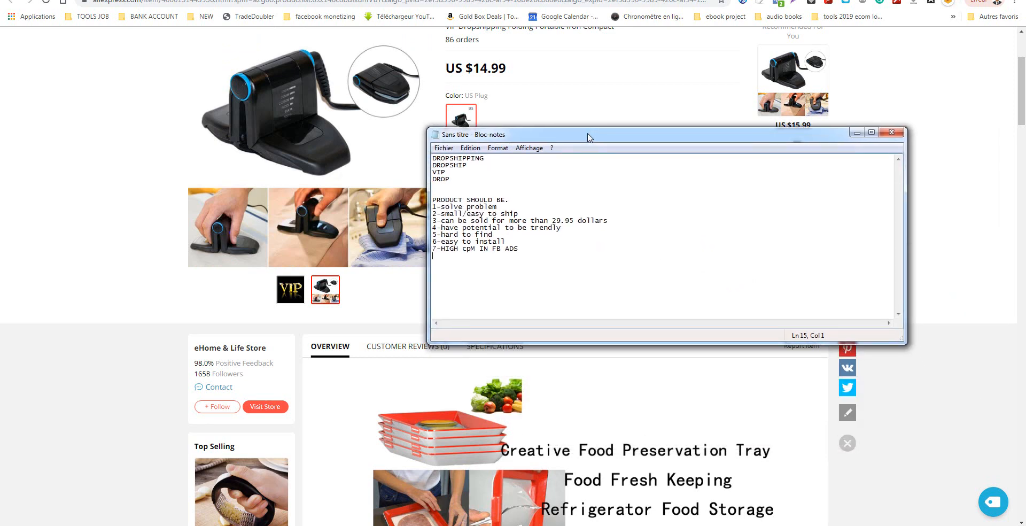
pyautogui.moveTo(432, 200); pyautogui.dragTo(506, 206)
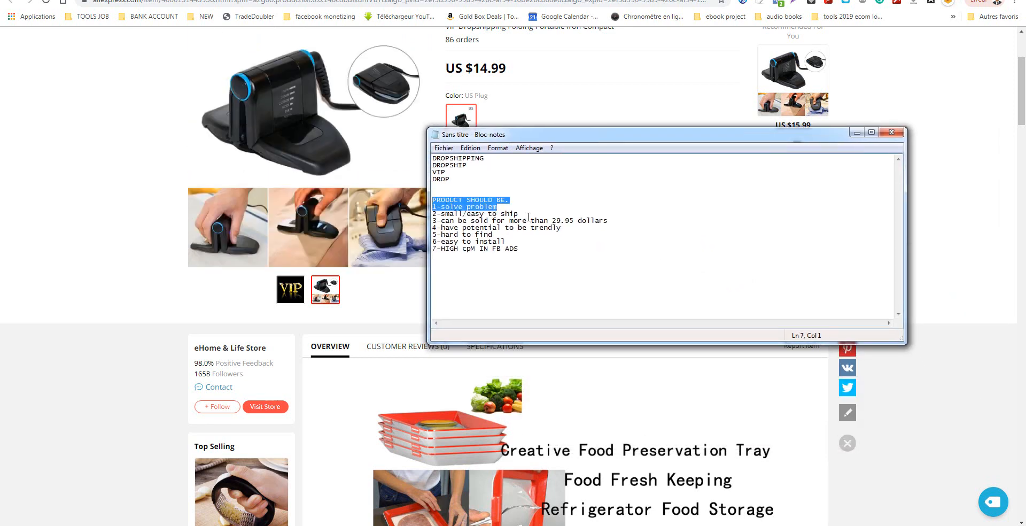
pyautogui.write('yes')
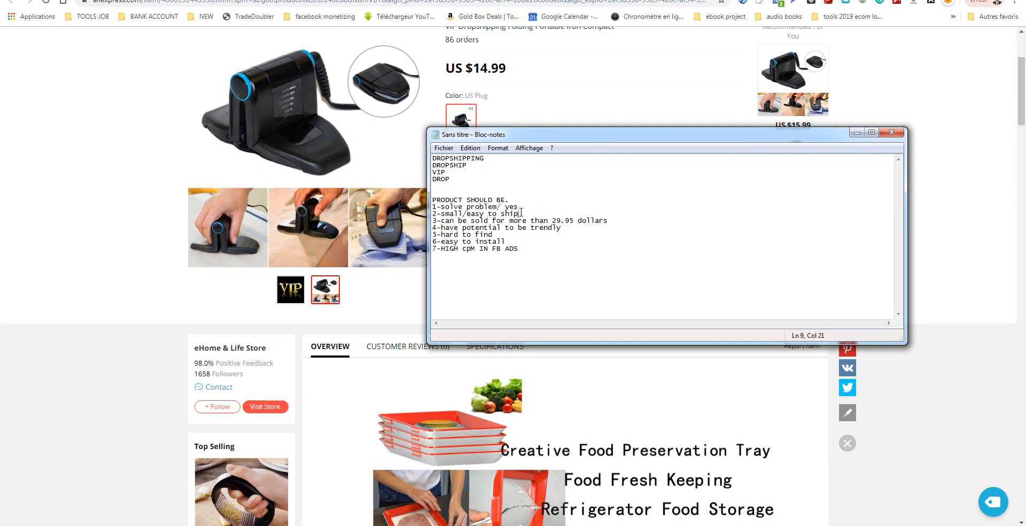
pyautogui.write('/yes')
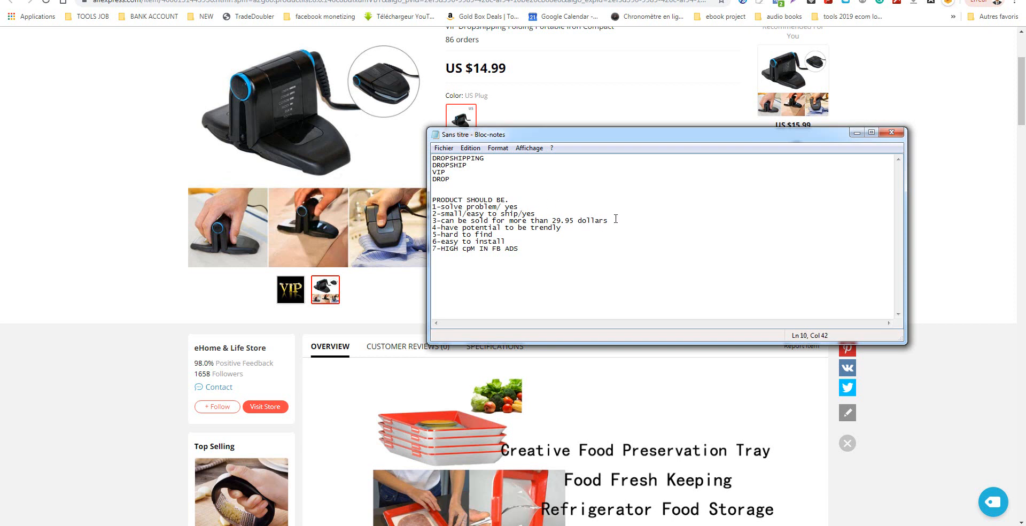
pyautogui.write('/yes')
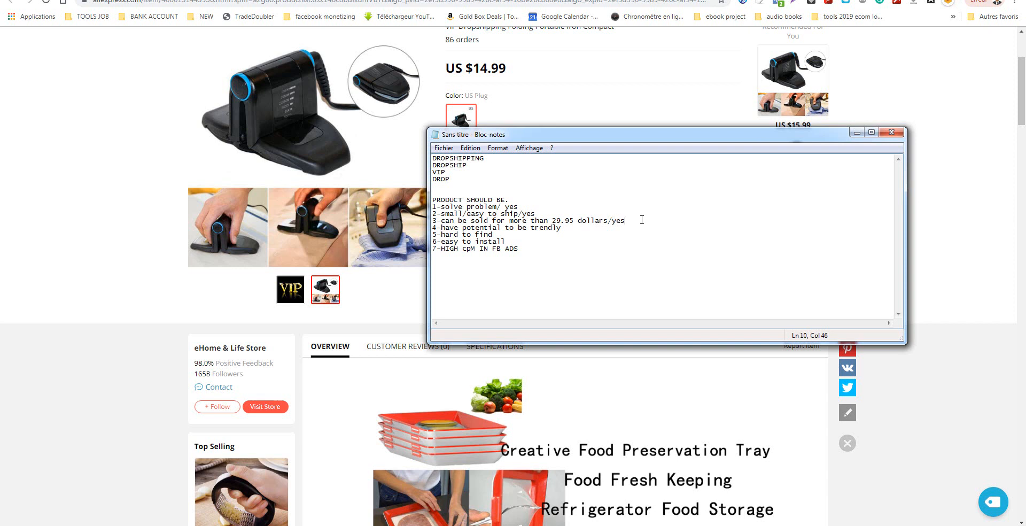
pyautogui.moveTo(575, 238)
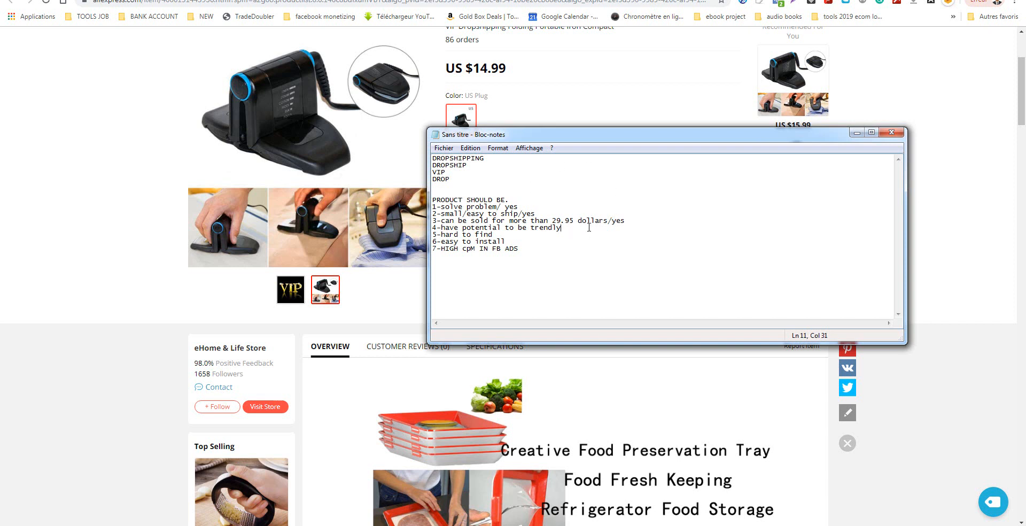
# Mark the remaining criteria through line 6 with /yes and add /broad to the FB ads line.
pyautogui.write('/yes')
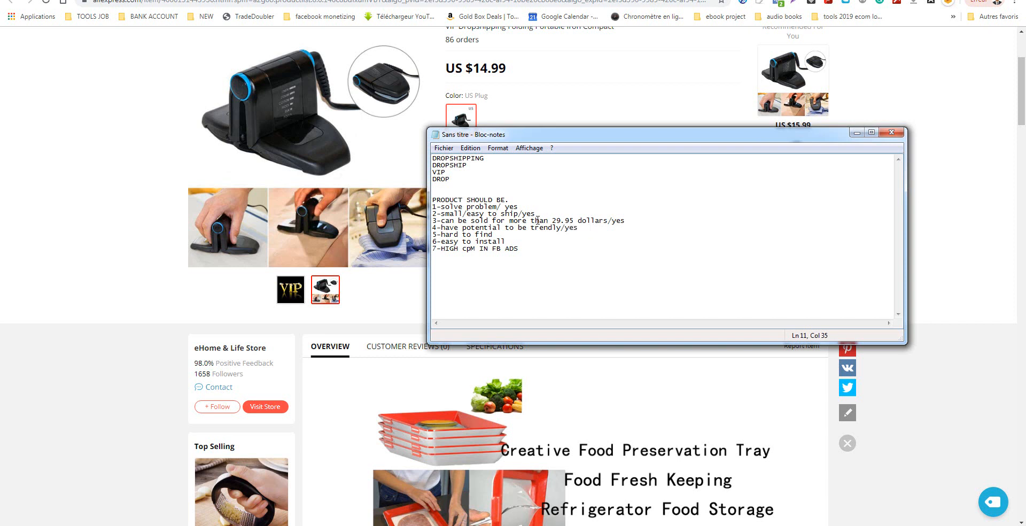
pyautogui.write('/yes')
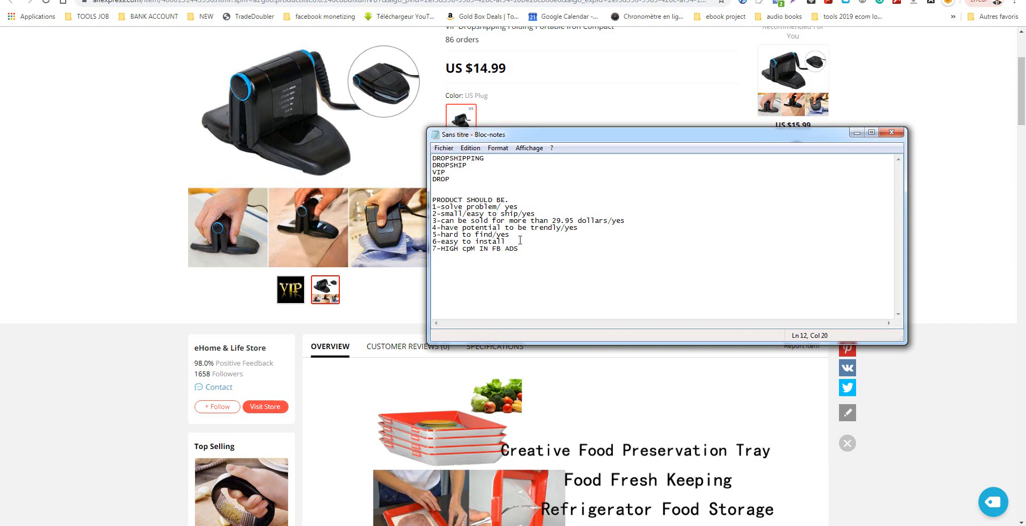
pyautogui.write('/yes')
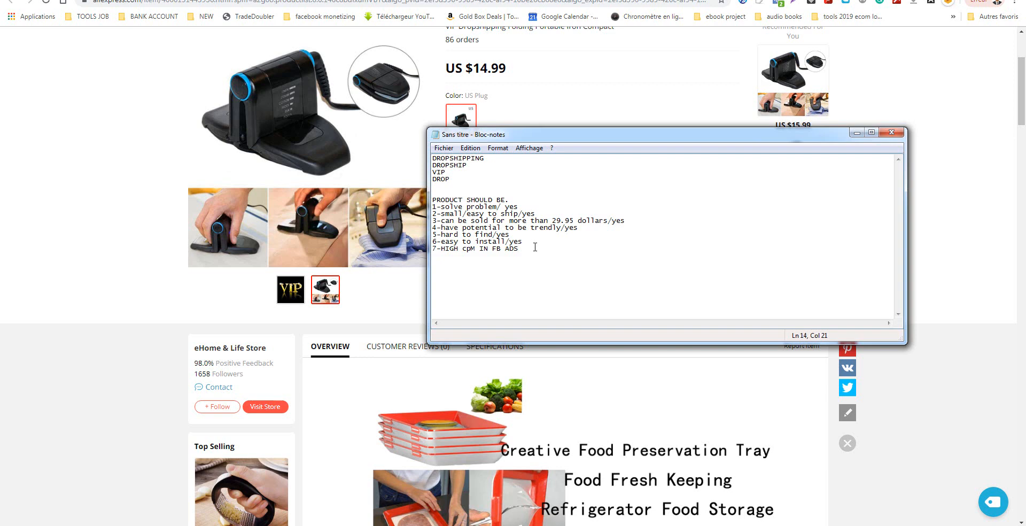
pyautogui.write('/b')
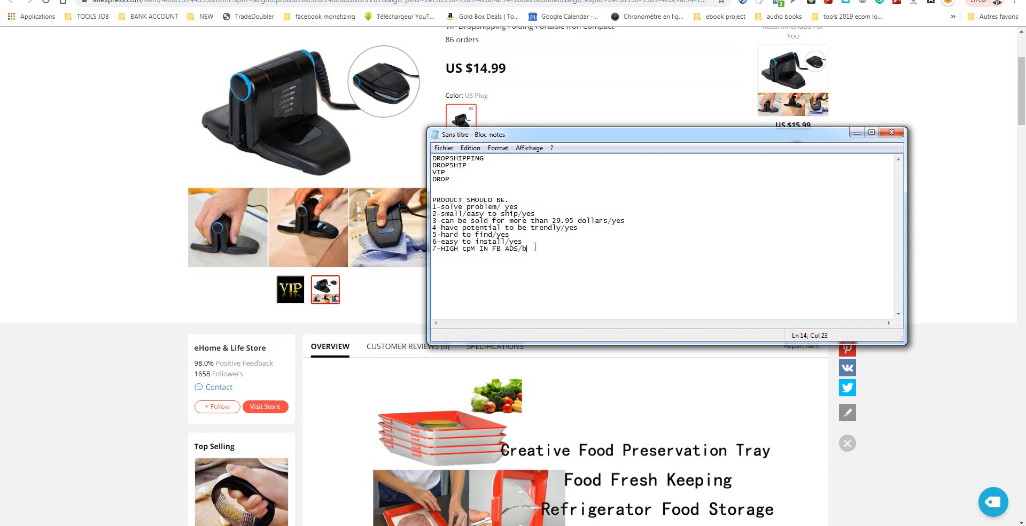
pyautogui.write('rq')
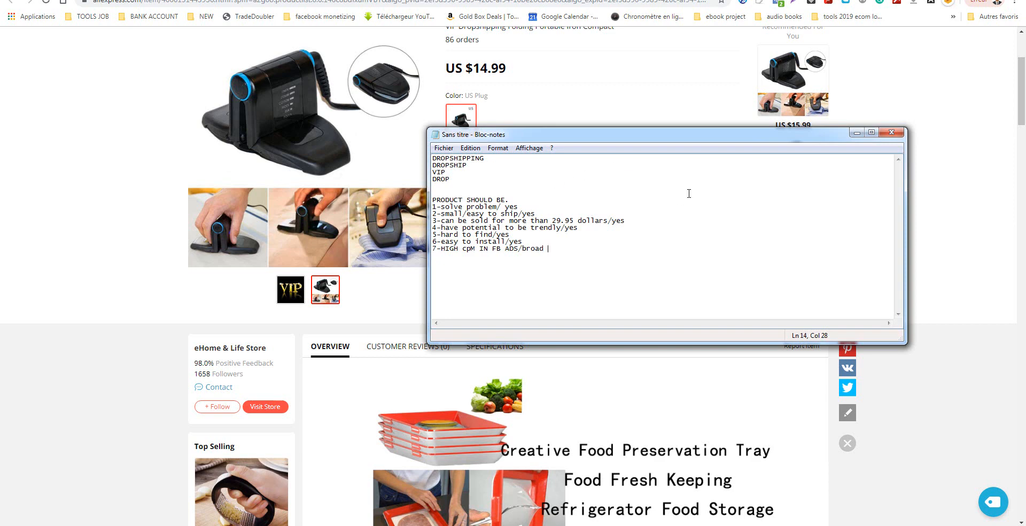
pyautogui.moveTo(853, 143)
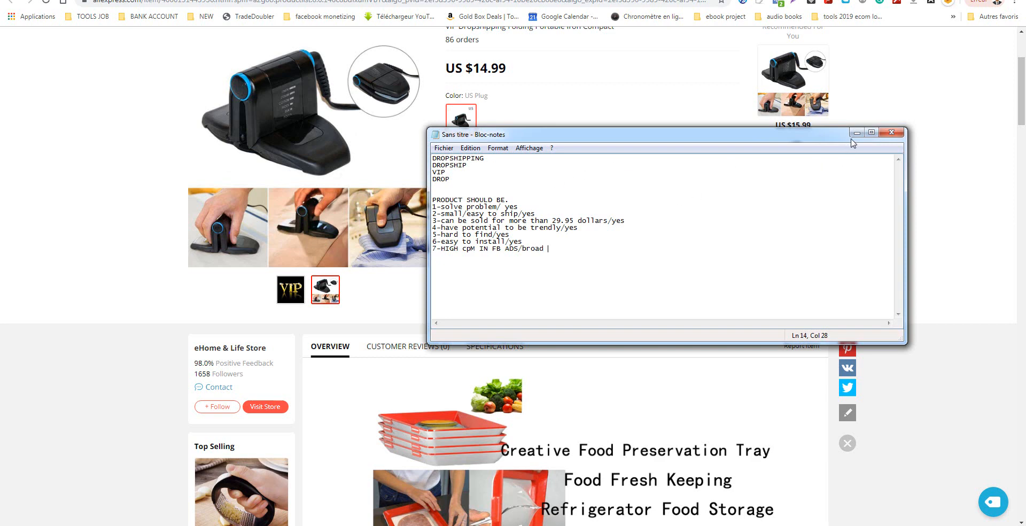
pyautogui.moveTo(856, 132)
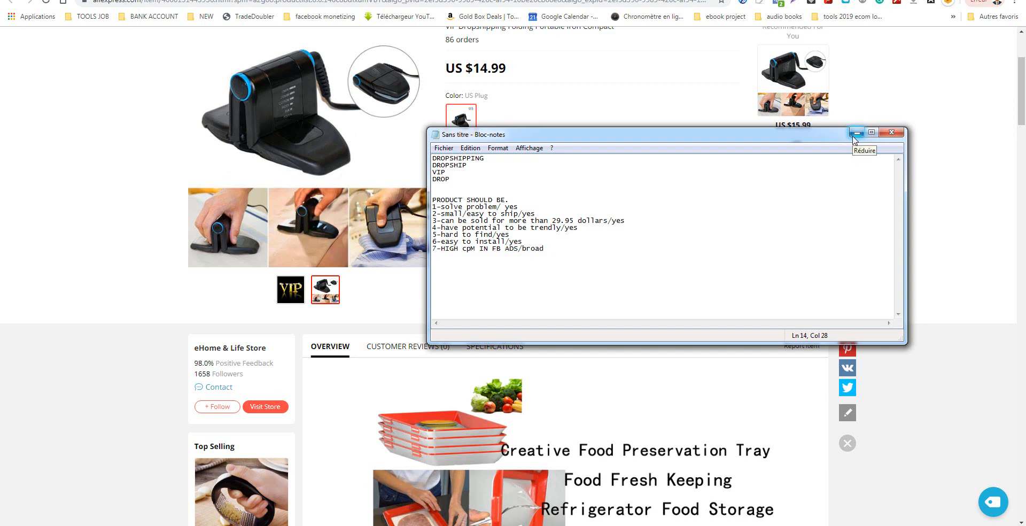
pyautogui.moveTo(852, 146)
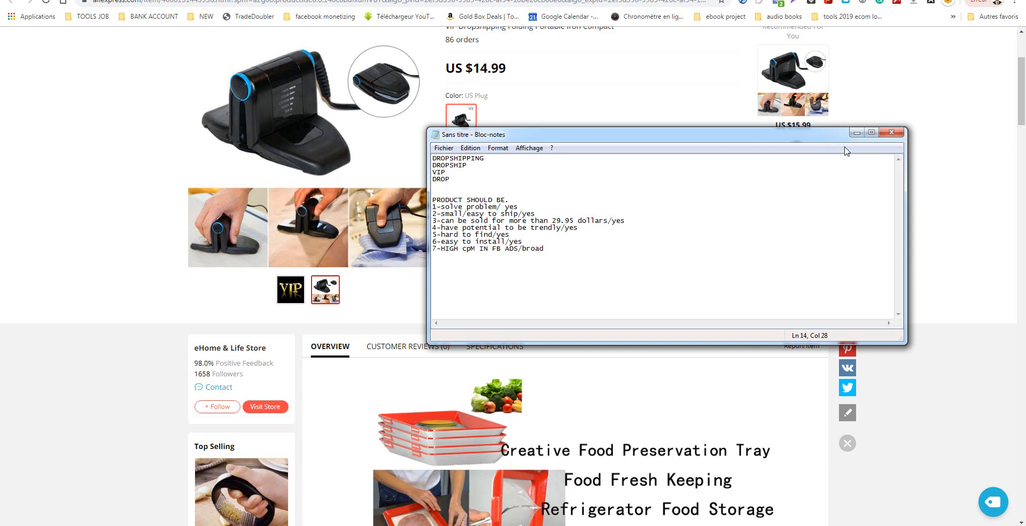
# Move the Notepad window aside and bring the folding portable iron listing fully into view at the top.
pyautogui.moveTo(667, 134); pyautogui.dragTo(687, 145)
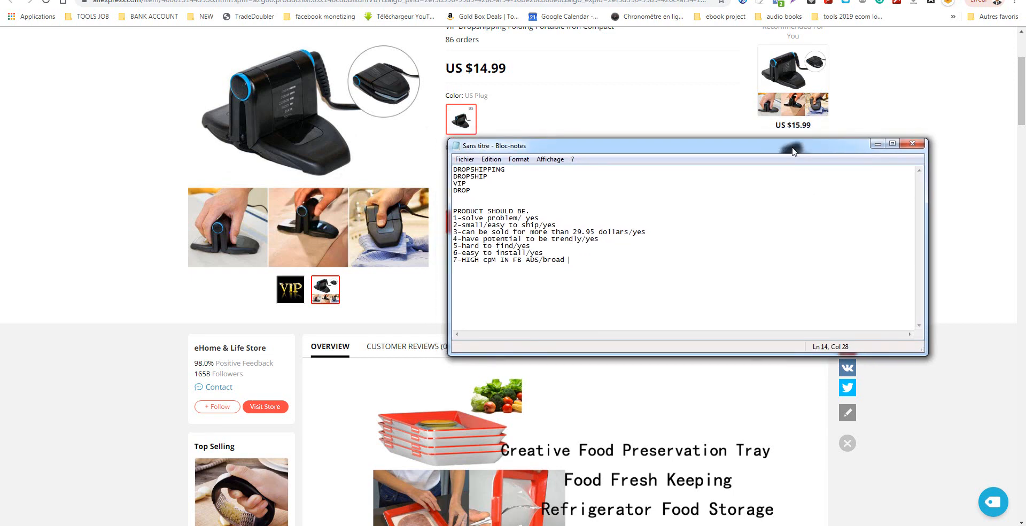
pyautogui.moveTo(792, 145); pyautogui.dragTo(800, 152)
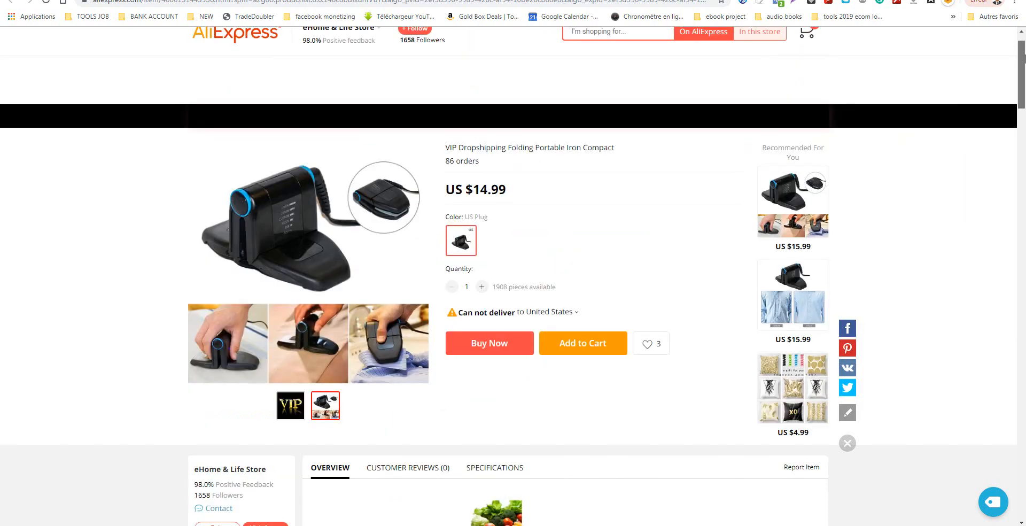
pyautogui.scroll(3)
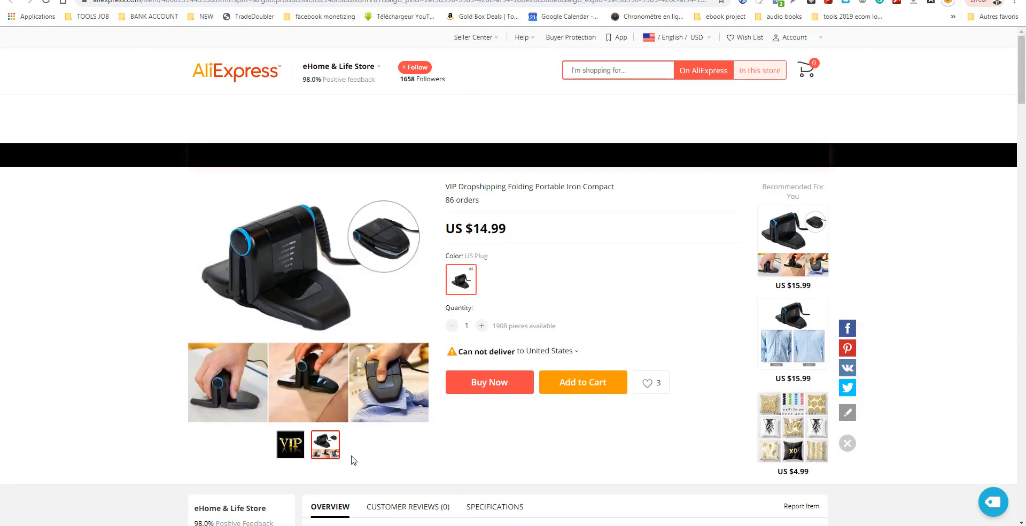